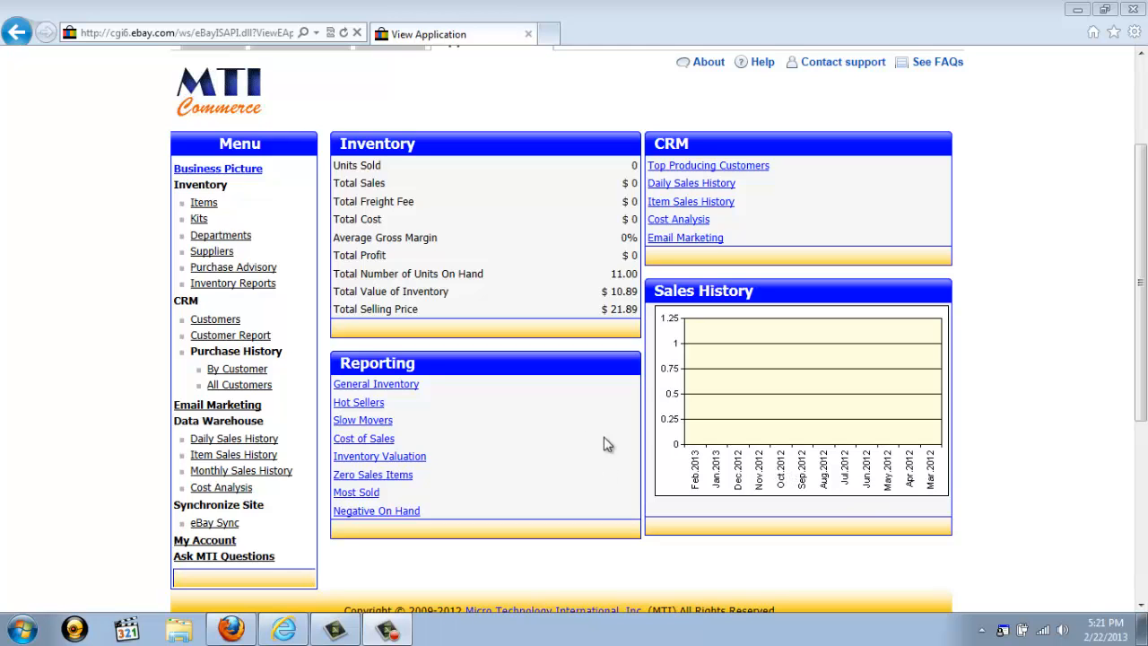
mouse_move(218, 319)
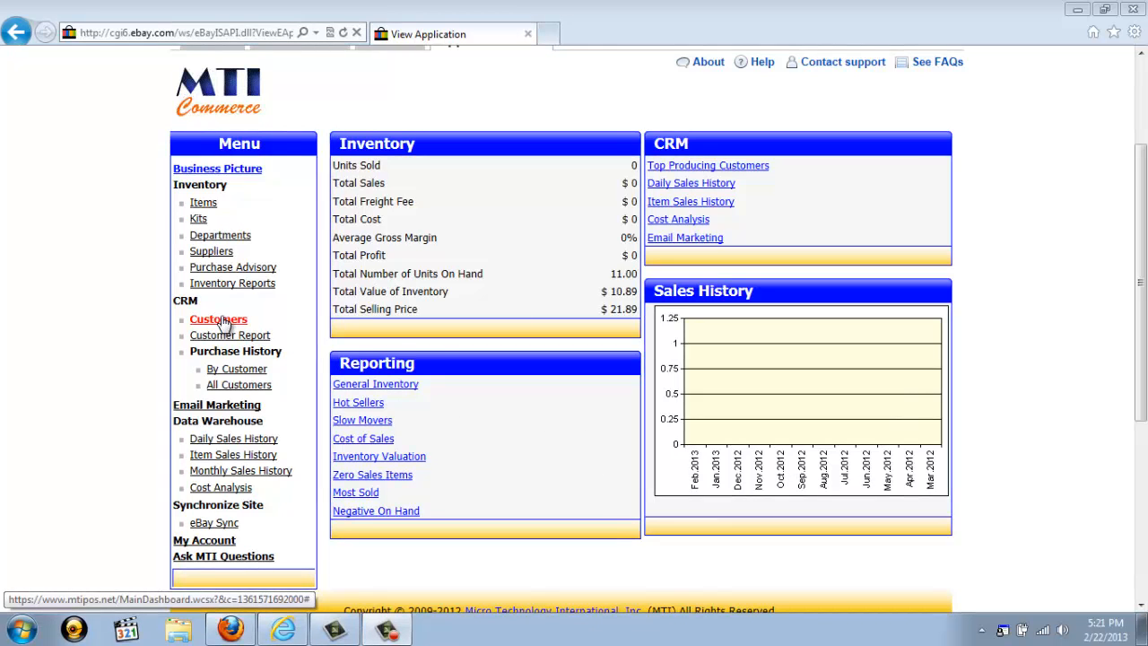
Show the CRM Customers list with seven customers' cities, states and year-to-date purchases
left_click(218, 319)
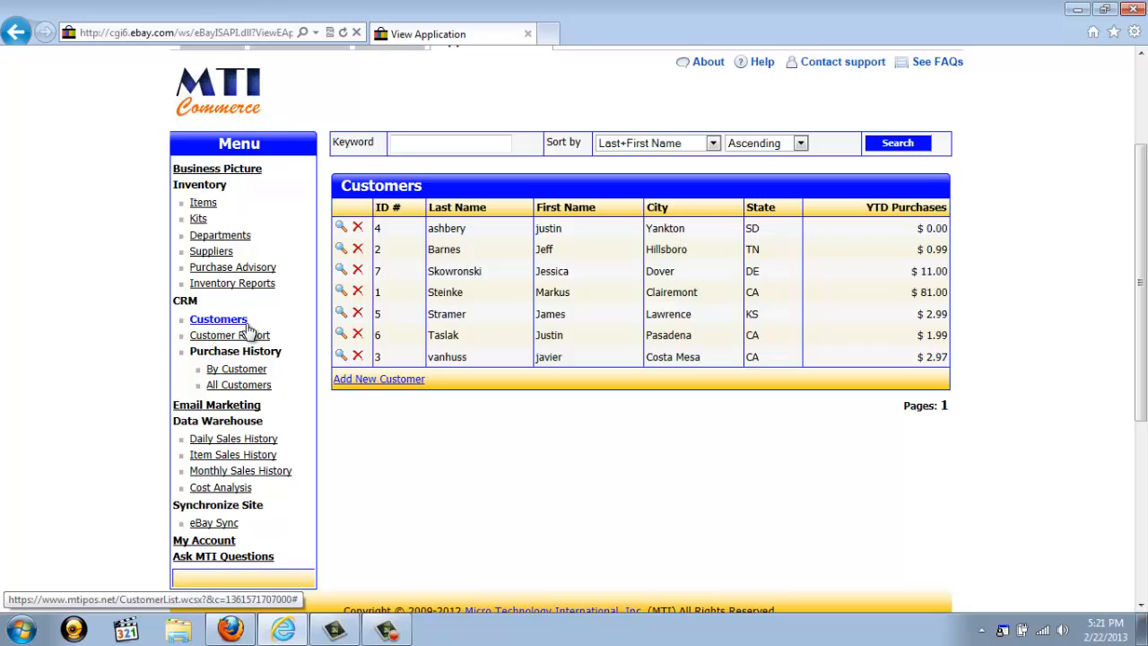
mouse_move(888, 276)
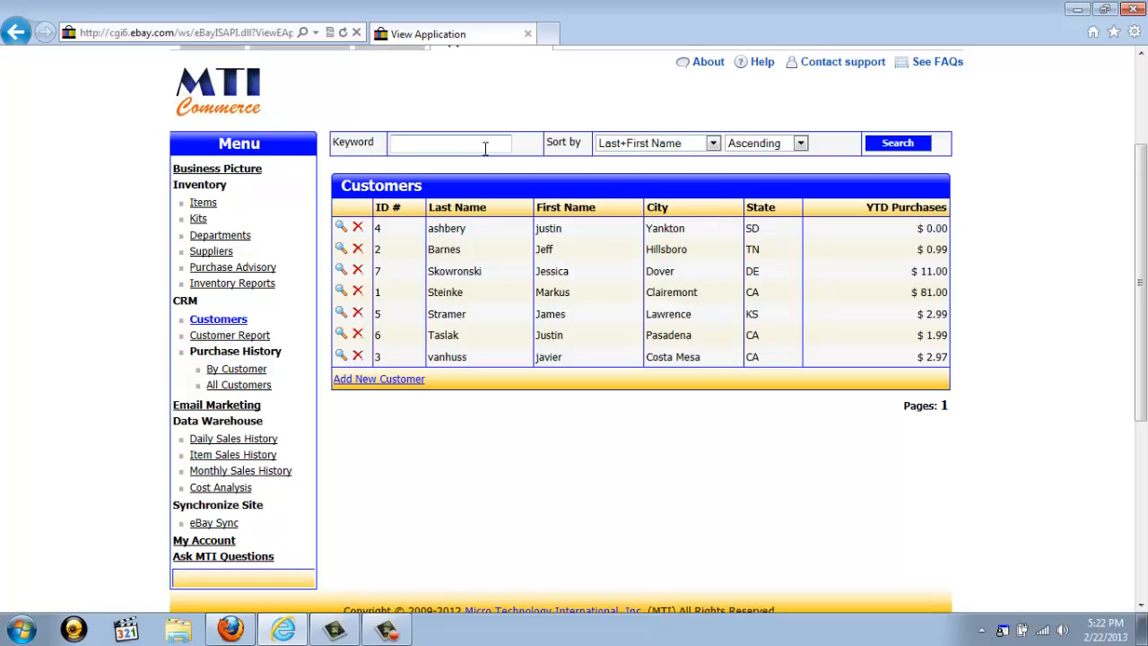
mouse_move(378, 379)
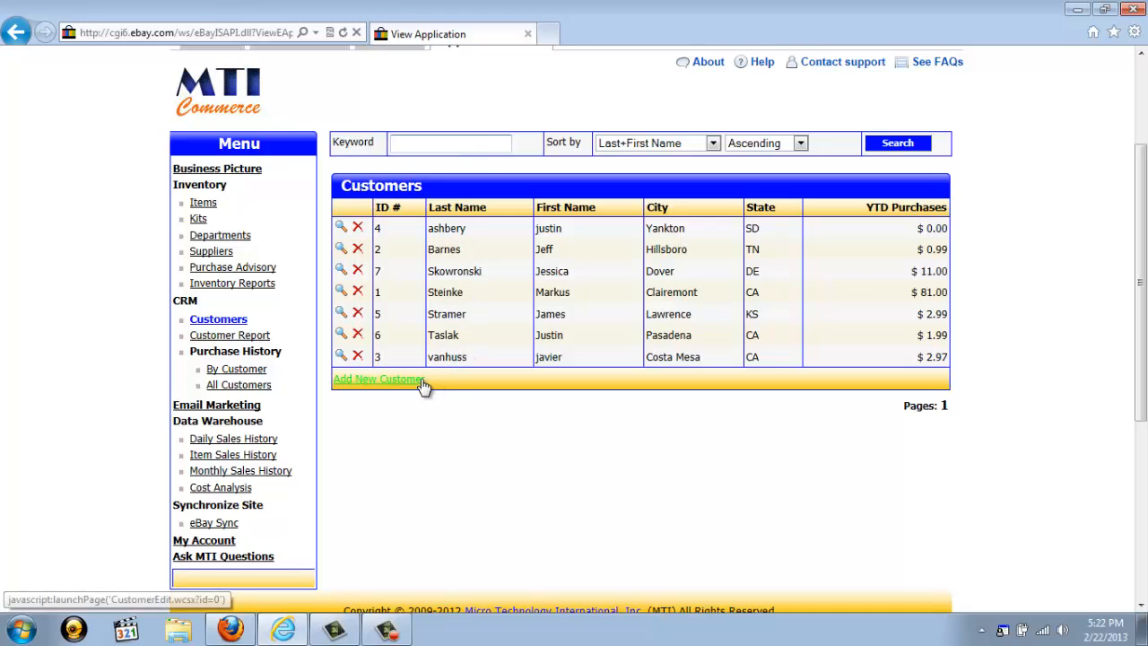
Add customer John Doe with his email address, creating customer ID 8
left_click(377, 379)
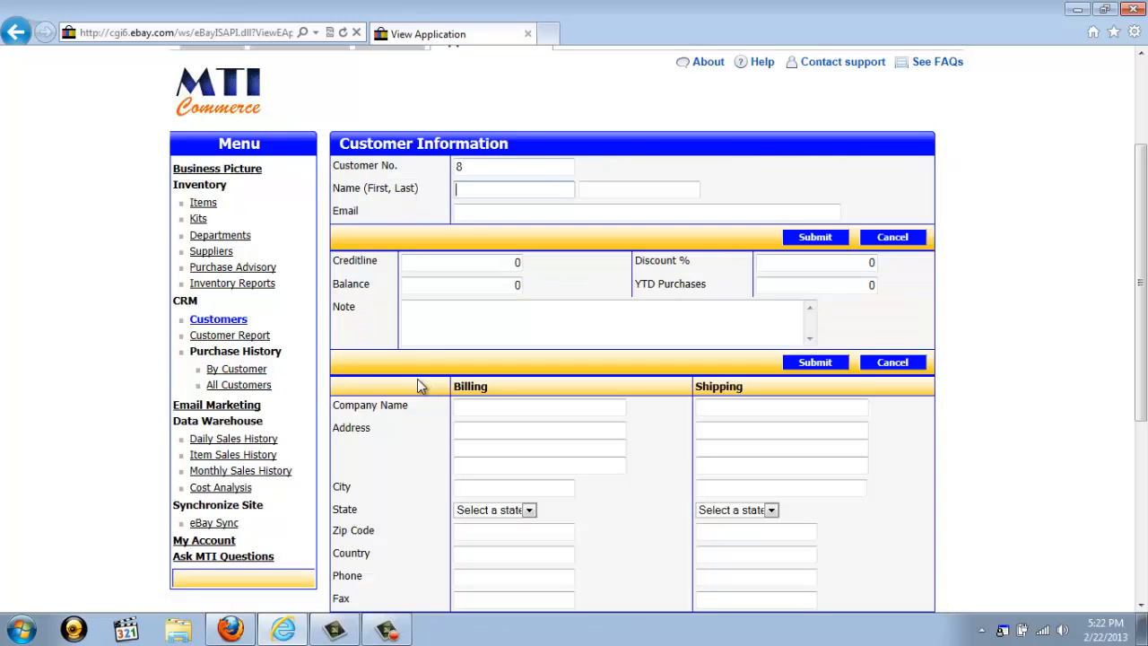
mouse_move(429, 375)
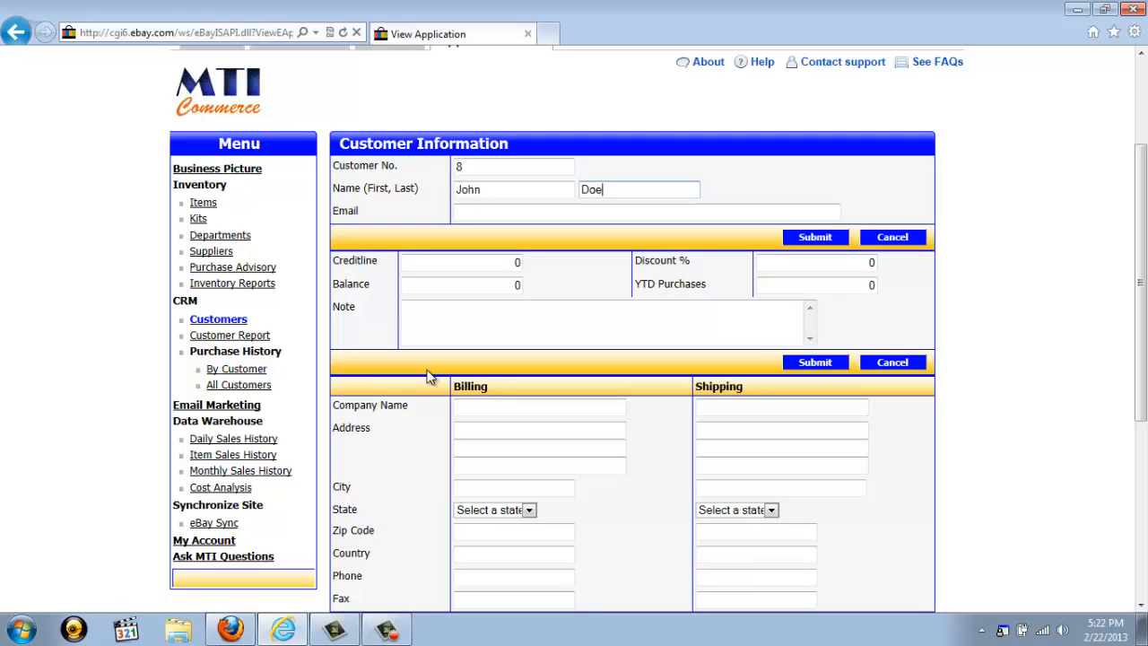
type("johndoe@what.com")
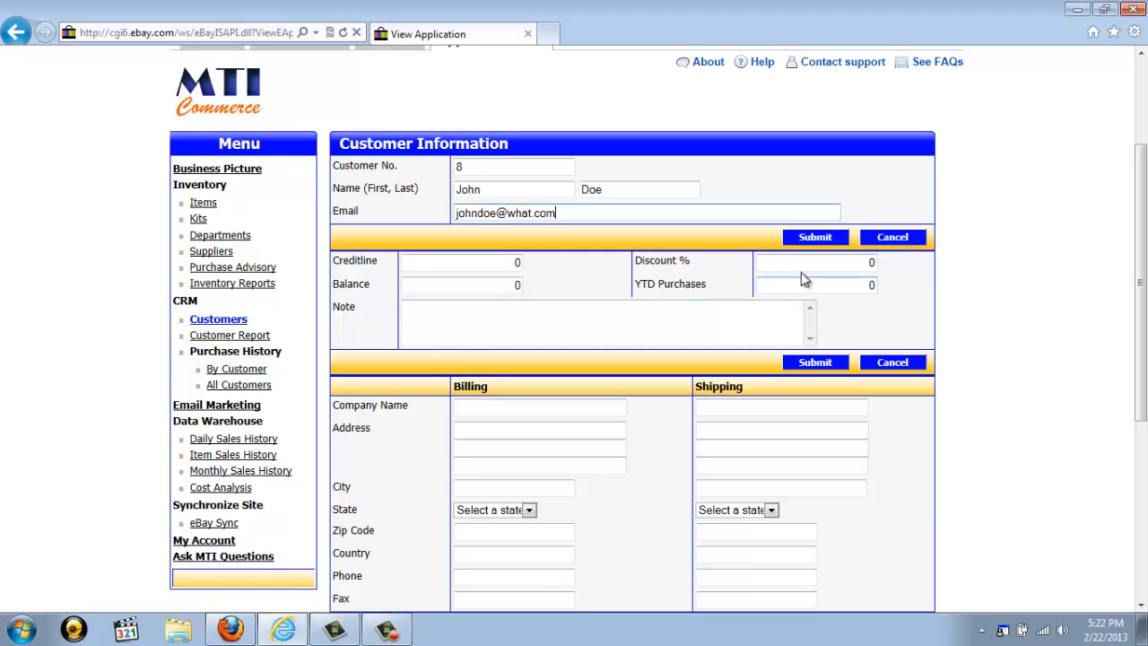
left_click(814, 236)
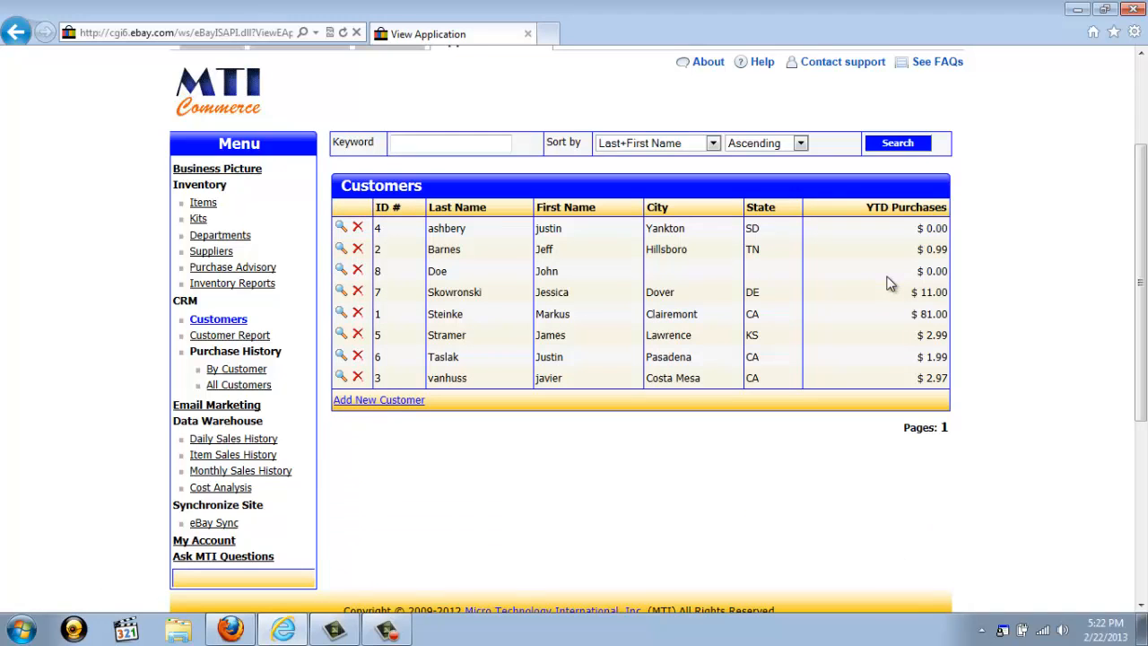
mouse_move(868, 285)
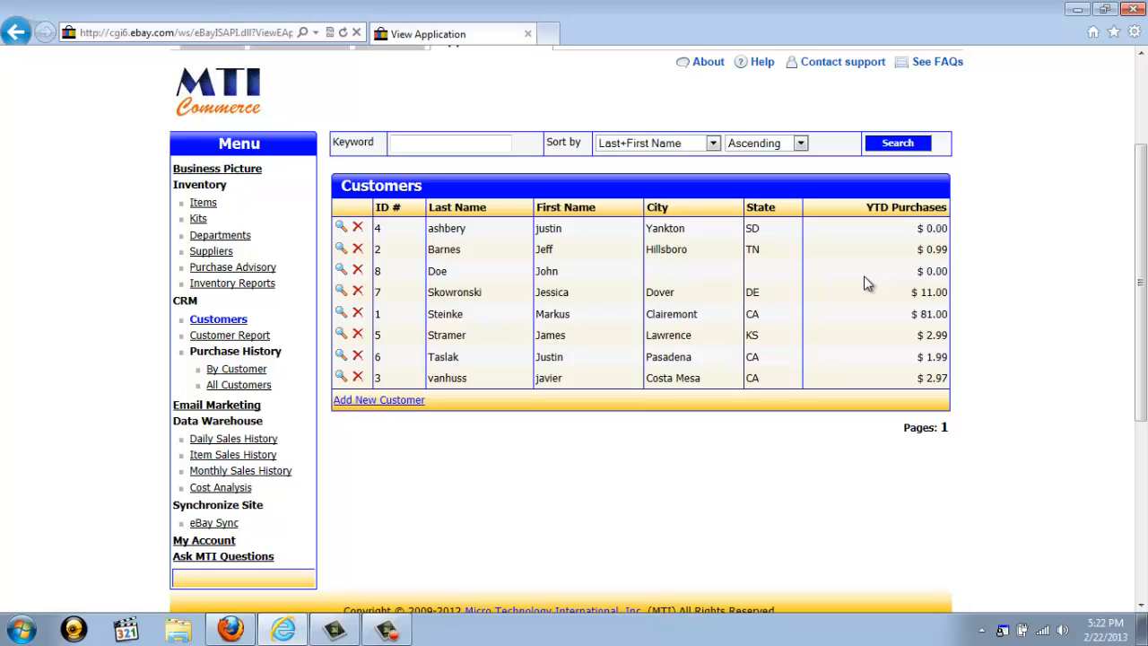
mouse_move(358, 271)
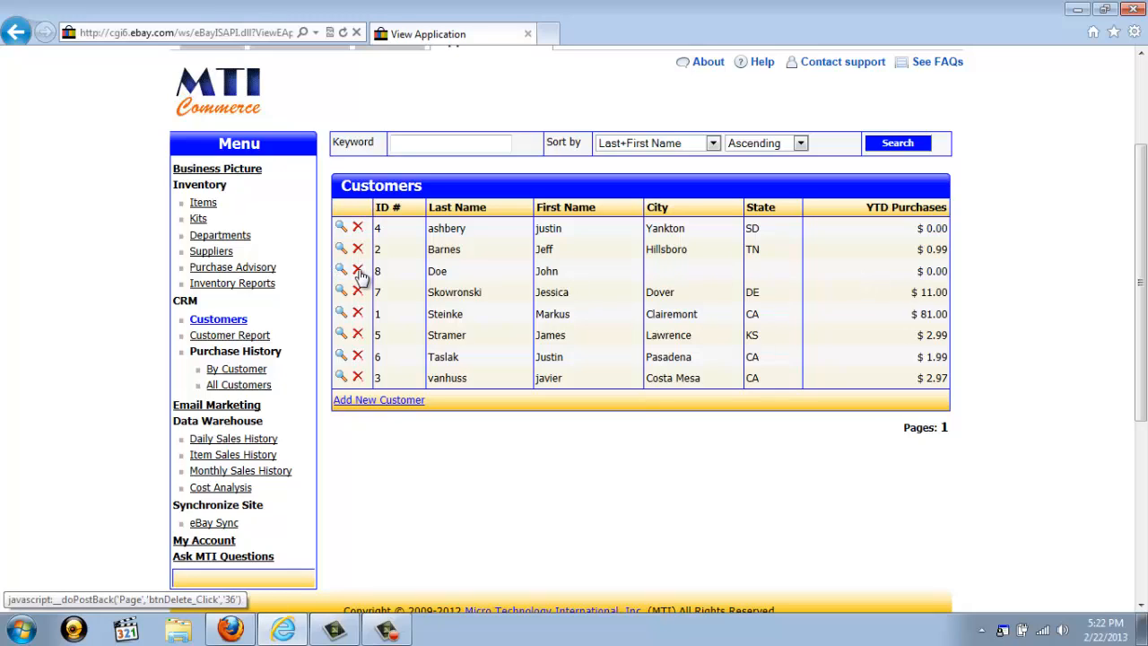
Delete customer John Doe (ID 8) and confirm, leaving seven customers
left_click(357, 271)
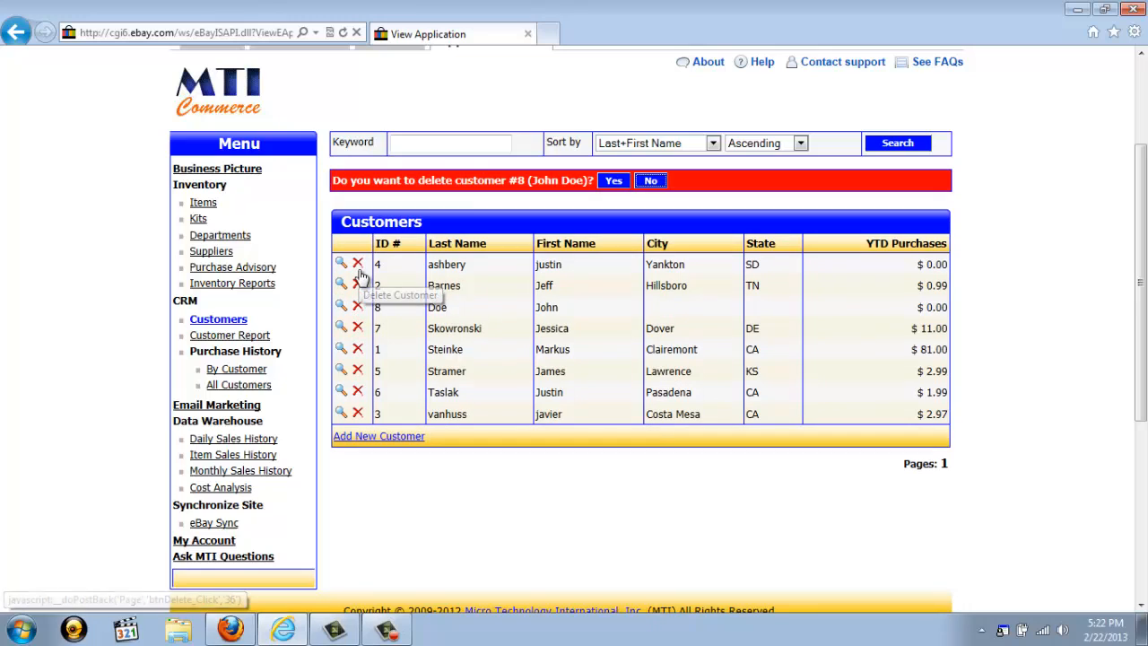
mouse_move(614, 180)
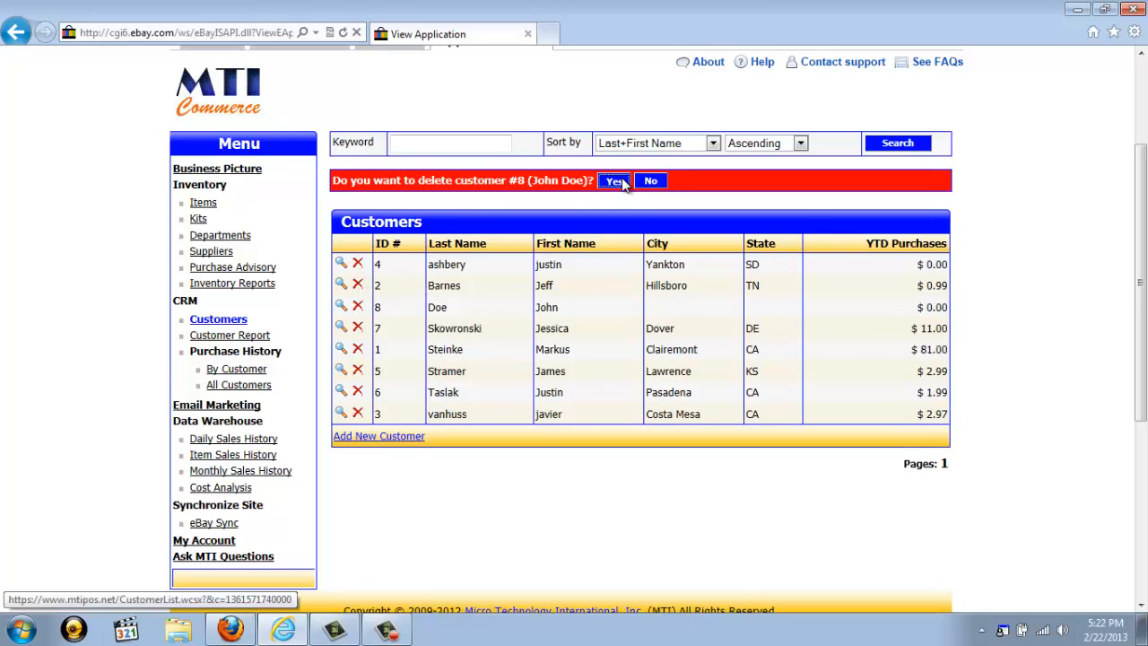
left_click(614, 180)
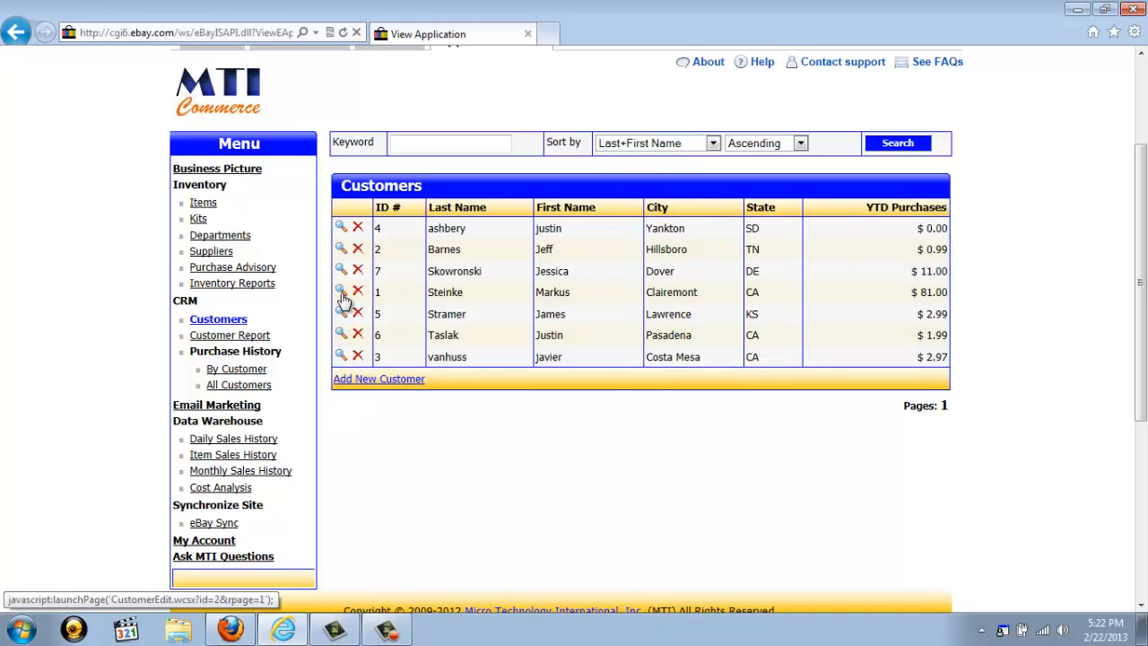
left_click(341, 291)
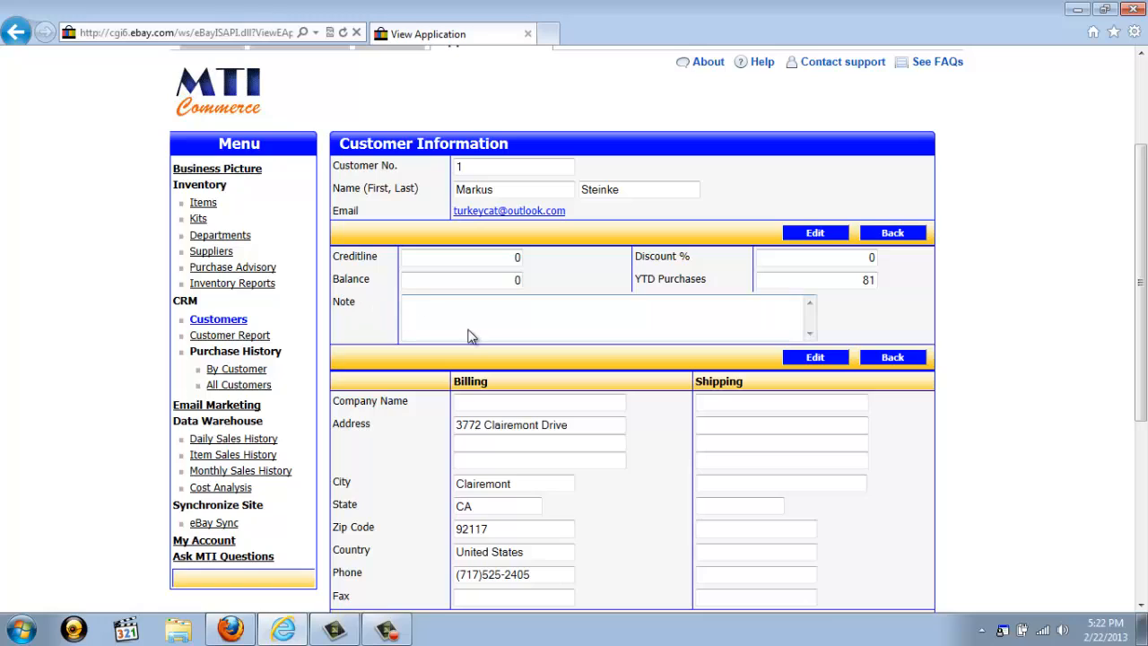
mouse_move(487, 339)
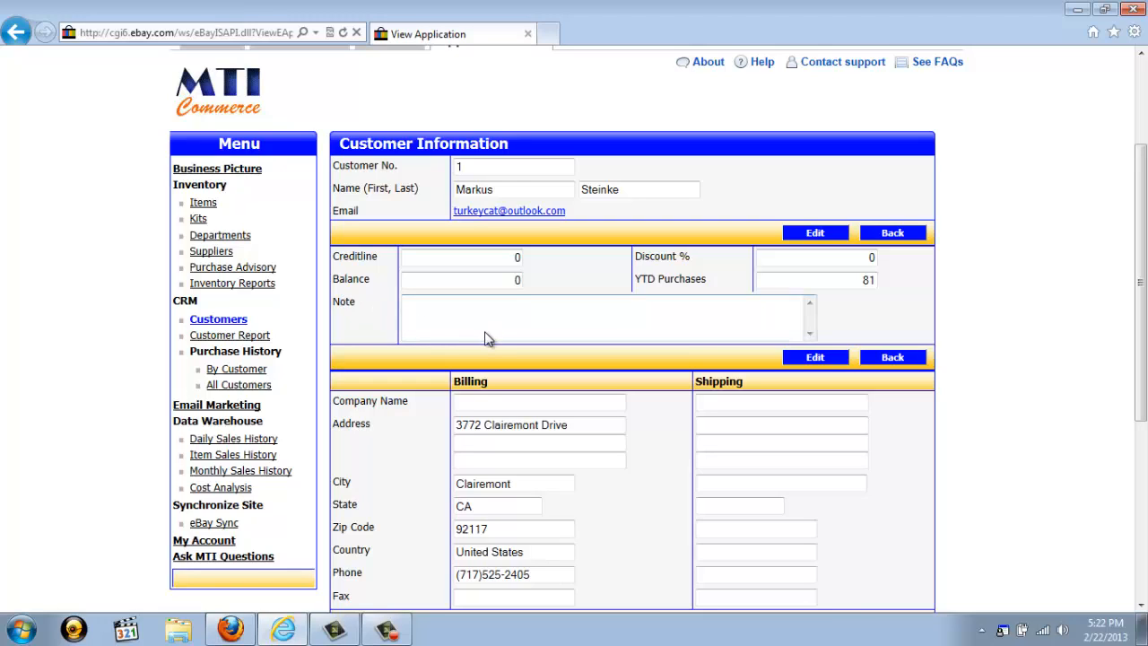
mouse_move(676, 289)
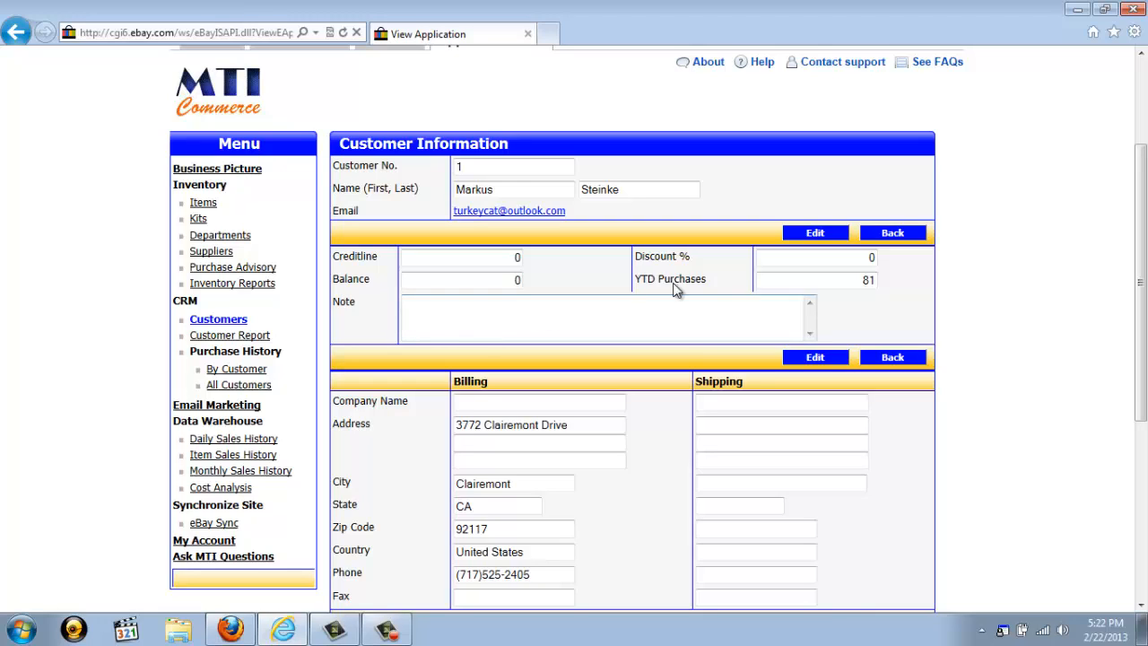
mouse_move(814, 232)
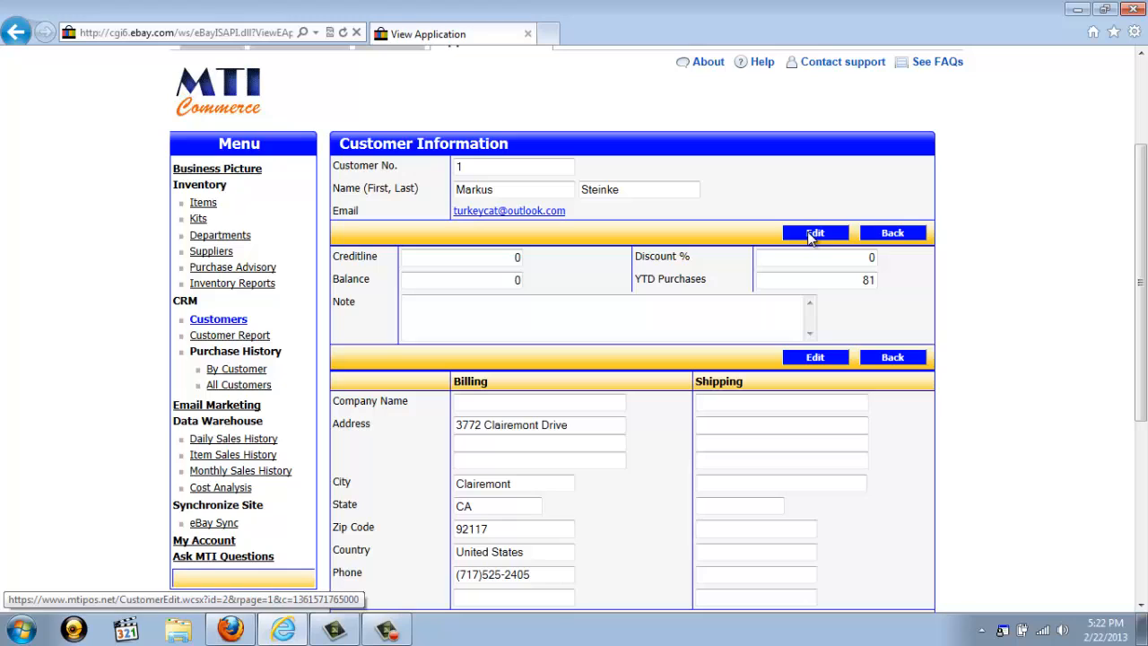
mouse_move(794, 250)
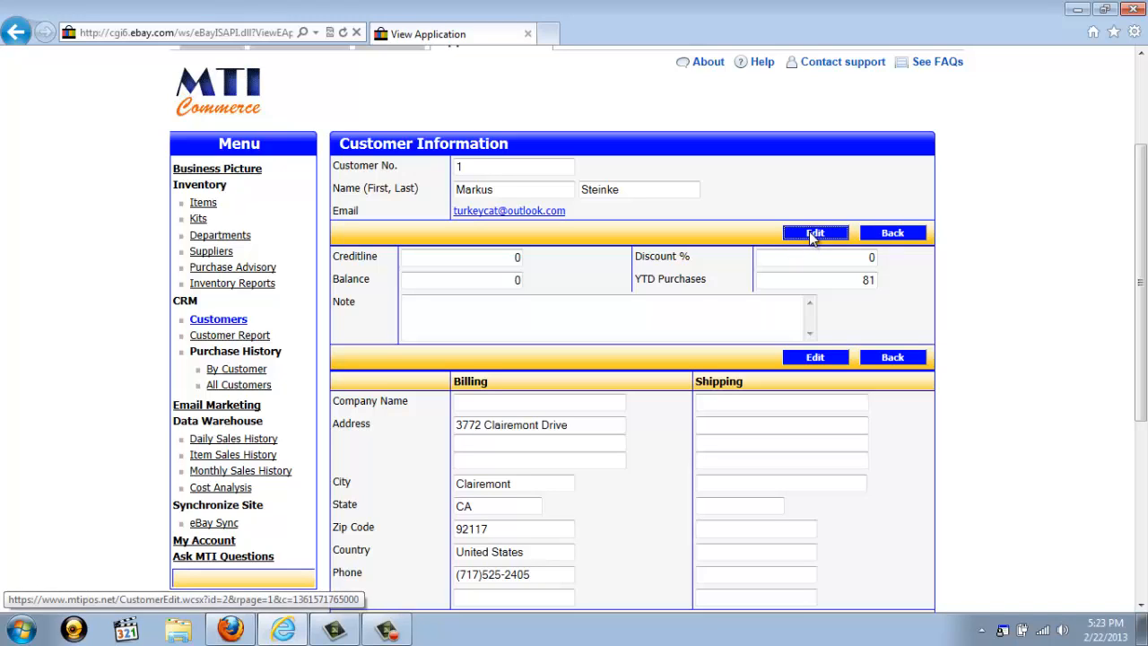
left_click(814, 232)
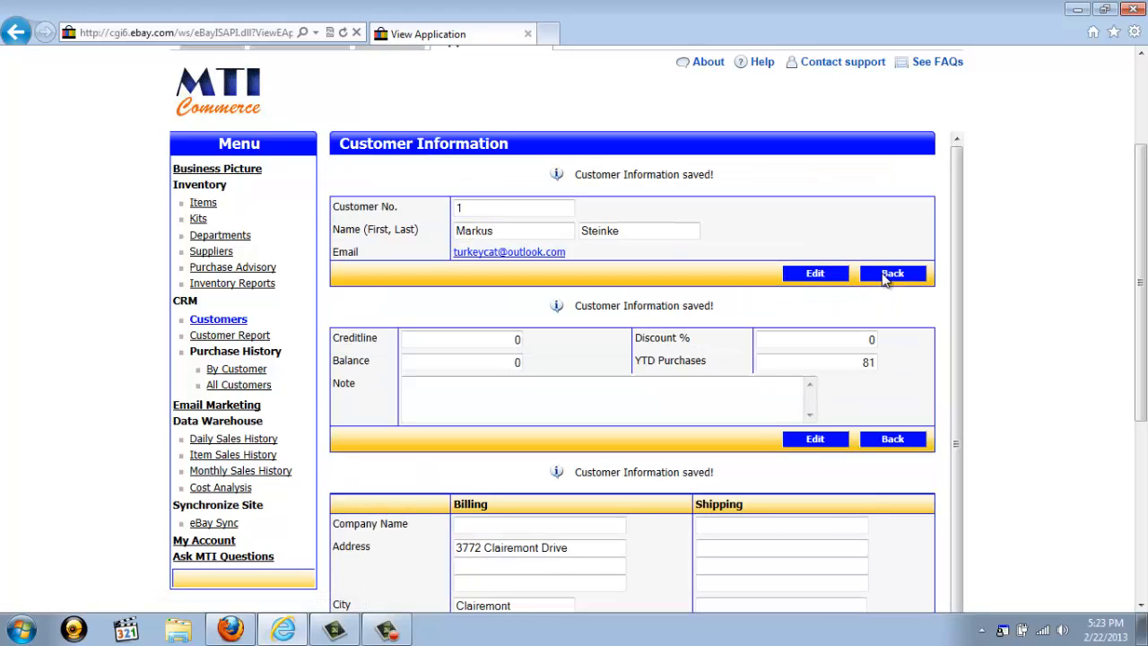
left_click(892, 273)
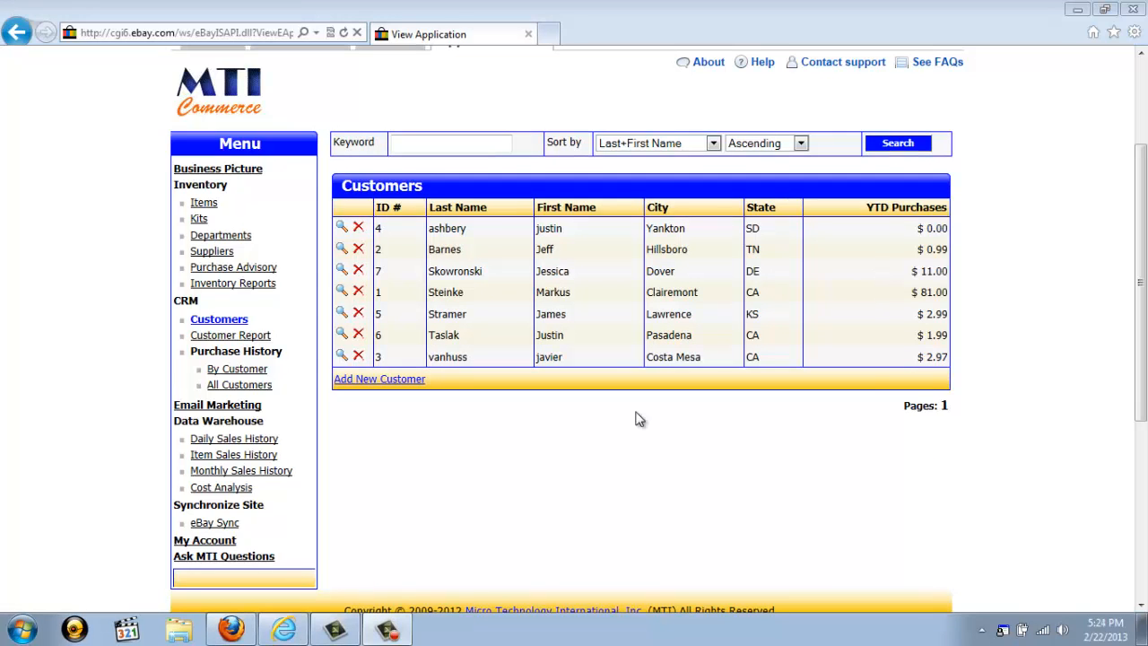
mouse_move(236, 334)
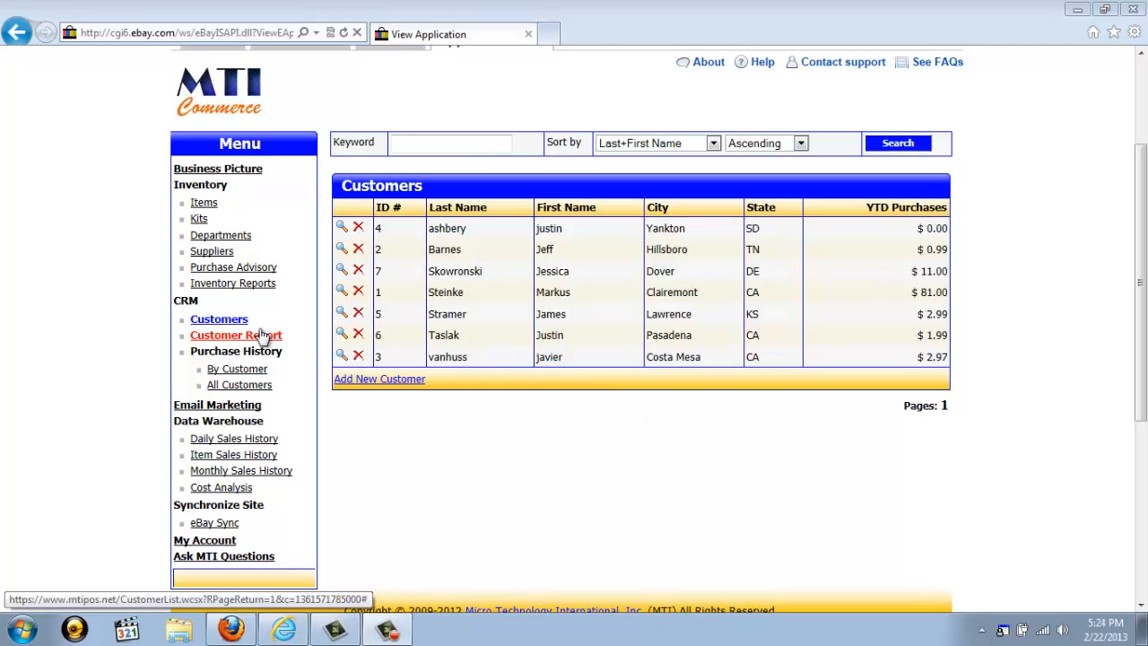
Submit the Customer Report with no filters to download custlist_web.pdf
left_click(236, 335)
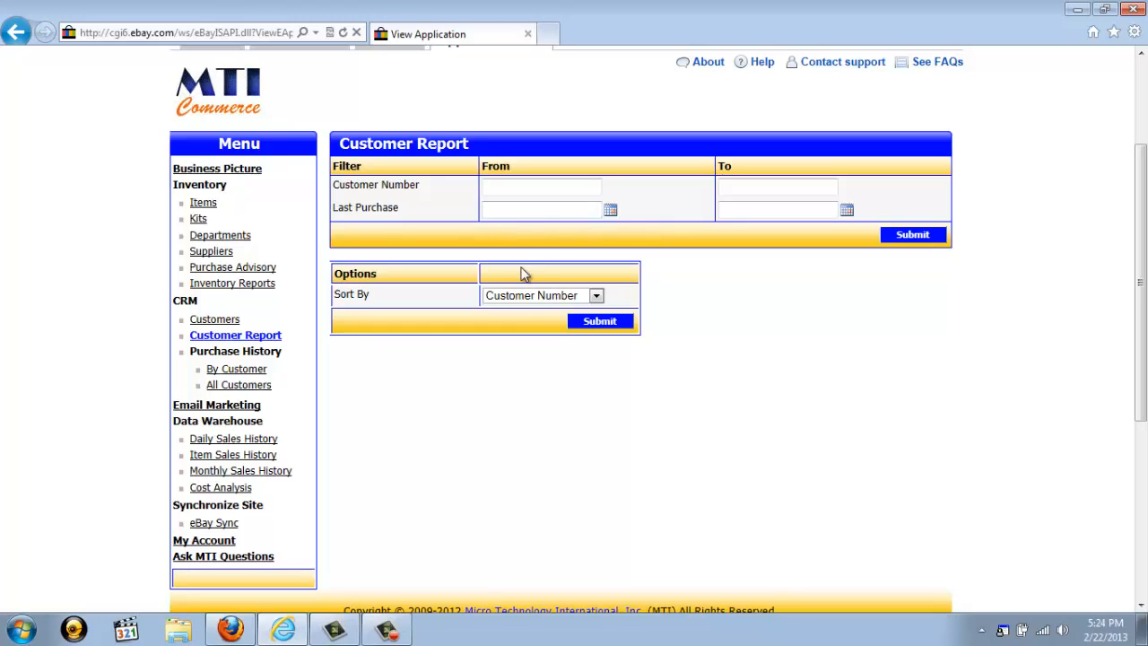
mouse_move(711, 289)
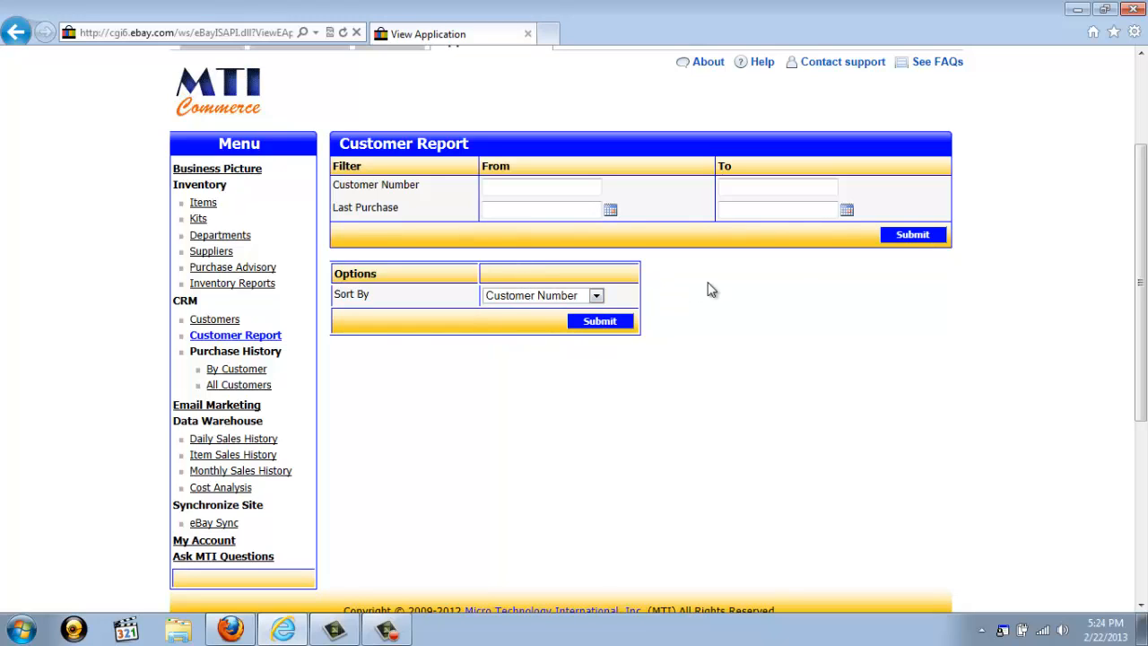
mouse_move(911, 234)
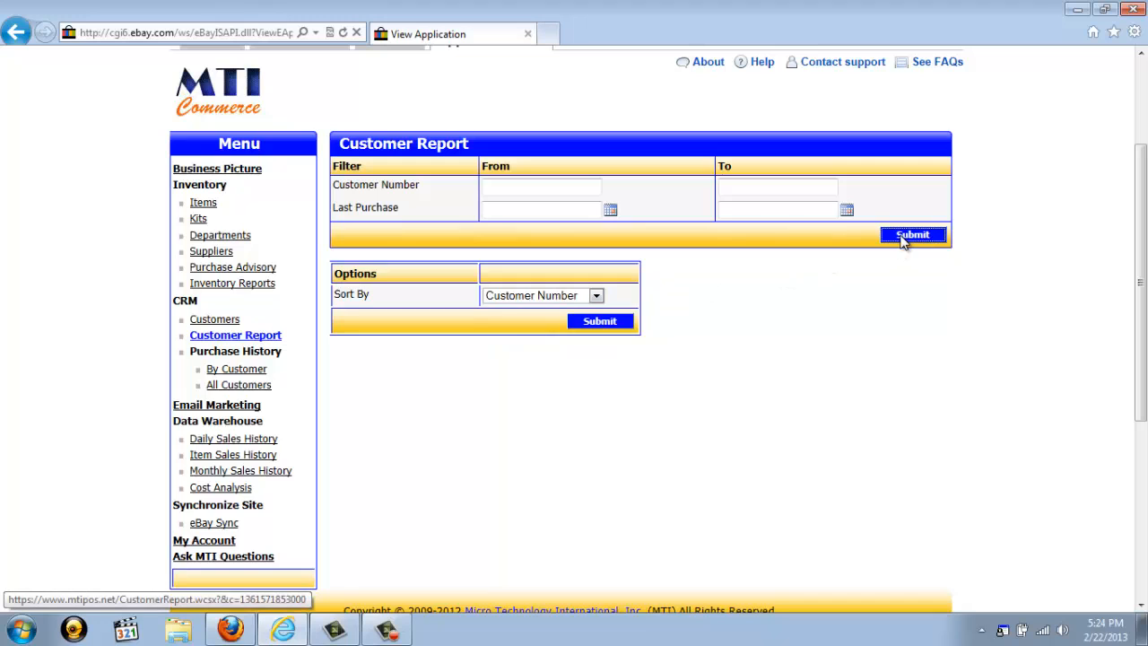
left_click(913, 234)
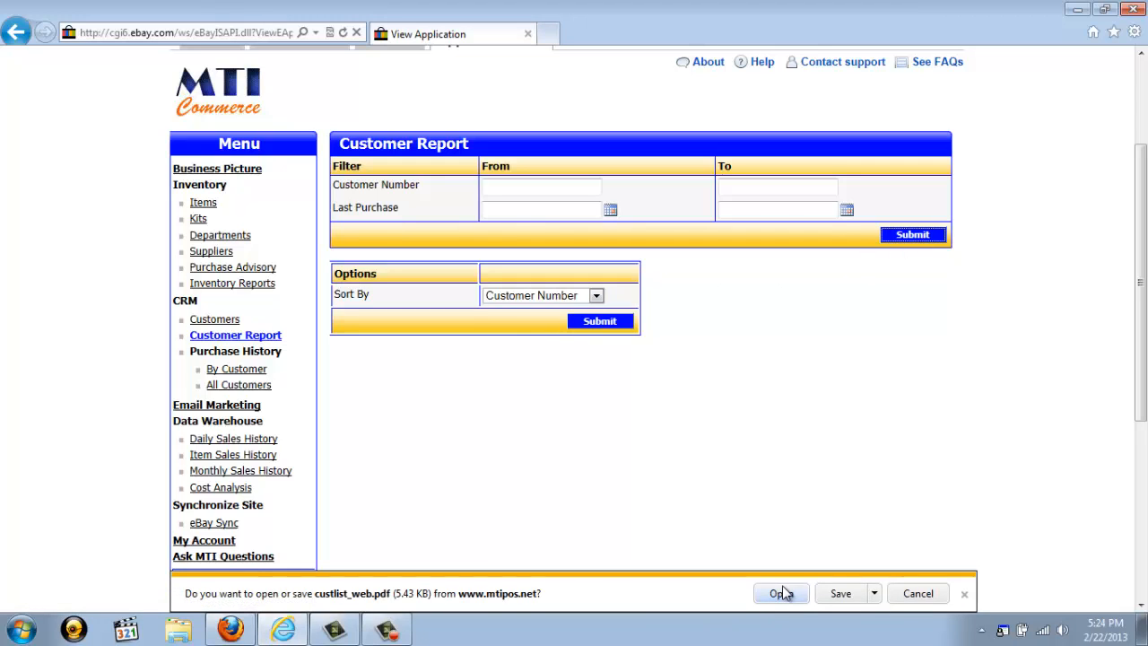
Open custlist_web.pdf in Adobe Reader and zoom in to 100%
left_click(776, 593)
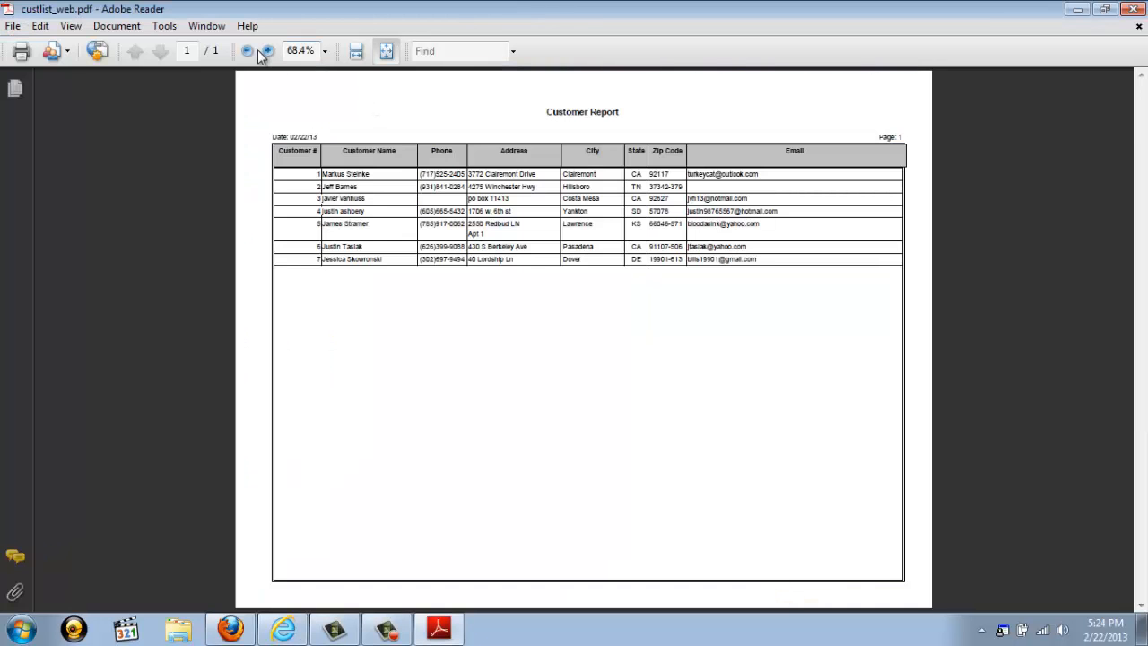
left_click(267, 50)
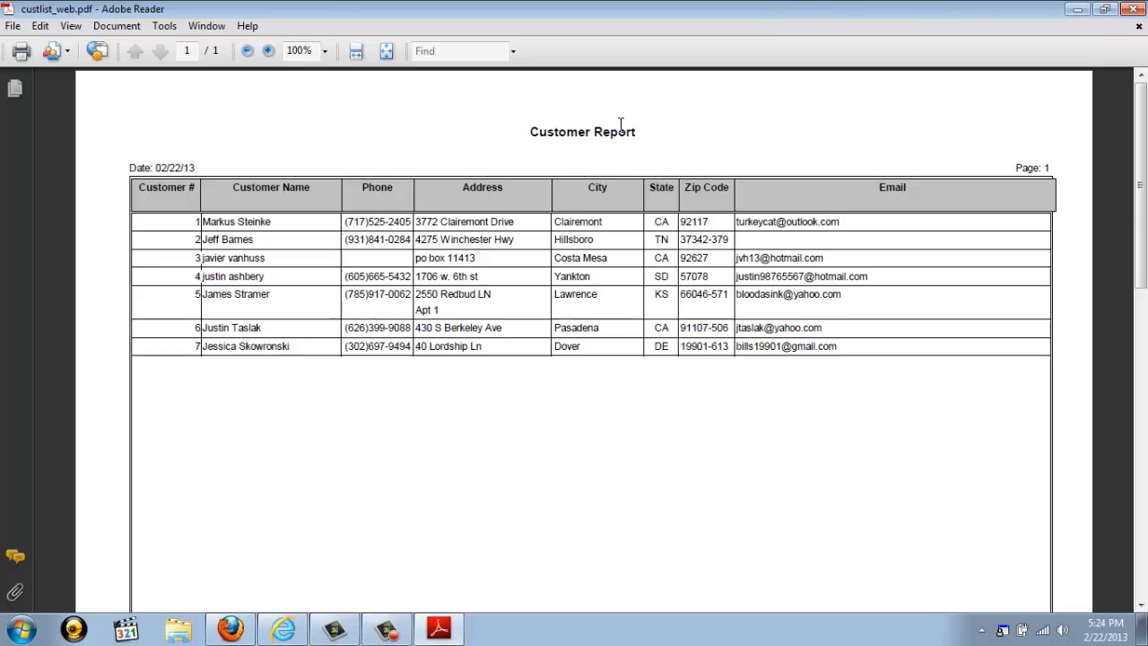
mouse_move(738, 225)
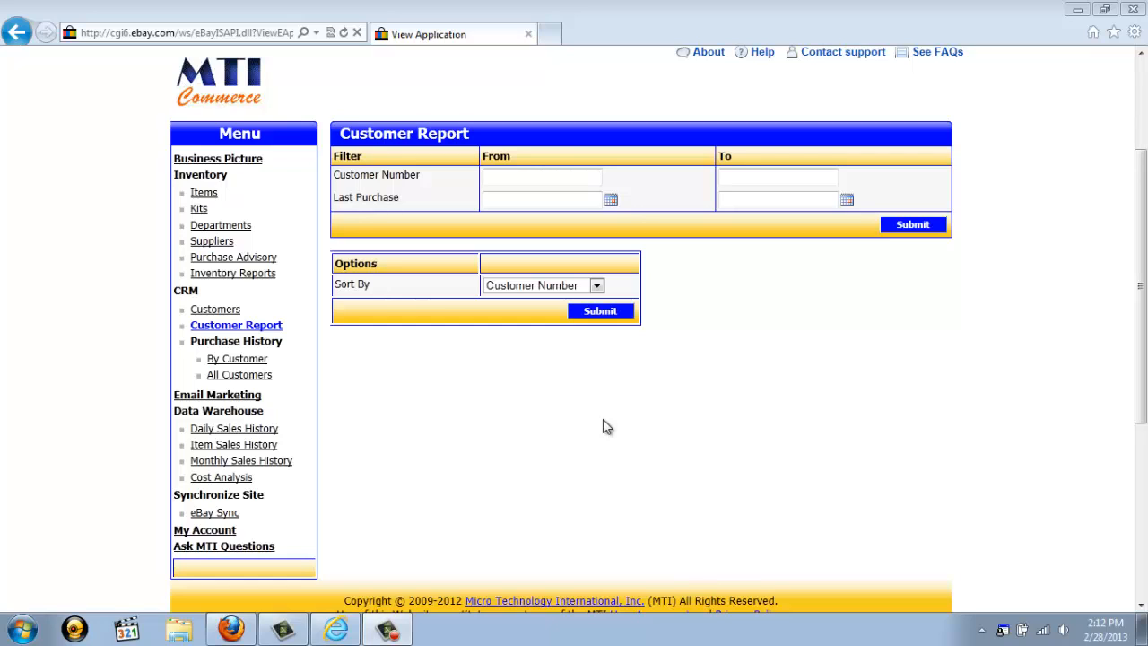
mouse_move(235, 339)
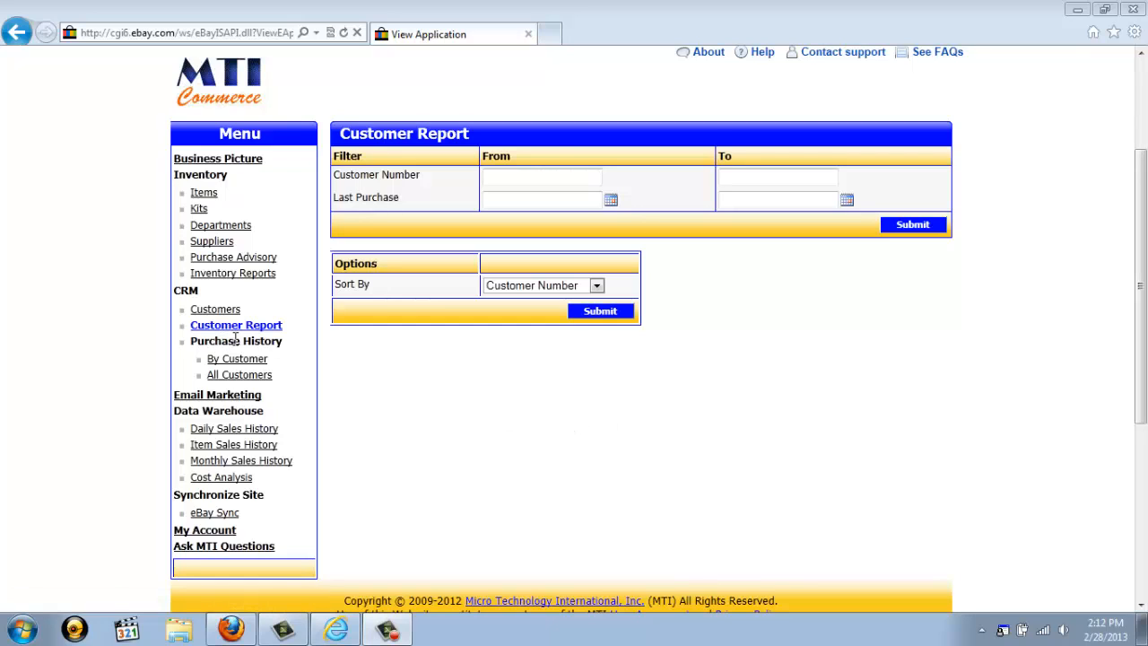
mouse_move(237, 358)
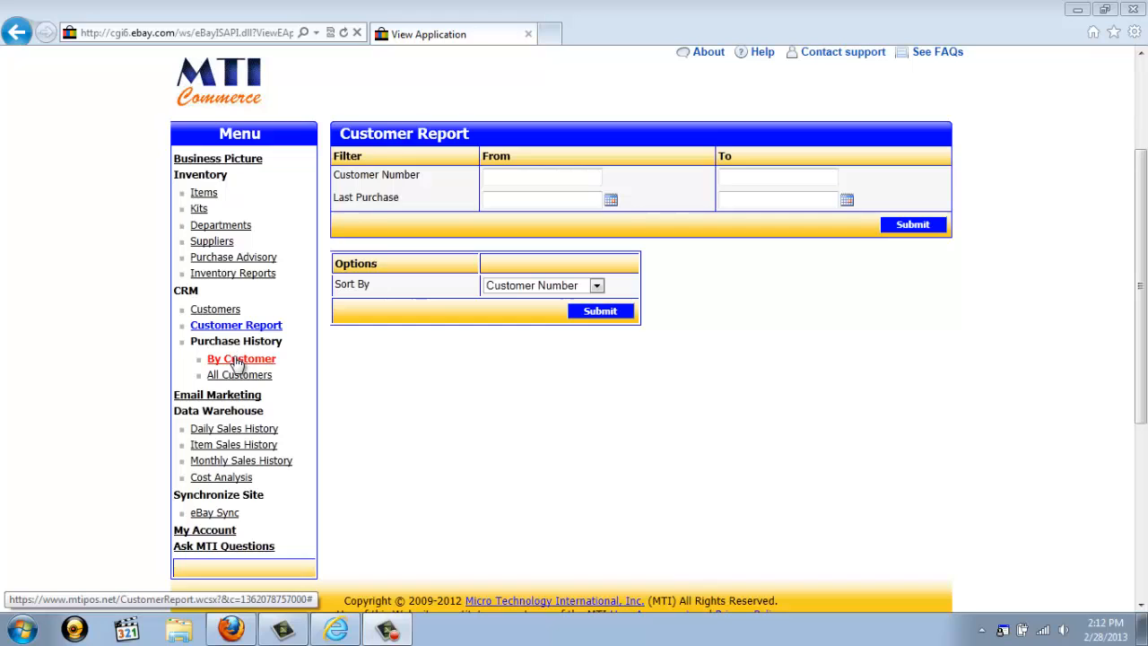
Run the By Customer purchase history for 10/01/2012–12/31/2012 and open the PDF
left_click(241, 358)
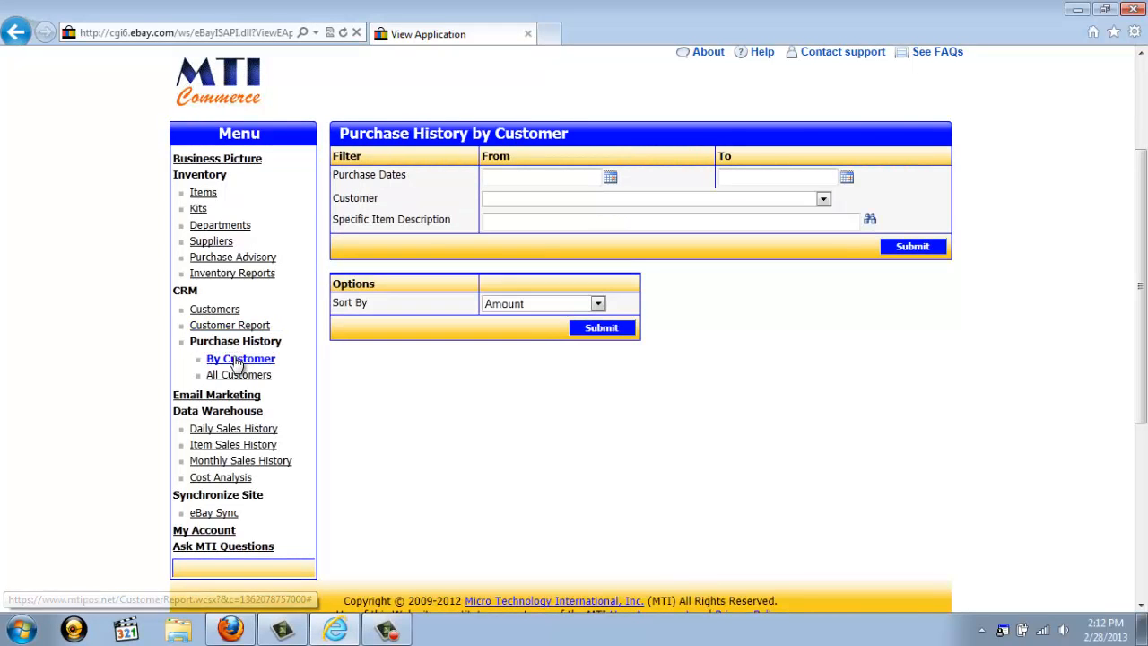
mouse_move(428, 215)
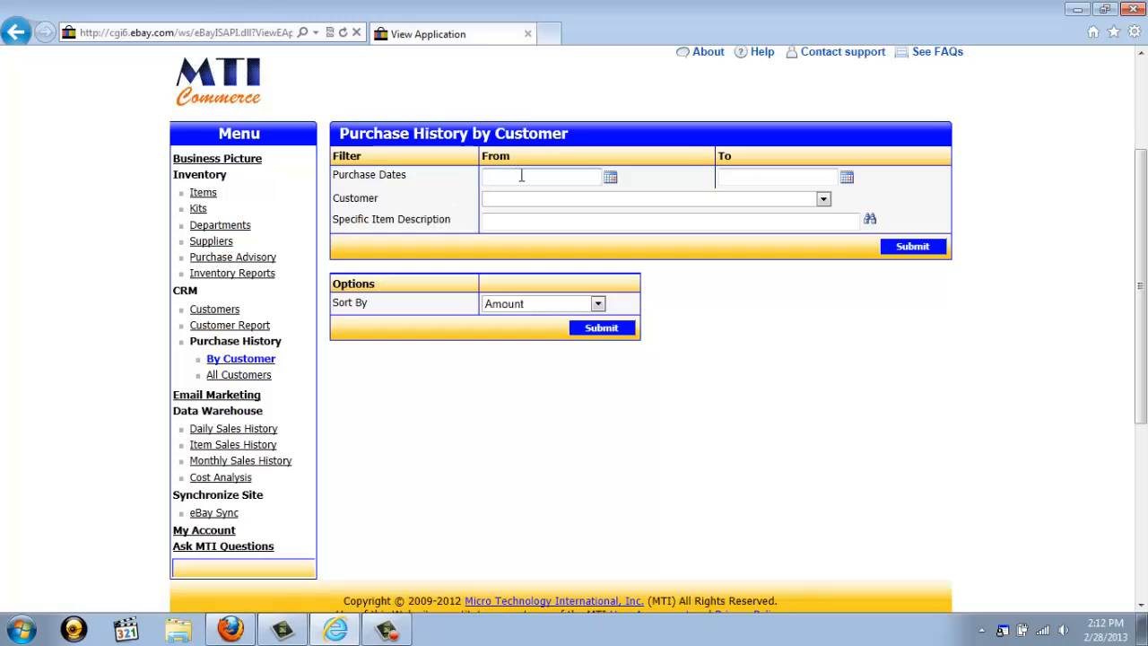
mouse_move(508, 204)
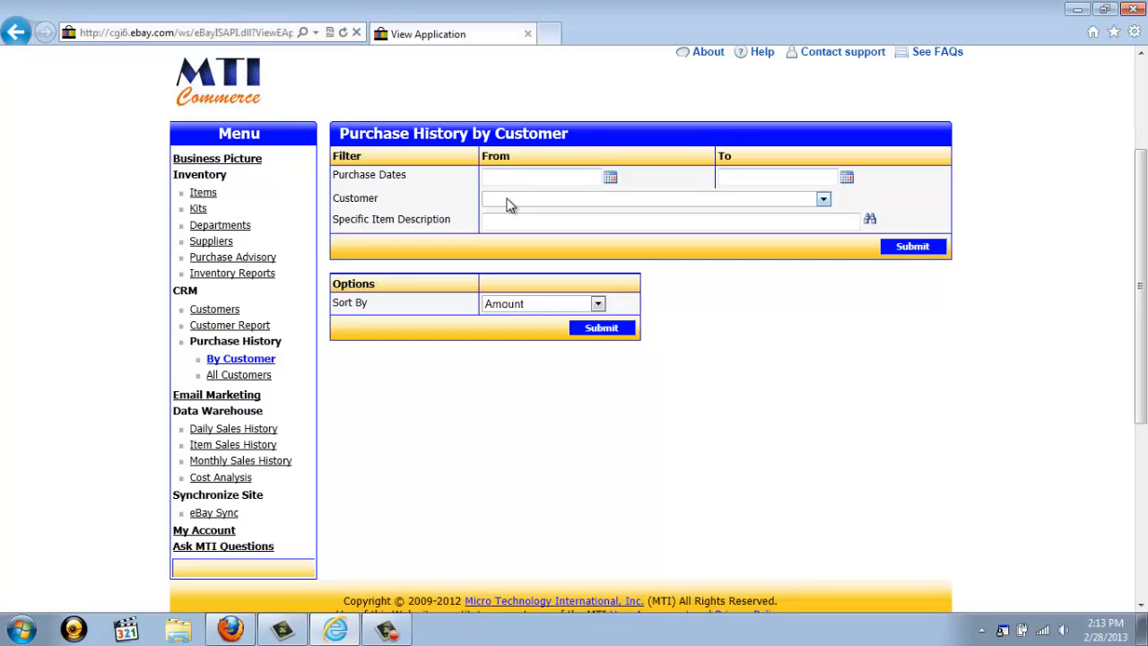
mouse_move(477, 225)
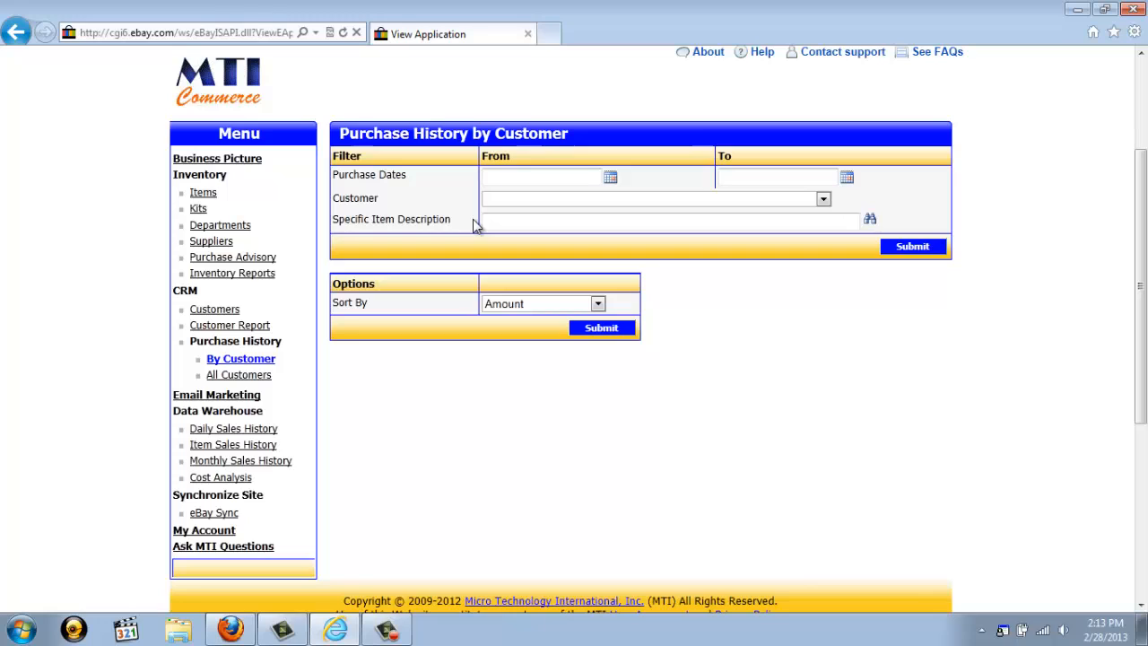
mouse_move(465, 274)
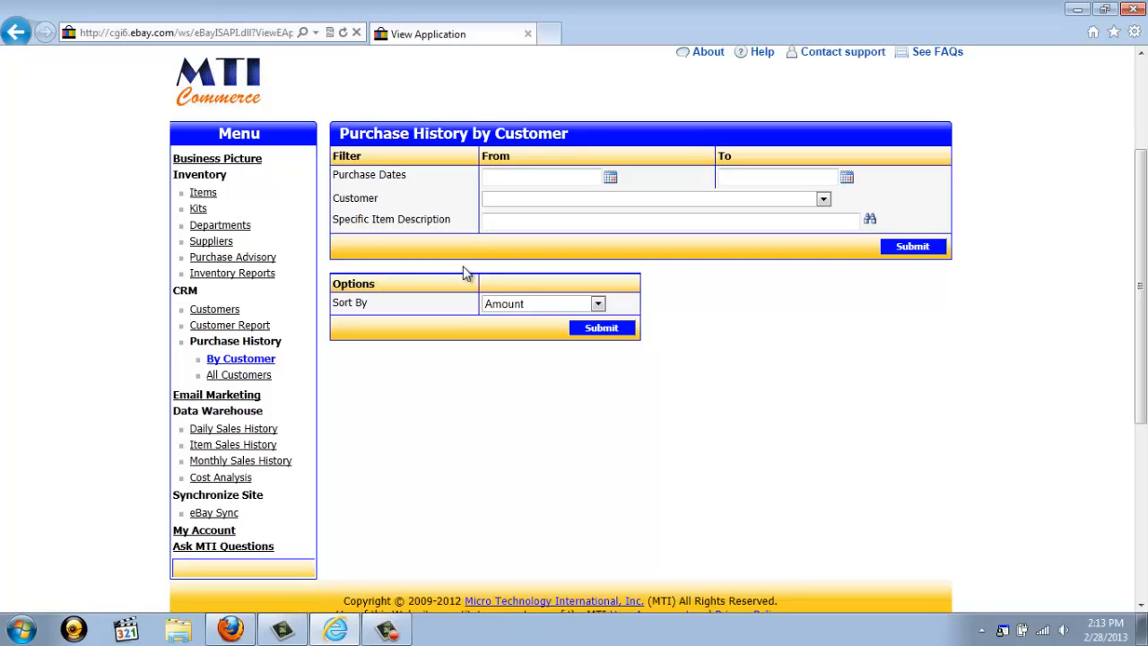
left_click(597, 303)
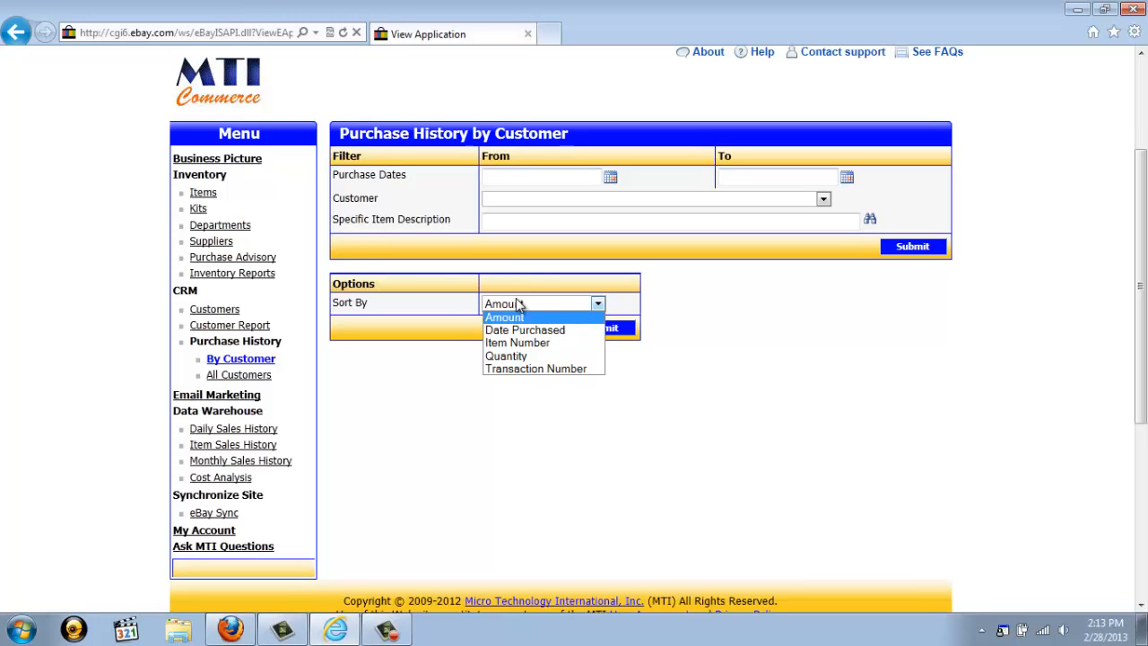
mouse_move(480, 305)
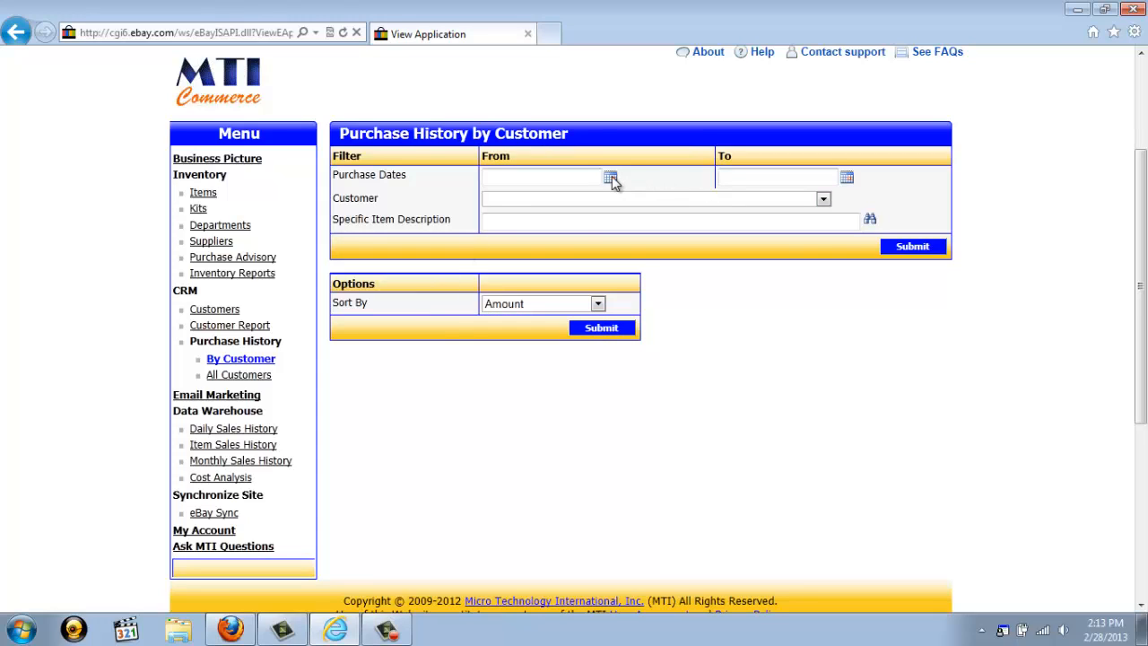
left_click(611, 177)
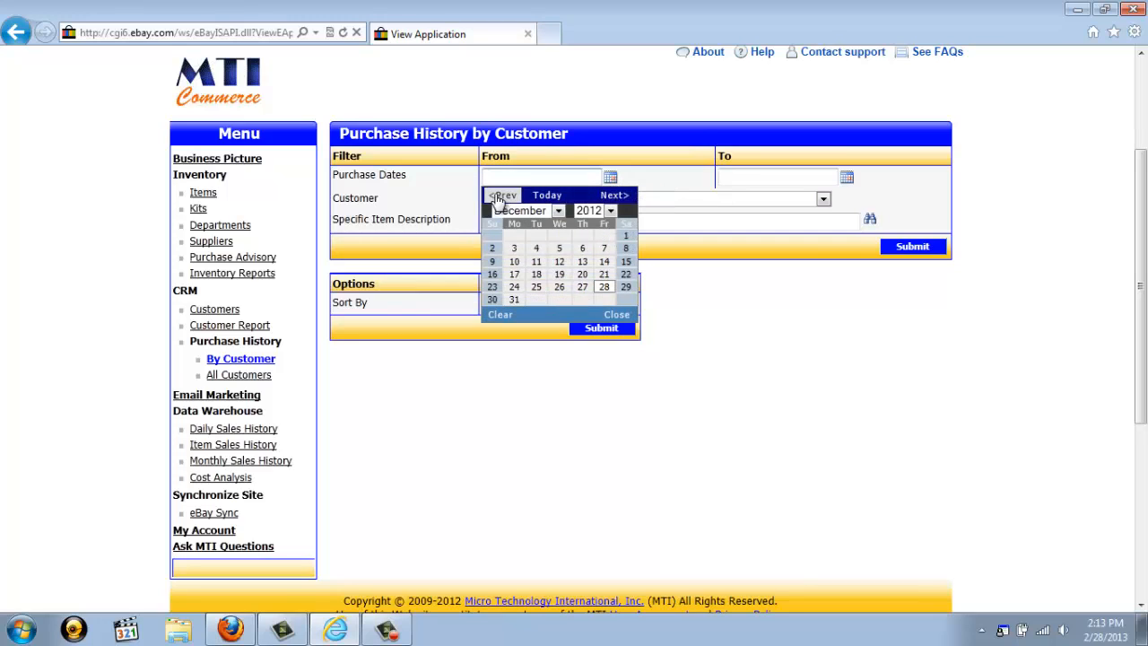
left_click(503, 194)
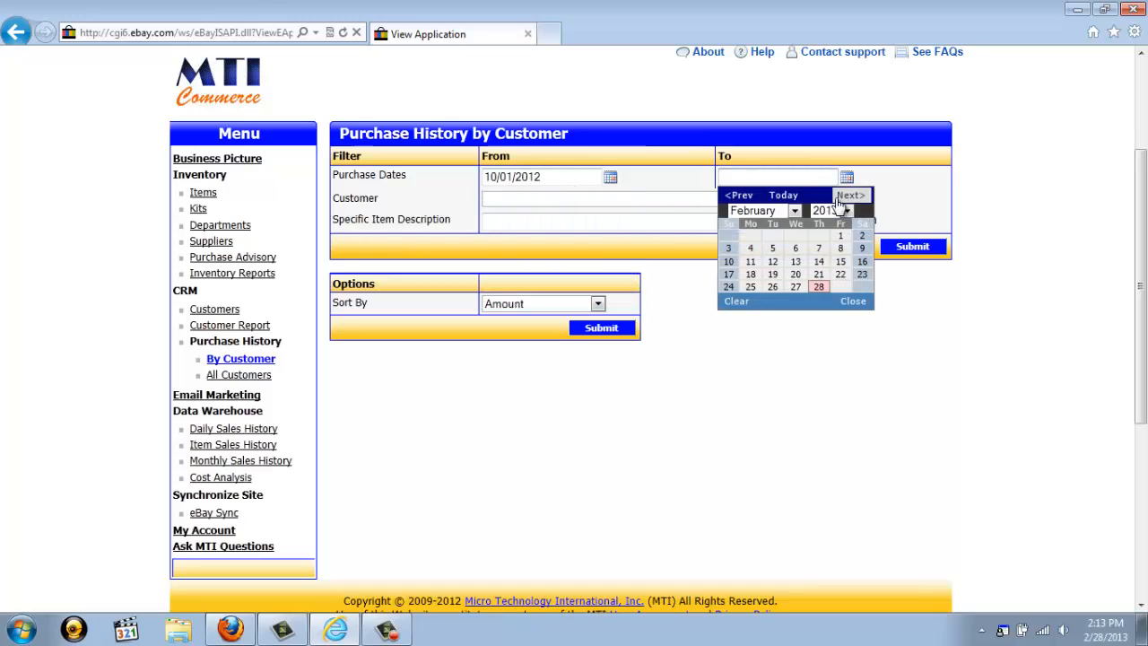
left_click(739, 195)
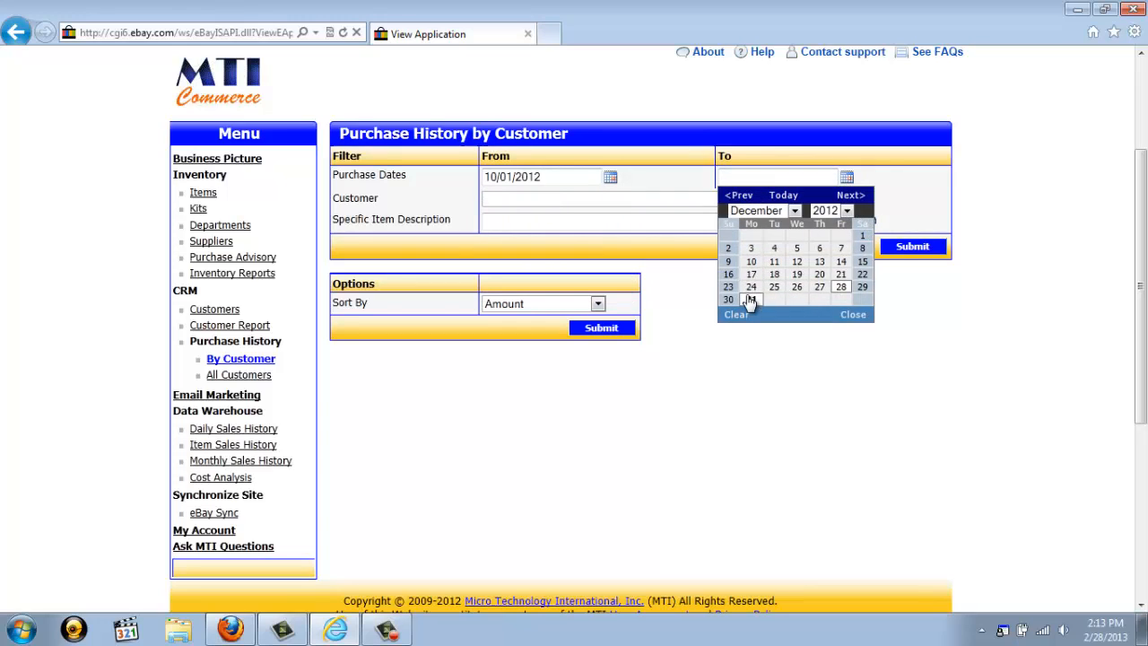
left_click(751, 299)
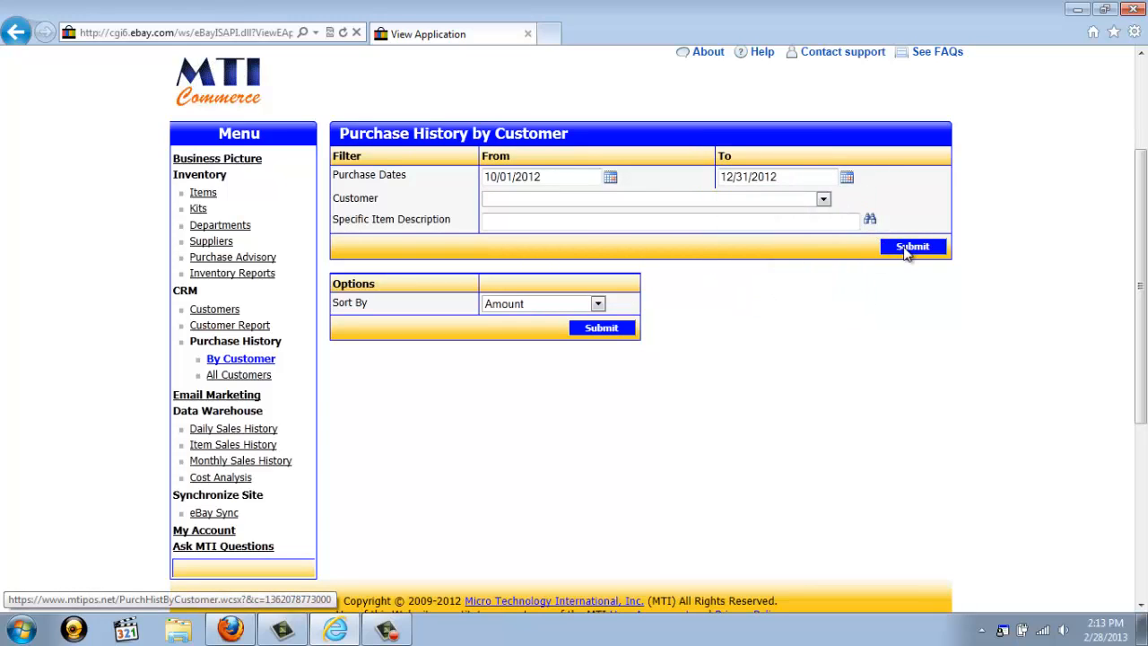
left_click(912, 247)
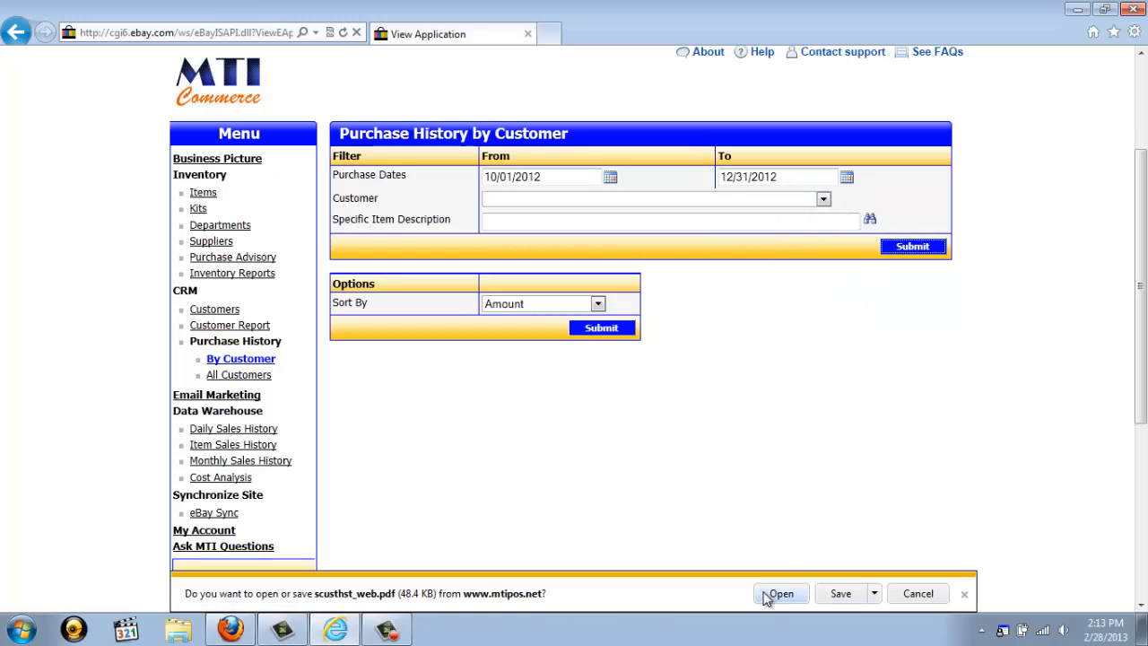
left_click(781, 593)
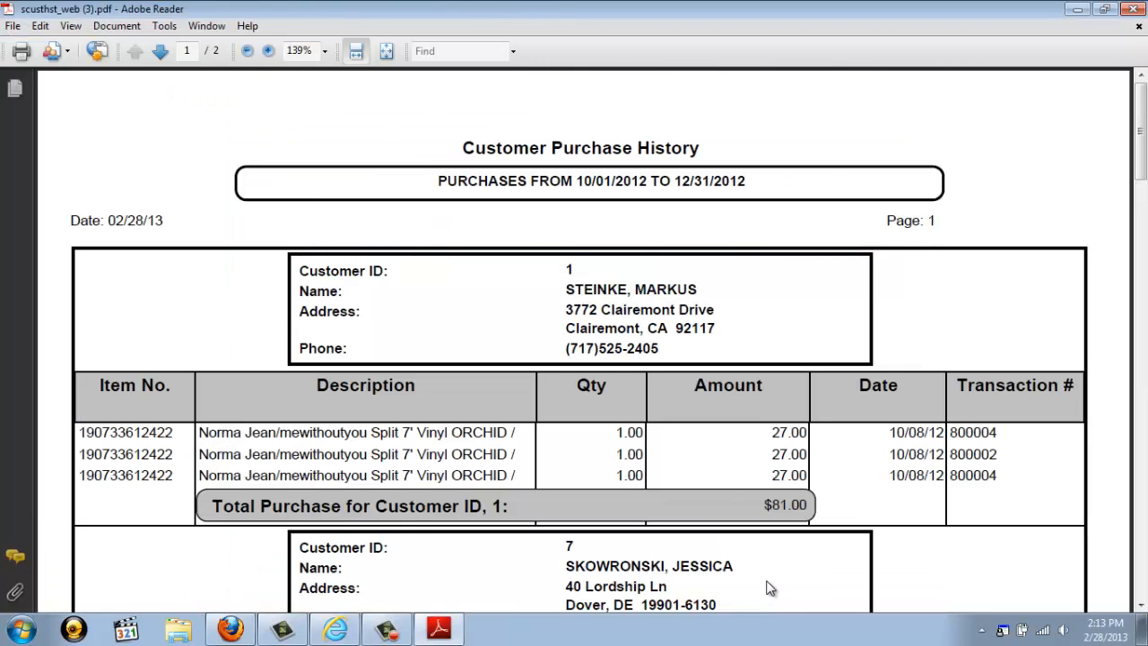
mouse_move(636, 424)
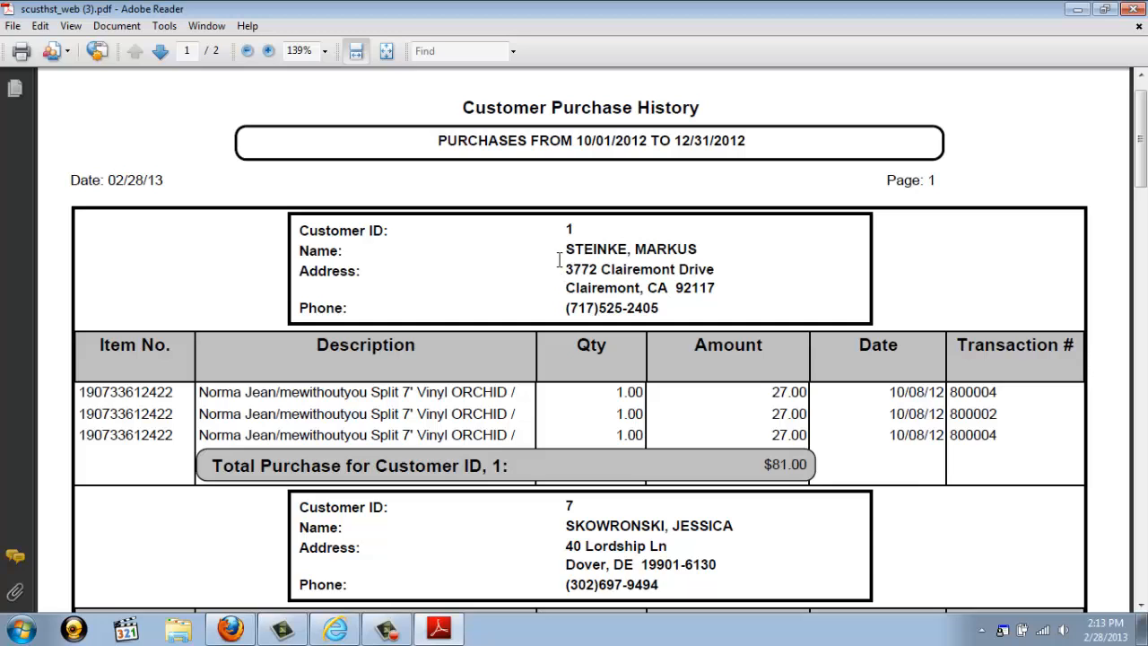
mouse_move(571, 278)
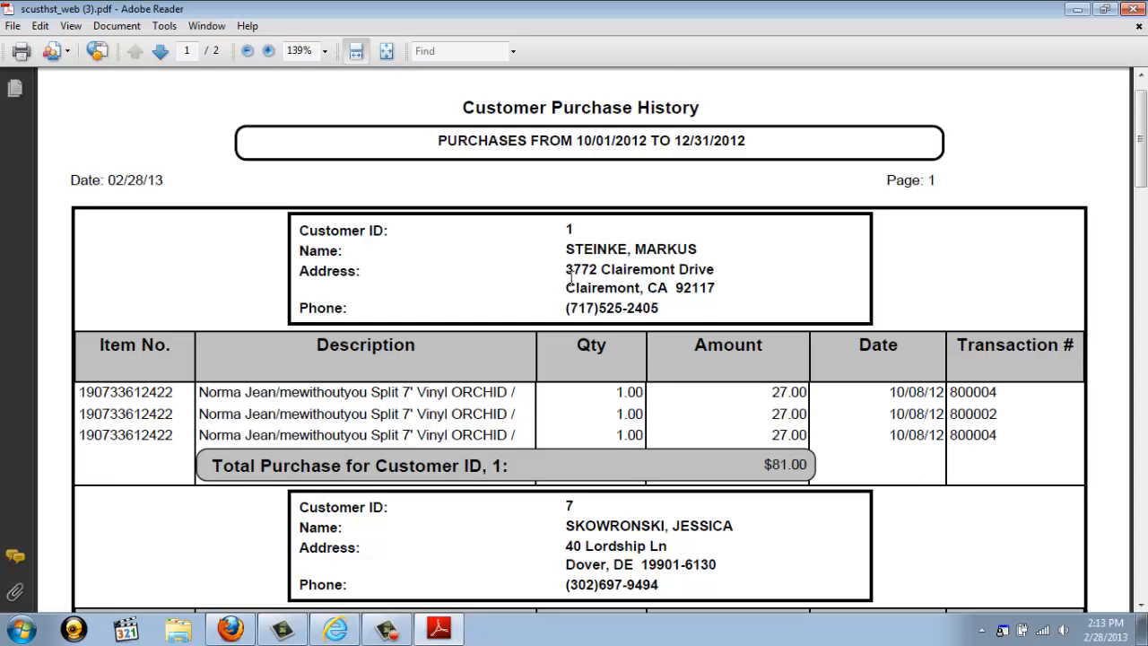
Scroll through the purchase history PDF to review the $81.00 and $5.50 totals
scroll("down", 3)
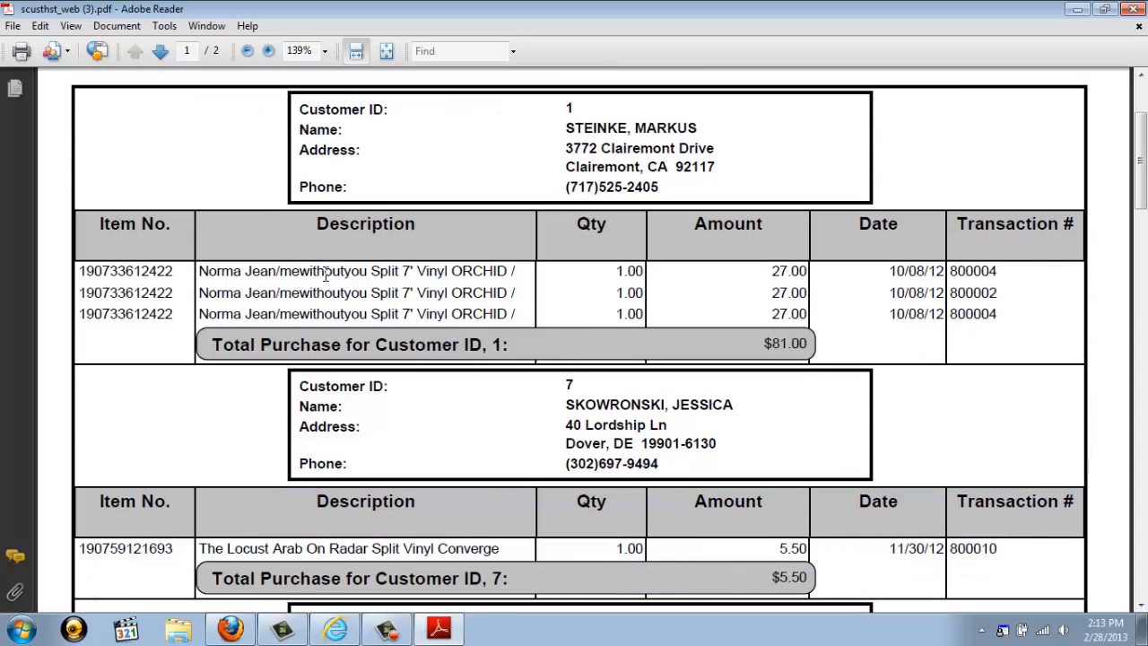
mouse_move(743, 275)
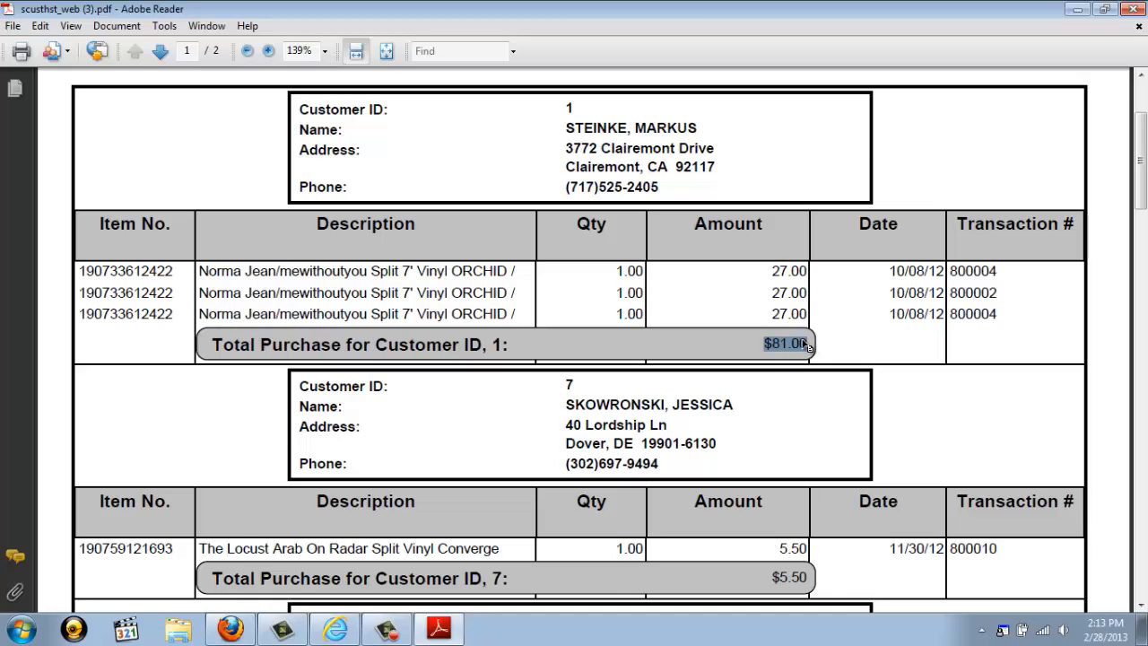
mouse_move(743, 329)
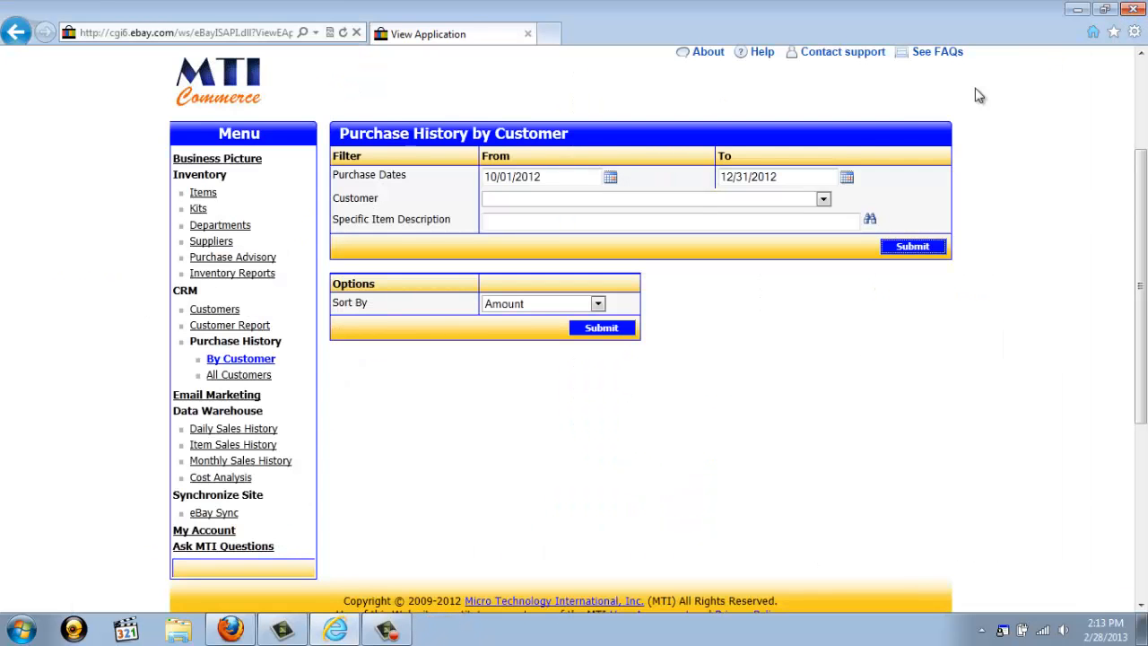
mouse_move(587, 246)
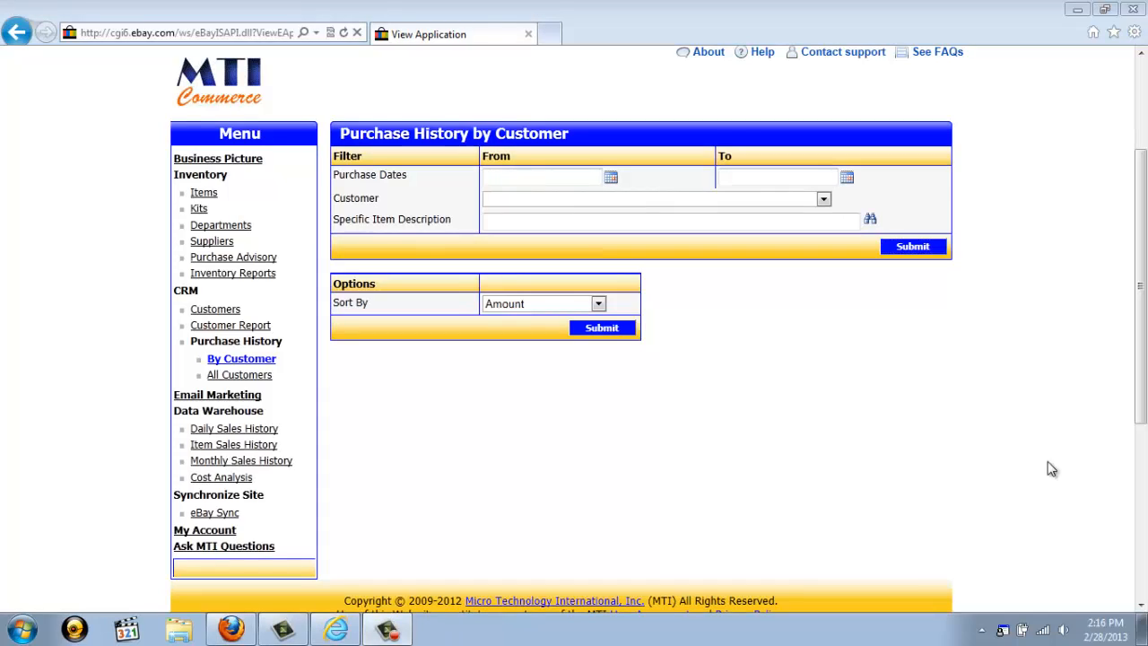
mouse_move(556, 438)
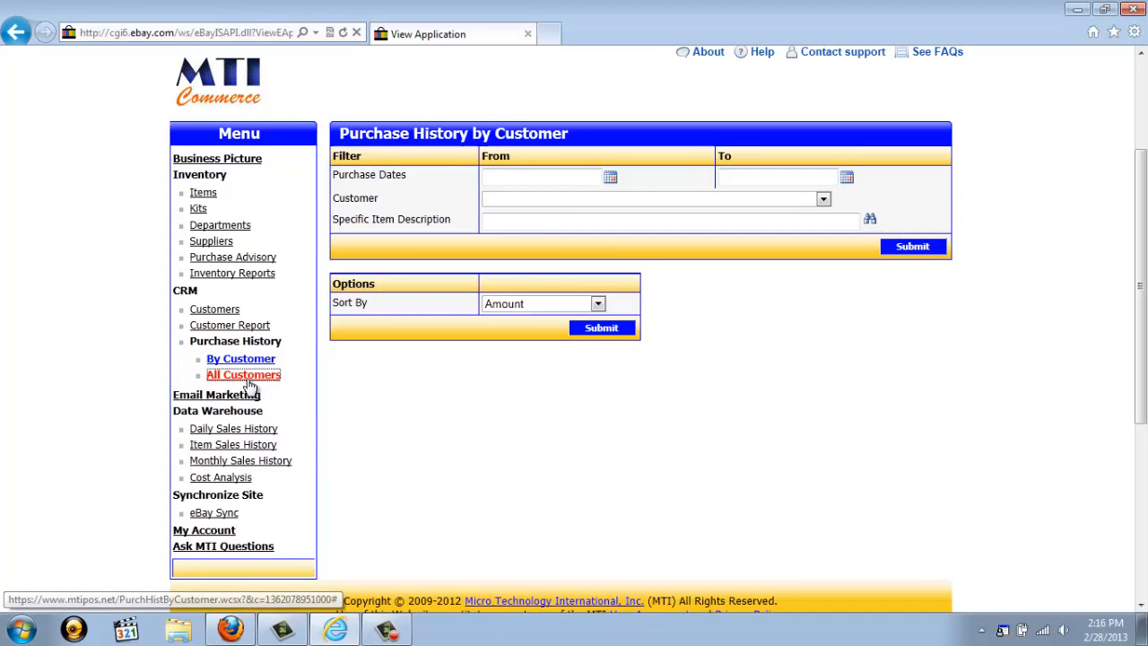
Run the All Customers purchase history for totals 1.00 to 100.00 and open the PDF
left_click(243, 374)
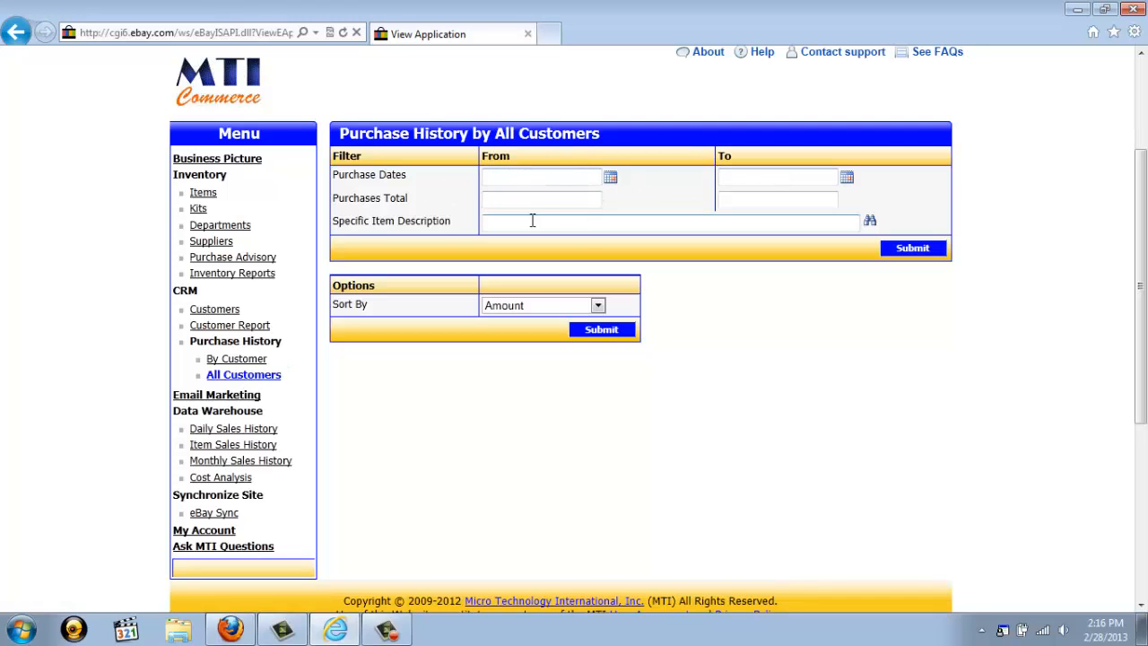
mouse_move(496, 230)
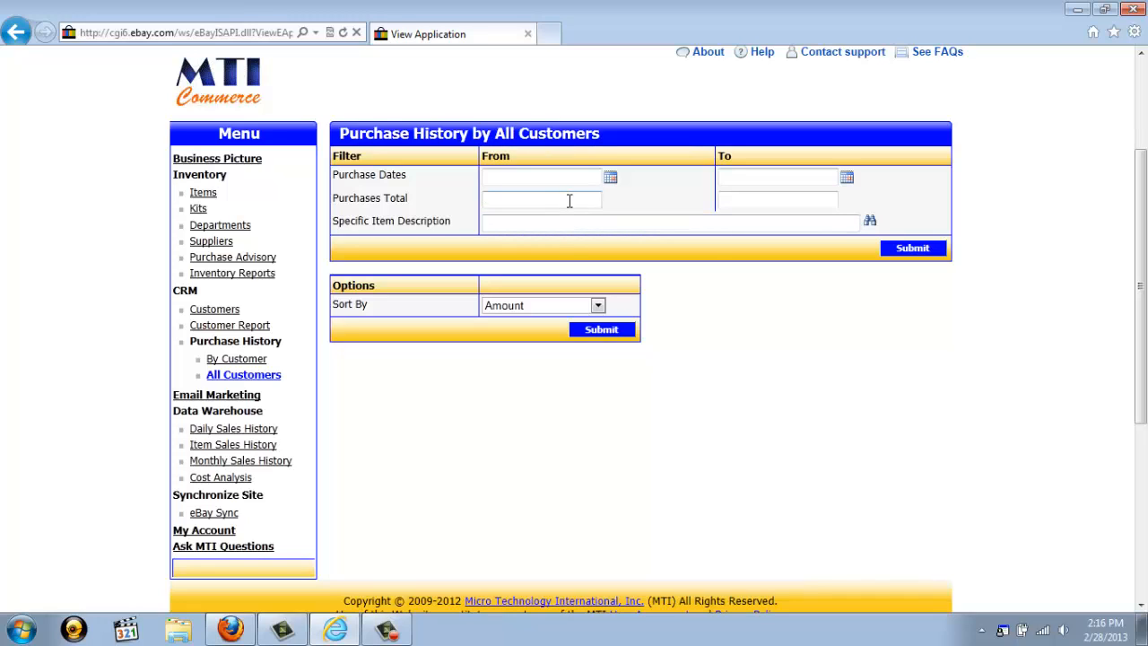
type("1.00")
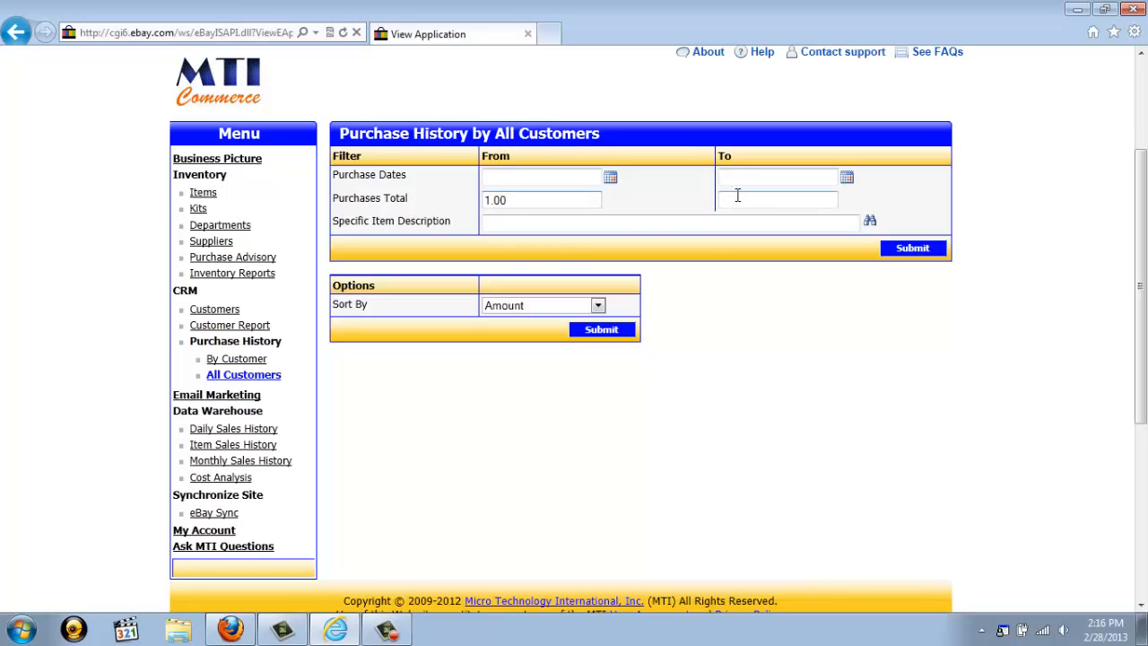
type("100.0")
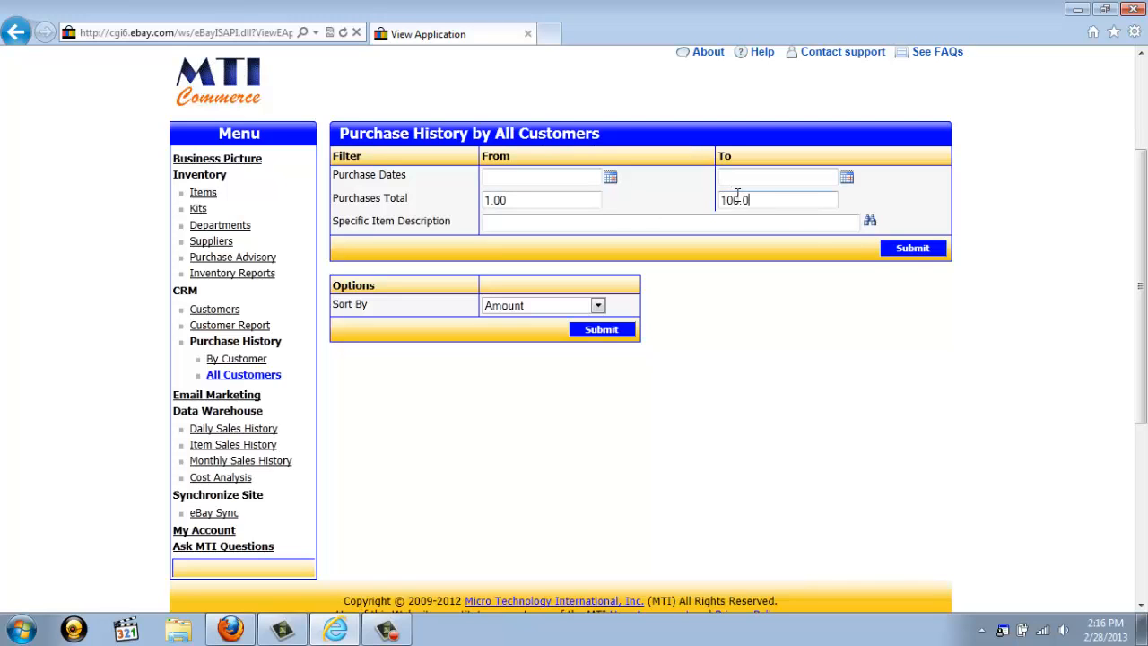
left_click(913, 249)
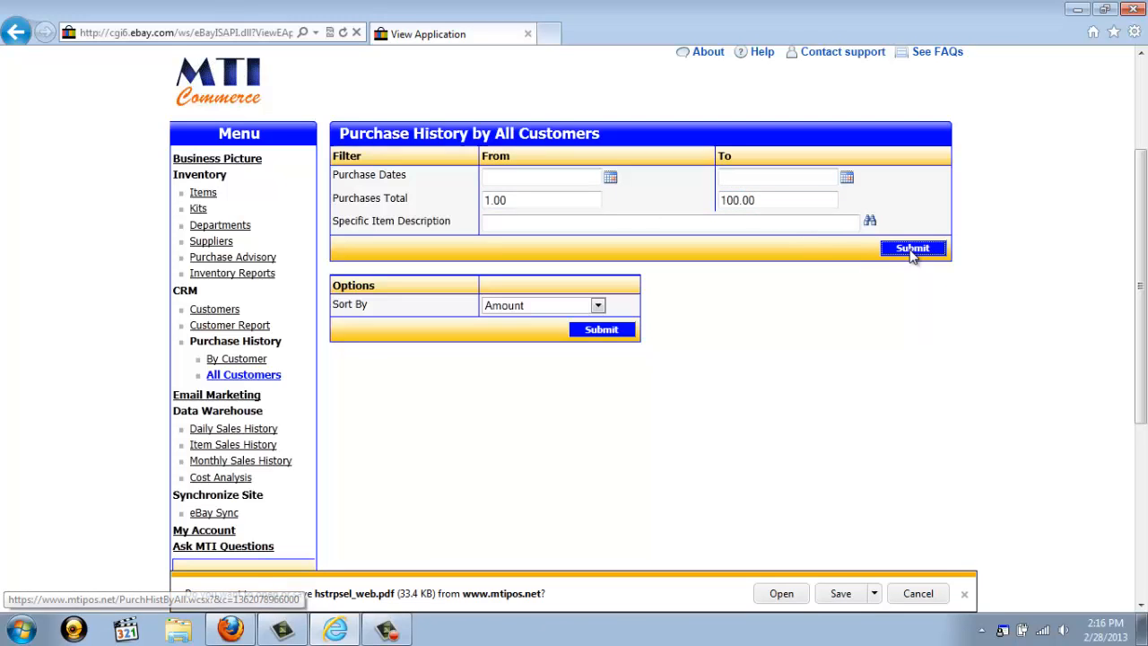
left_click(781, 593)
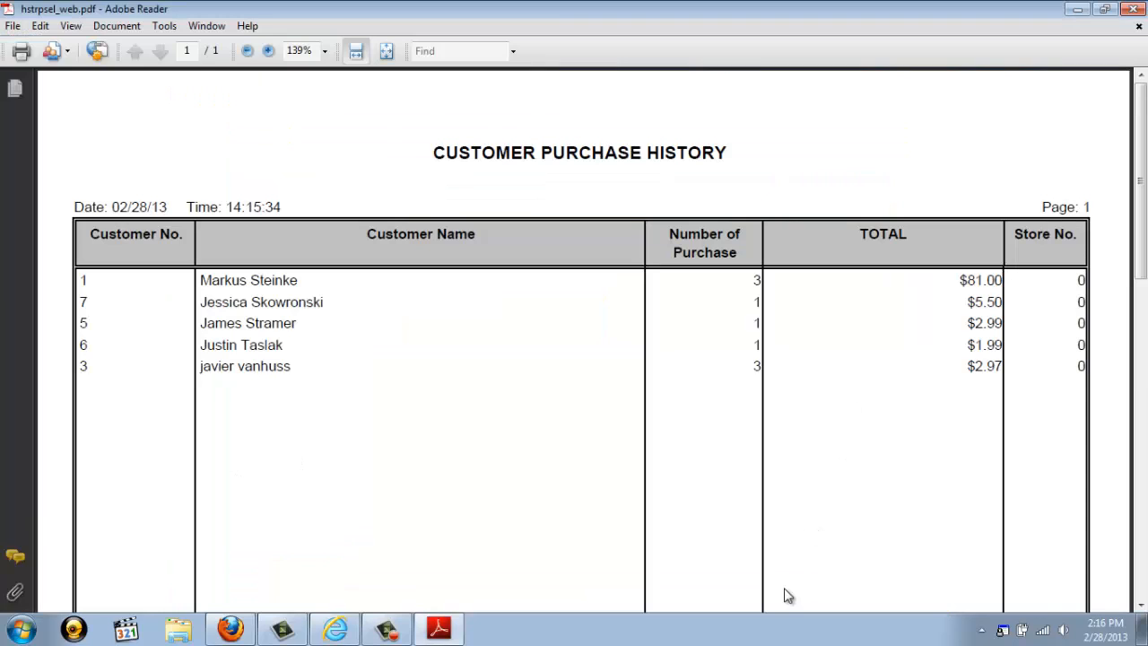
mouse_move(594, 423)
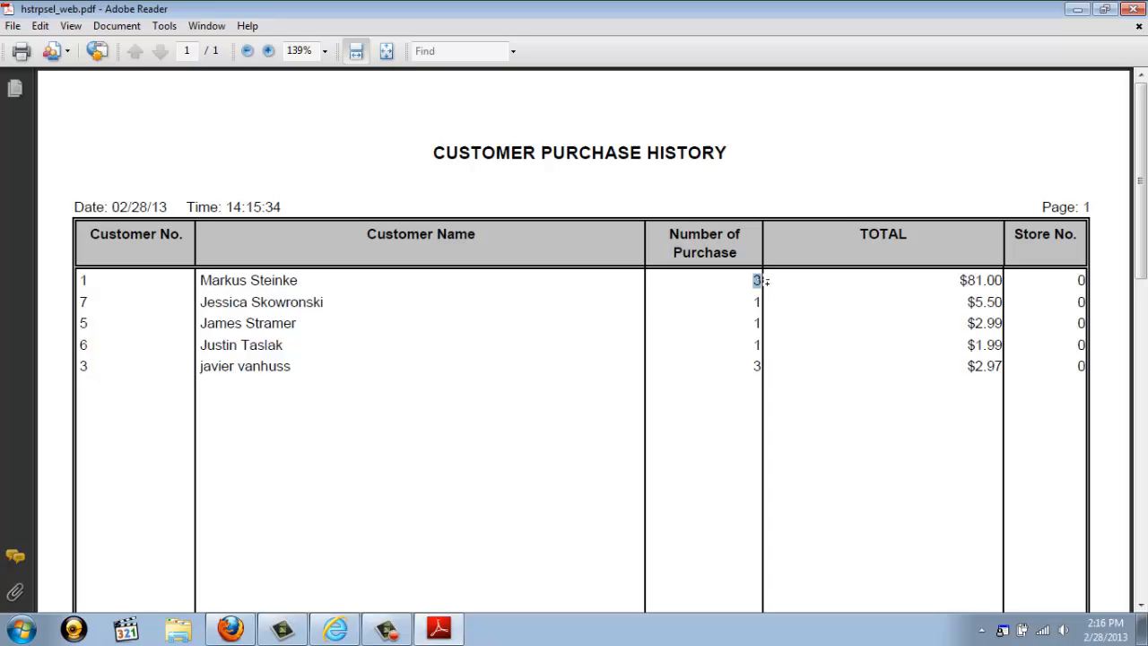
mouse_move(905, 309)
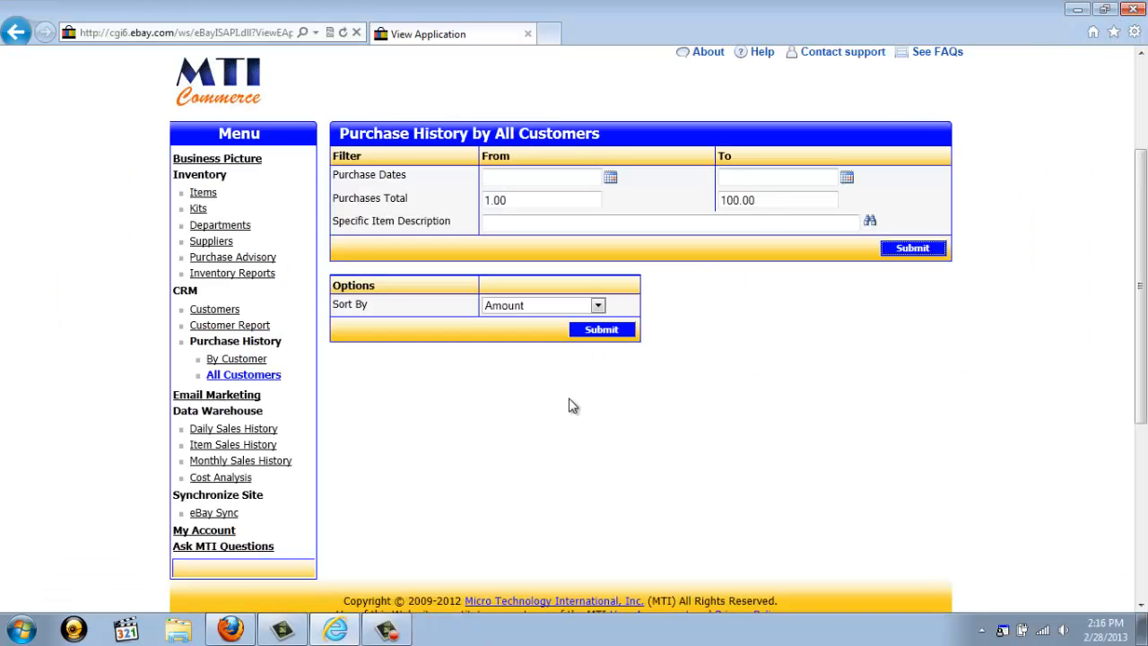
mouse_move(216, 395)
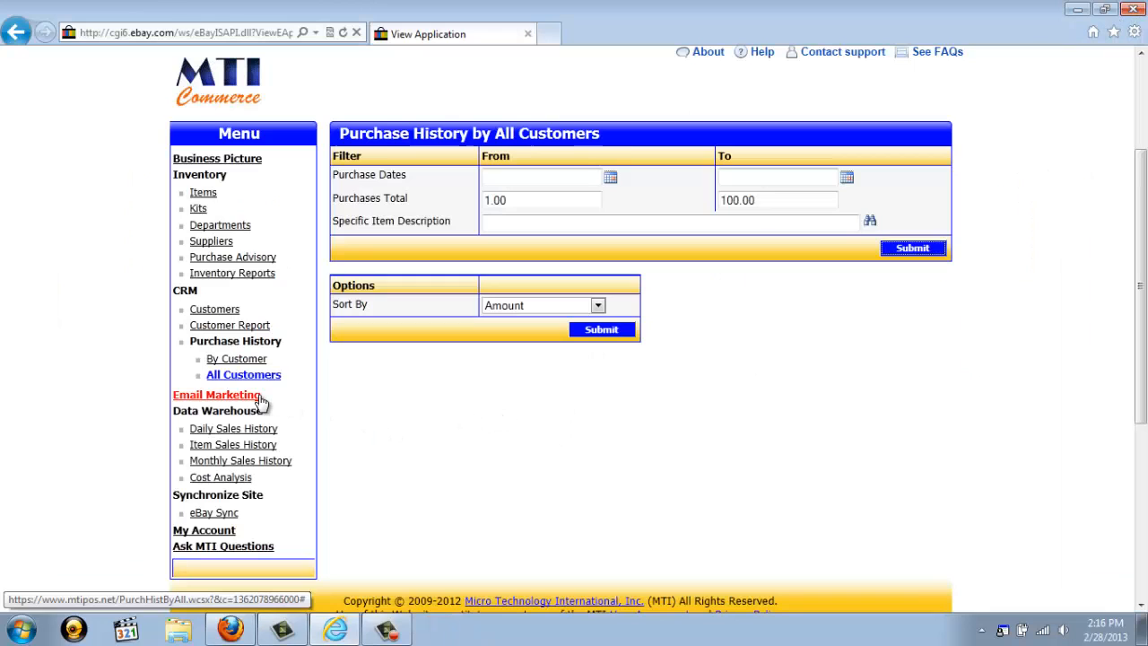
Open Email Marketing, showing the 10% off Promo template and top-producing-customers filter
left_click(216, 395)
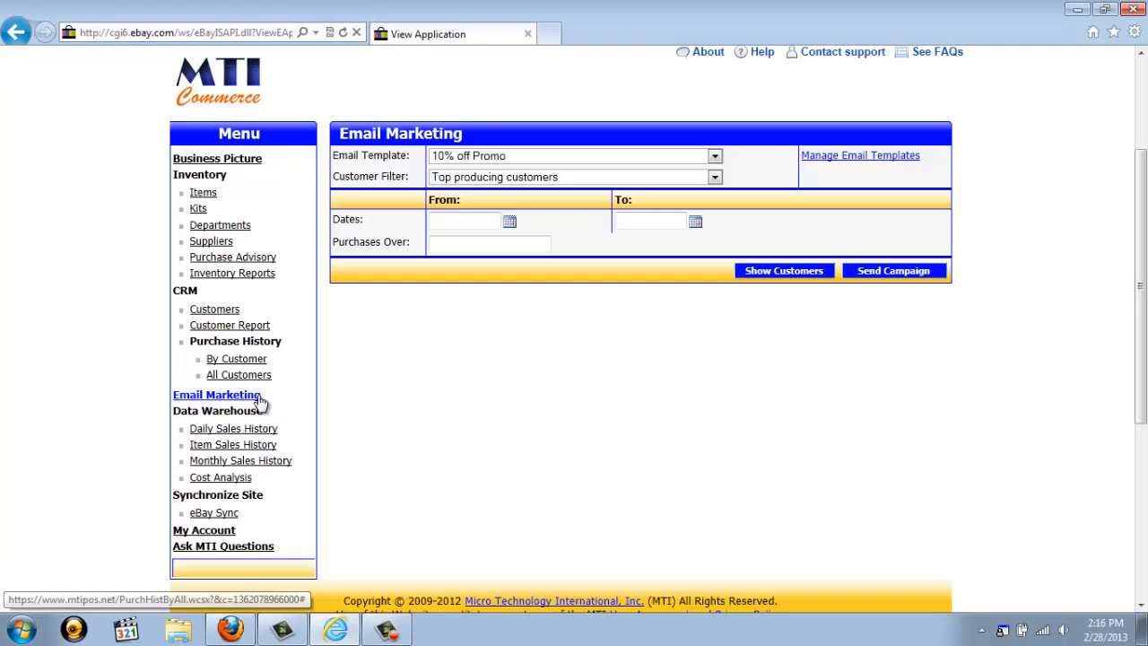
mouse_move(918, 442)
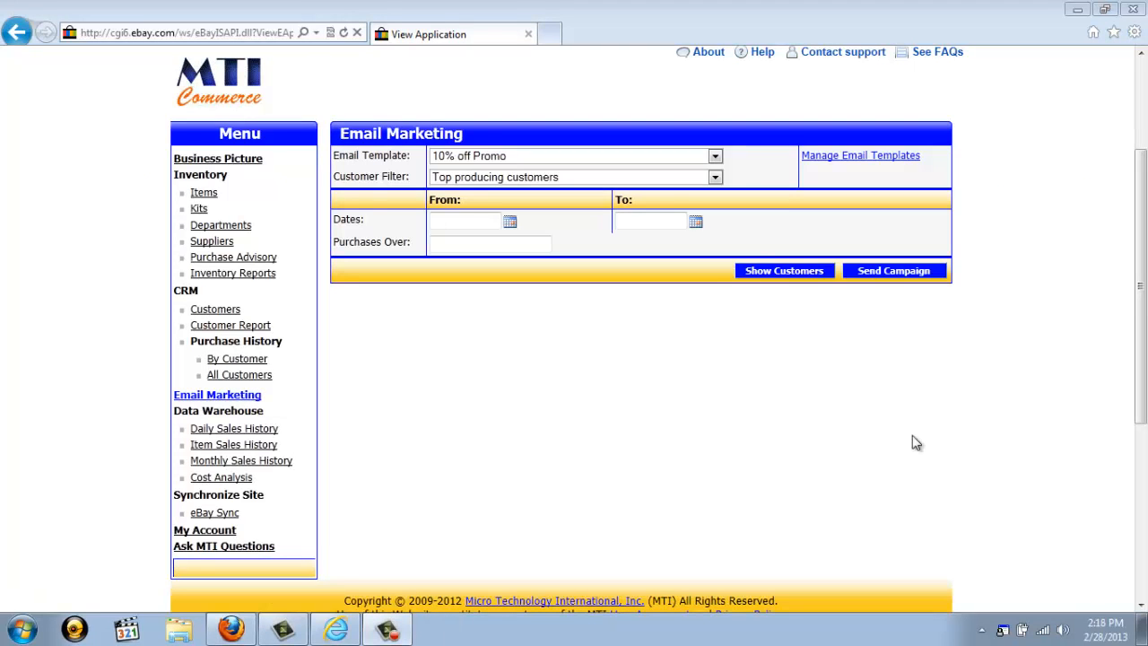
mouse_move(912, 440)
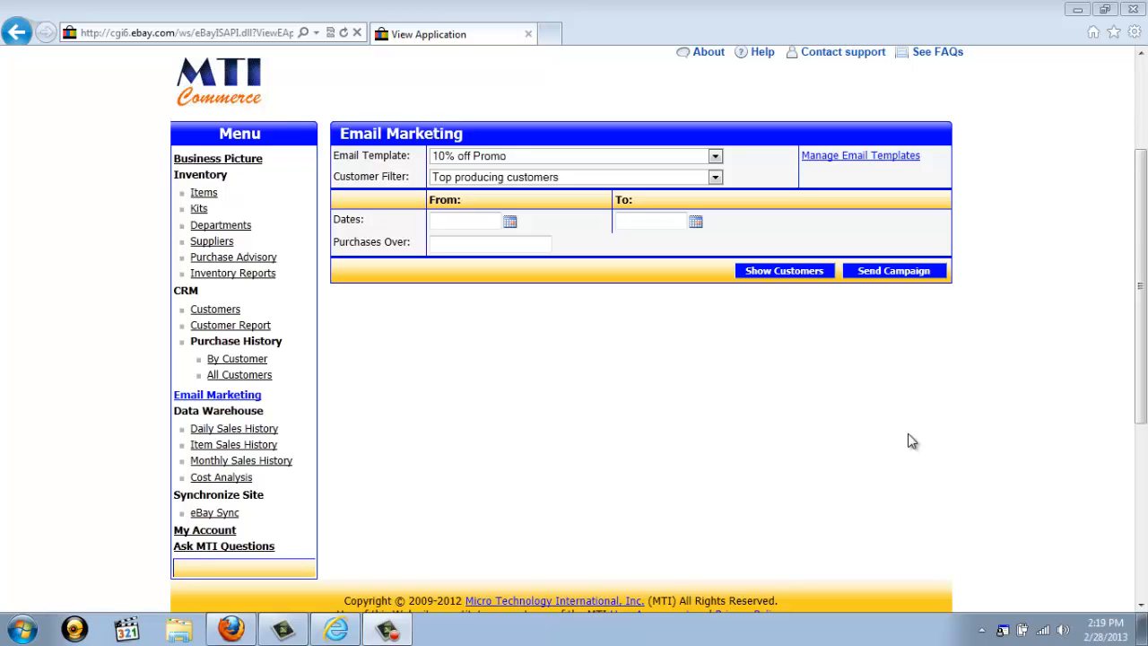
scroll("up", 3)
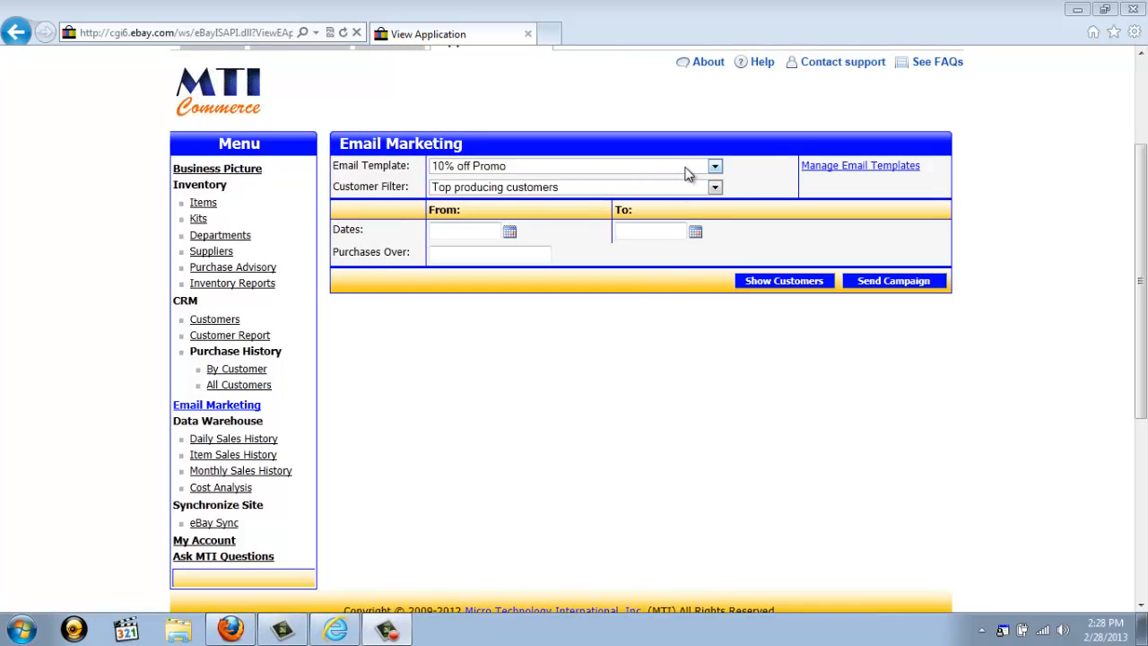
Browse the template dropdown keeping 10% off Promo, then add a new email template
left_click(715, 166)
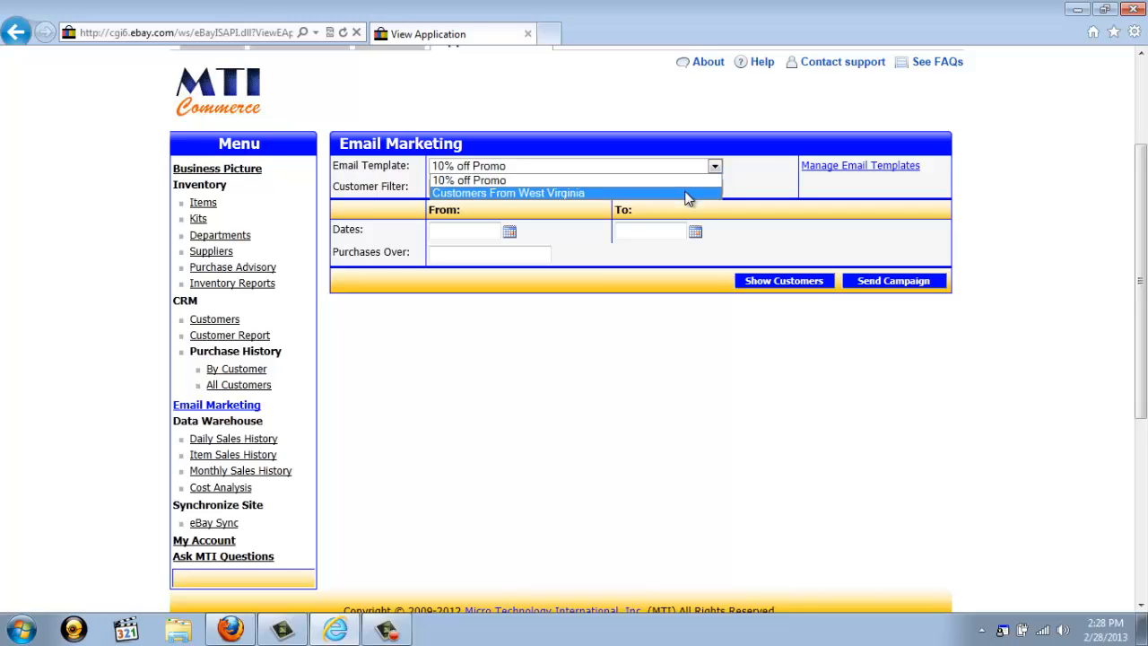
mouse_move(752, 190)
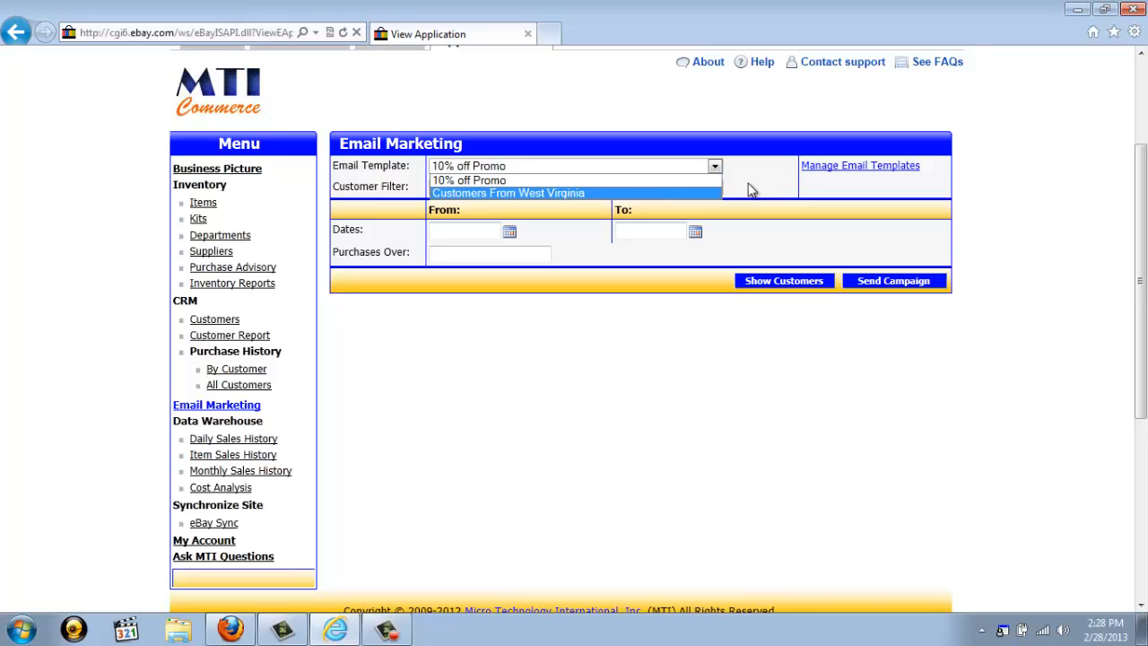
left_click(574, 187)
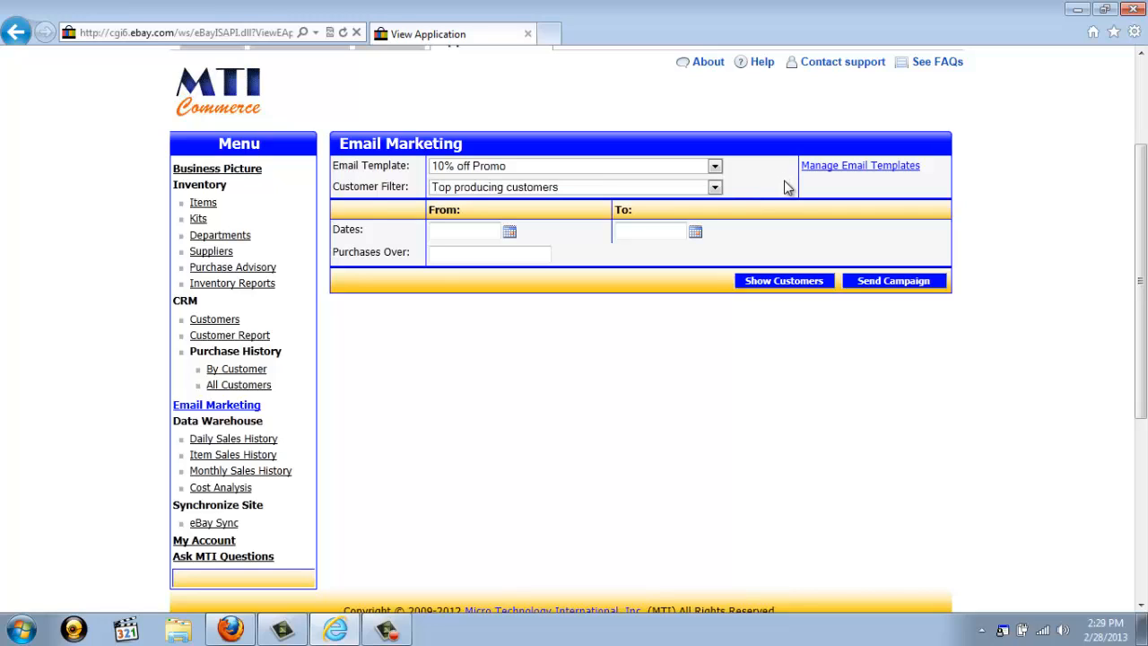
mouse_move(807, 182)
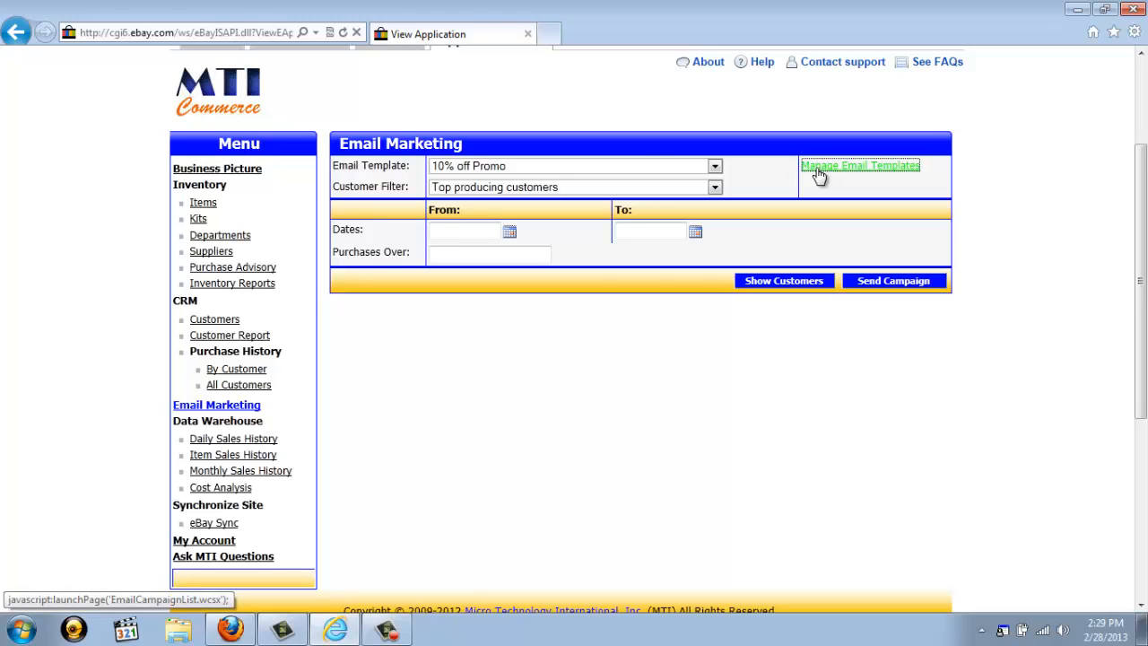
left_click(858, 165)
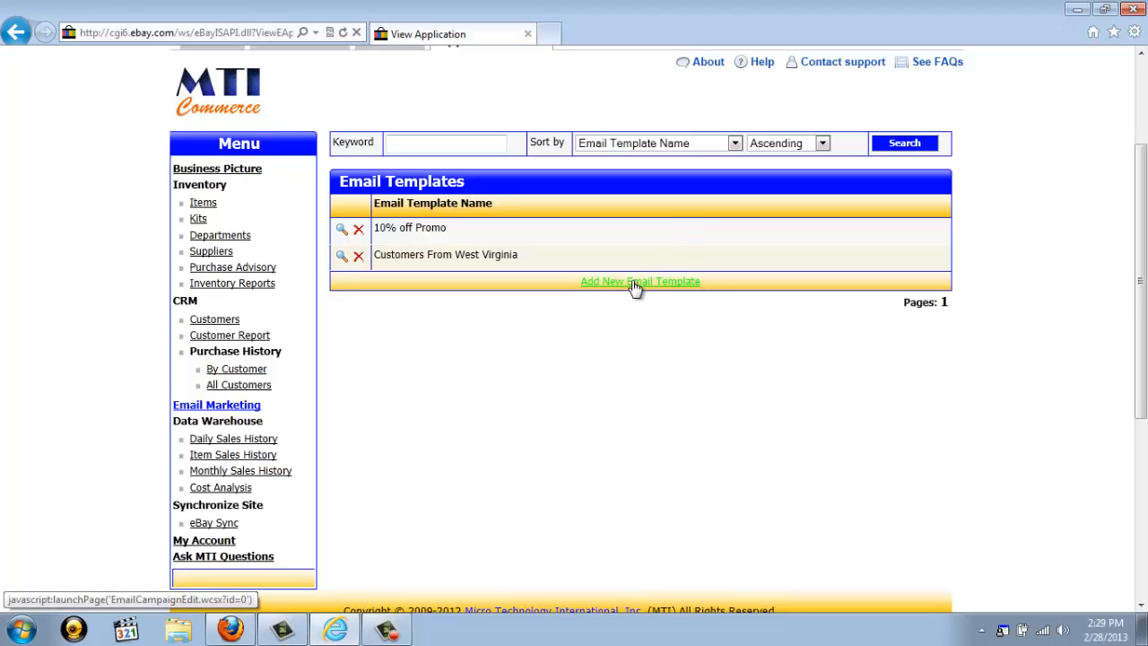
left_click(640, 280)
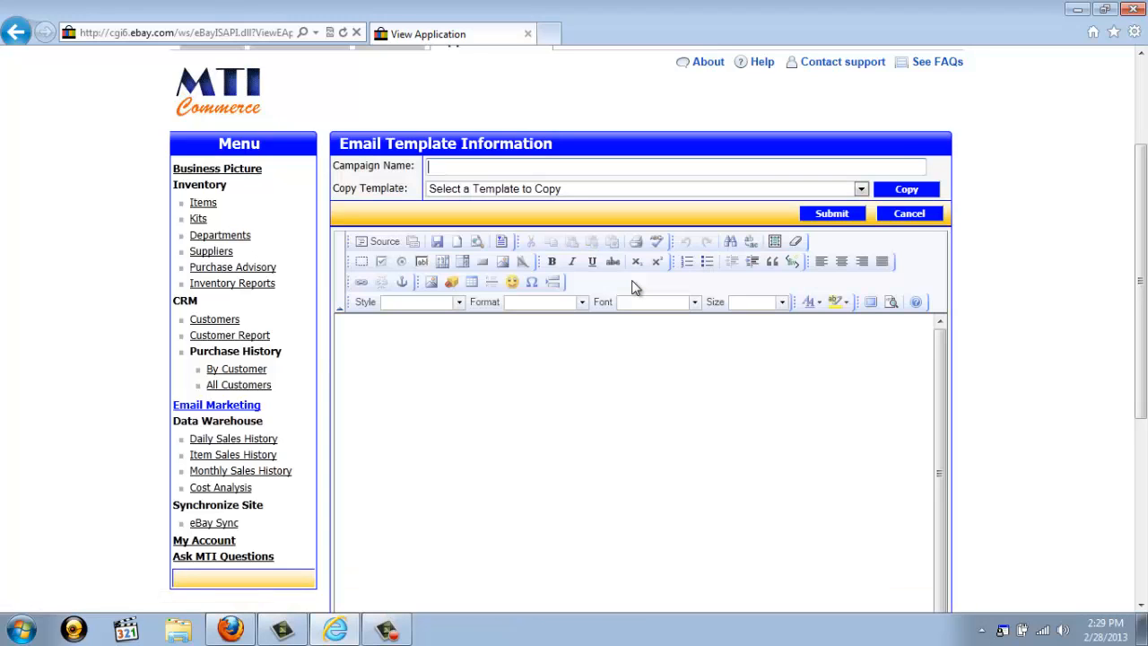
Write a 5% DISCOUNT email reading '5% OFF SALE AT MY EBAY', 'THANKS!', 'MTI COMMERCE'
type("5%")
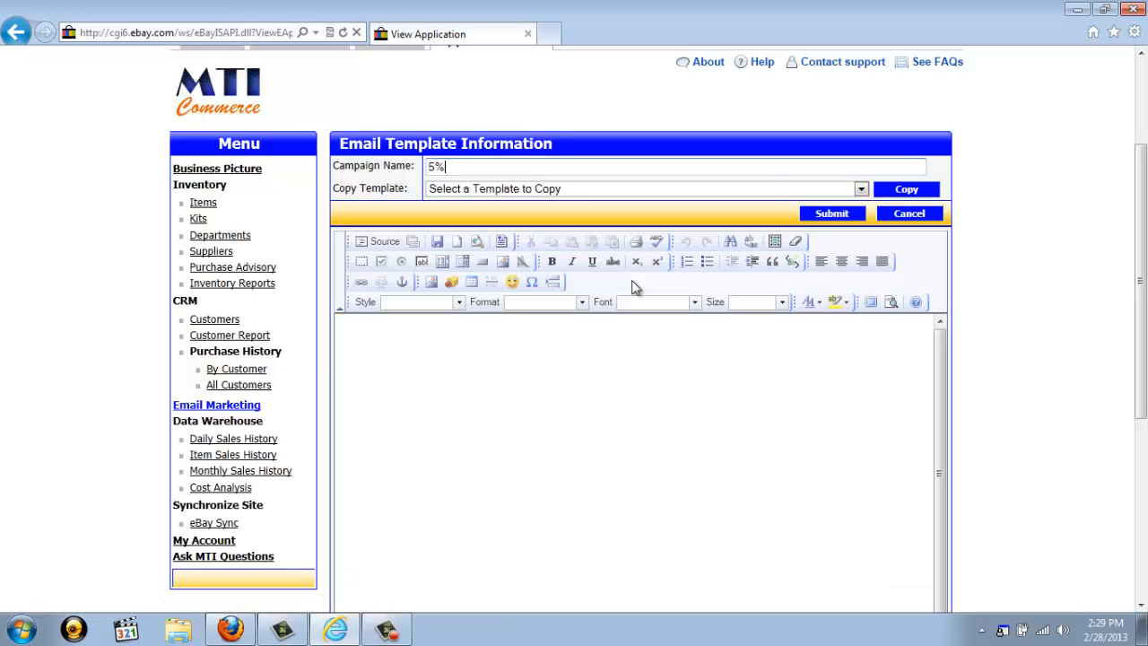
type("DISC")
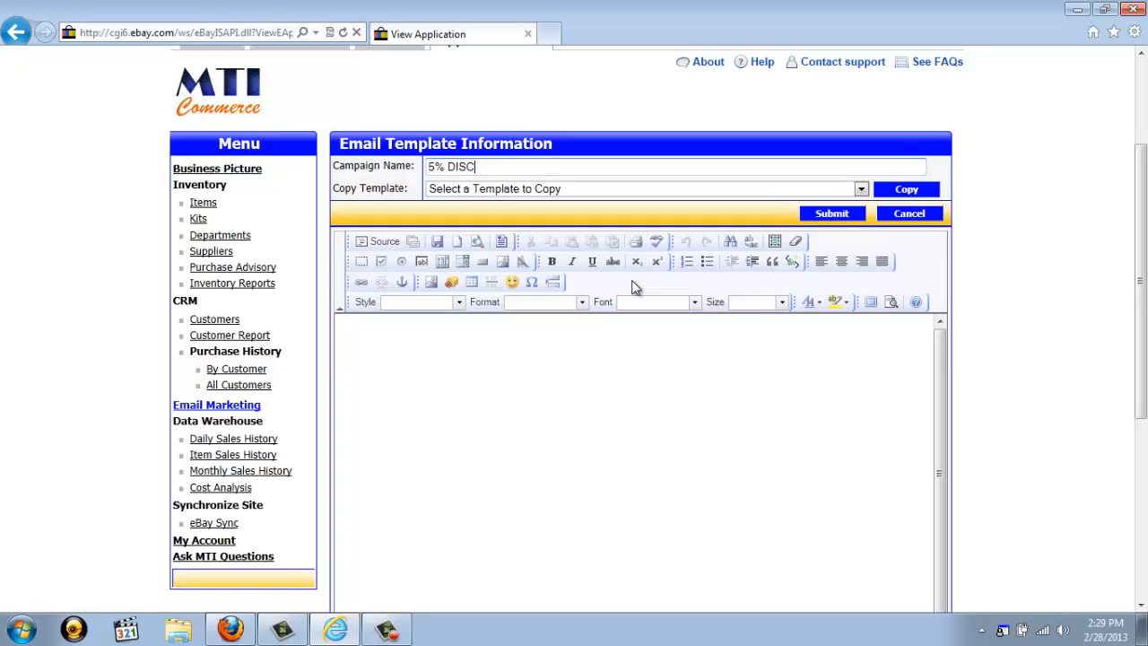
type("OUNT")
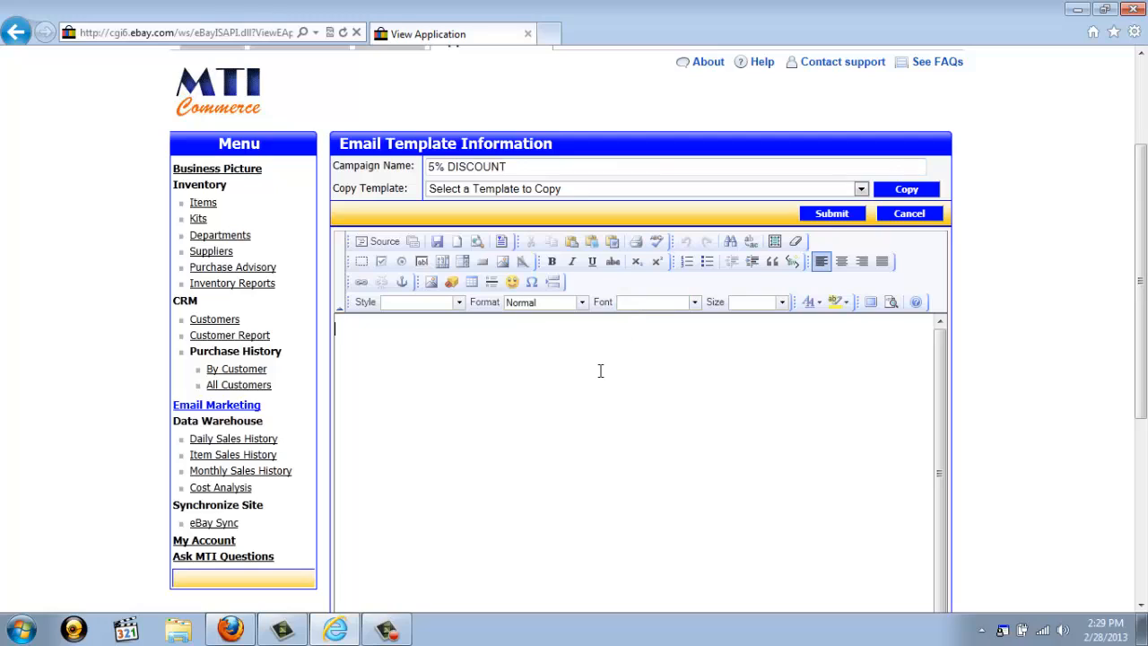
type("5")
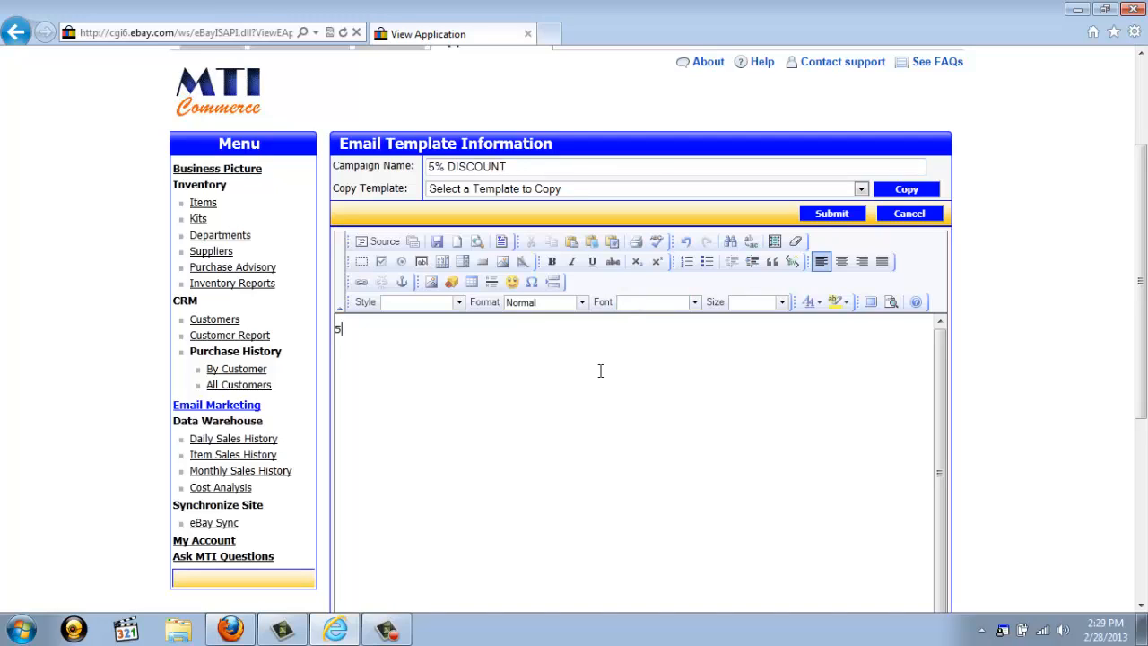
type("% OFF SAL")
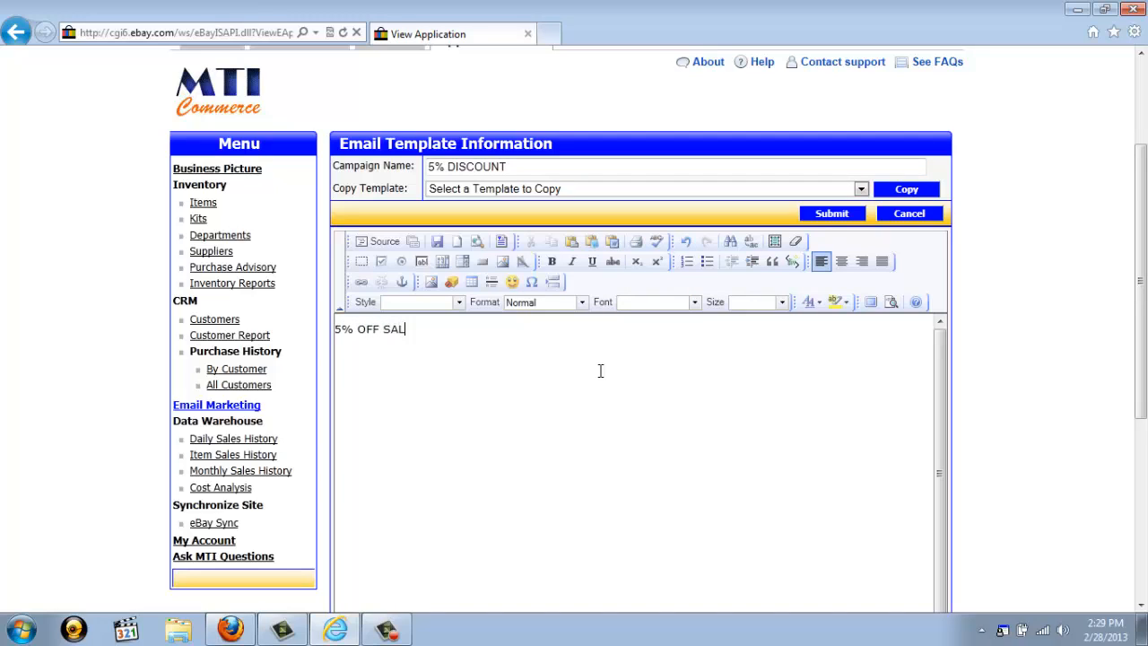
type("E AT MY EBAY STORE!")
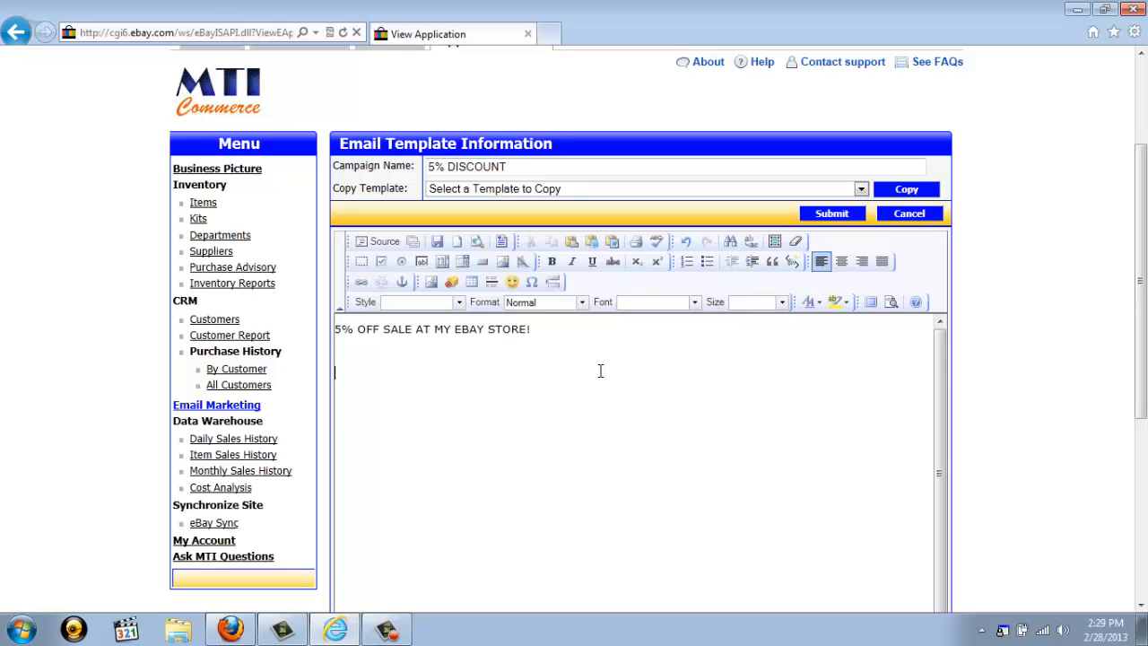
type("THANKS!")
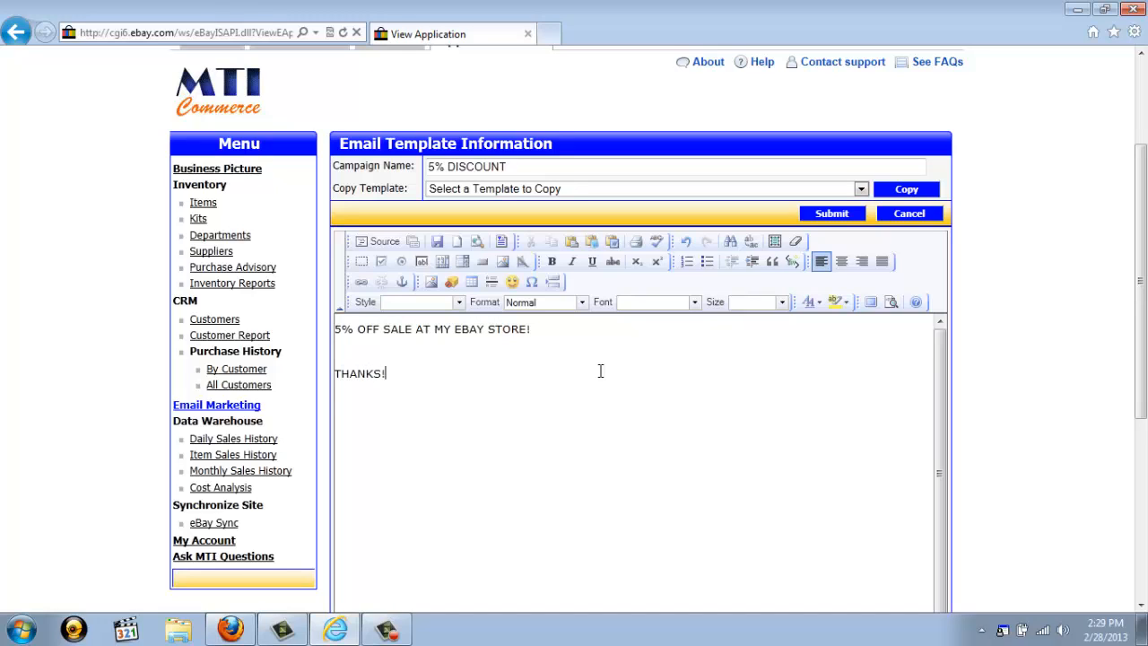
type("MTI COMMER")
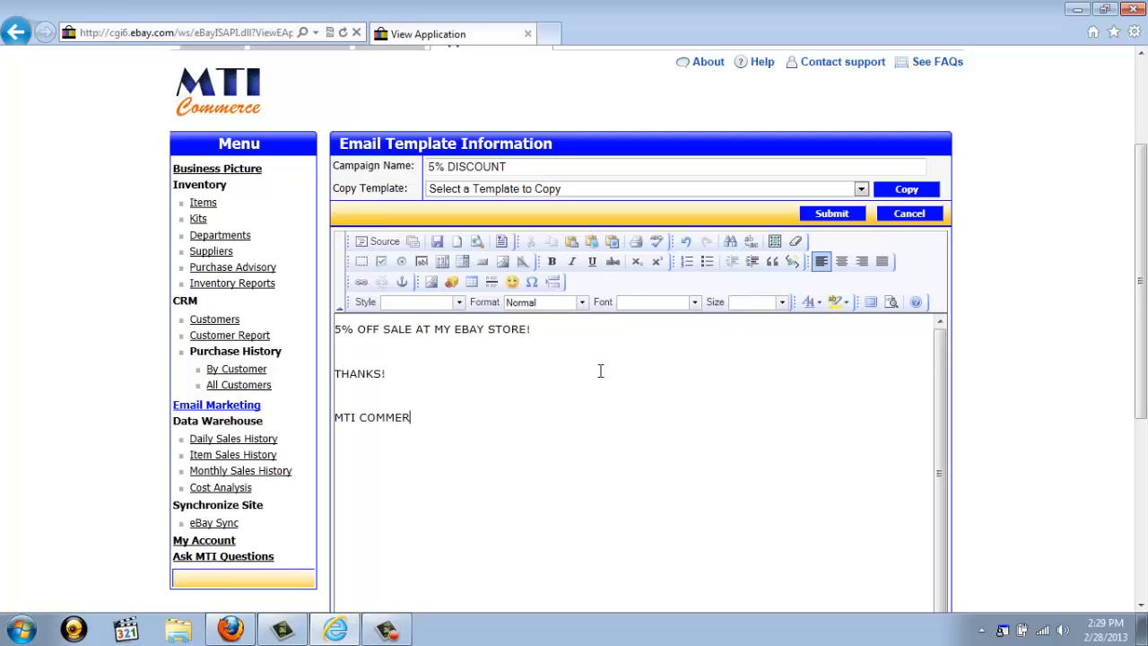
type("CE")
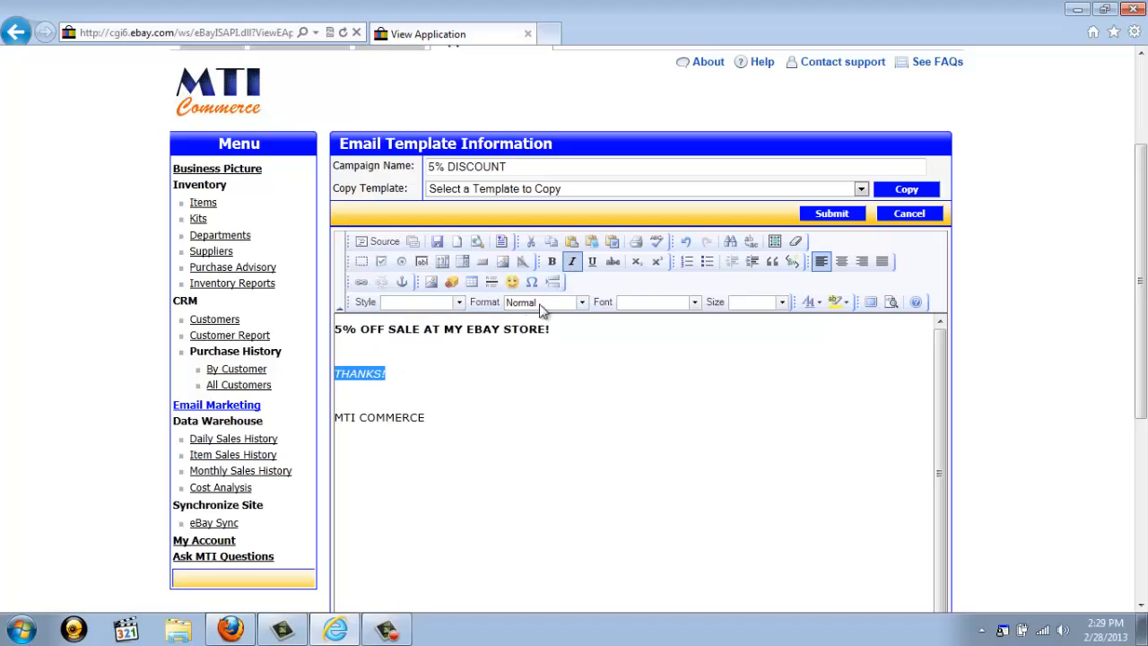
Format the email lines bold, italic and underlined, then discard the draft
double_click(379, 417)
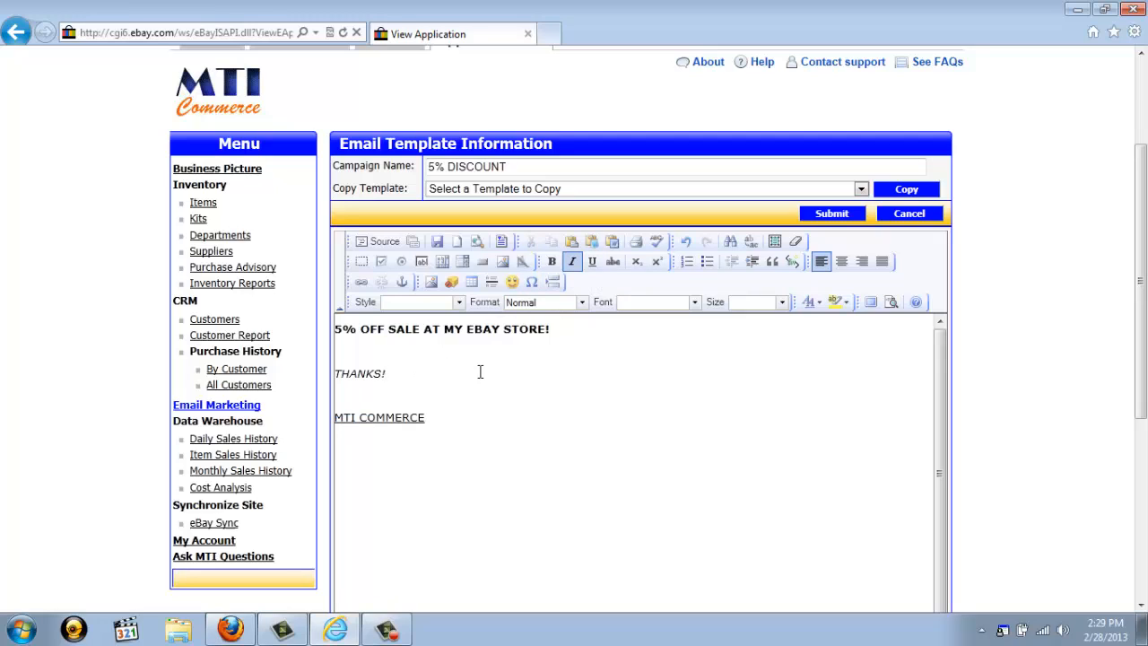
left_click(385, 374)
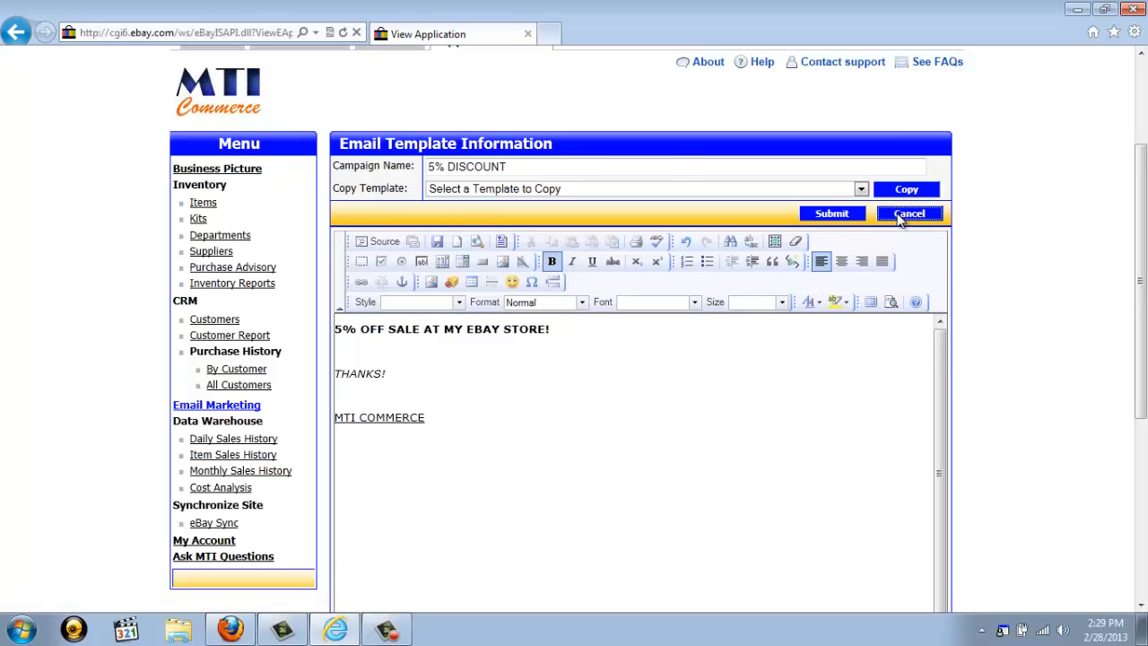
left_click(908, 213)
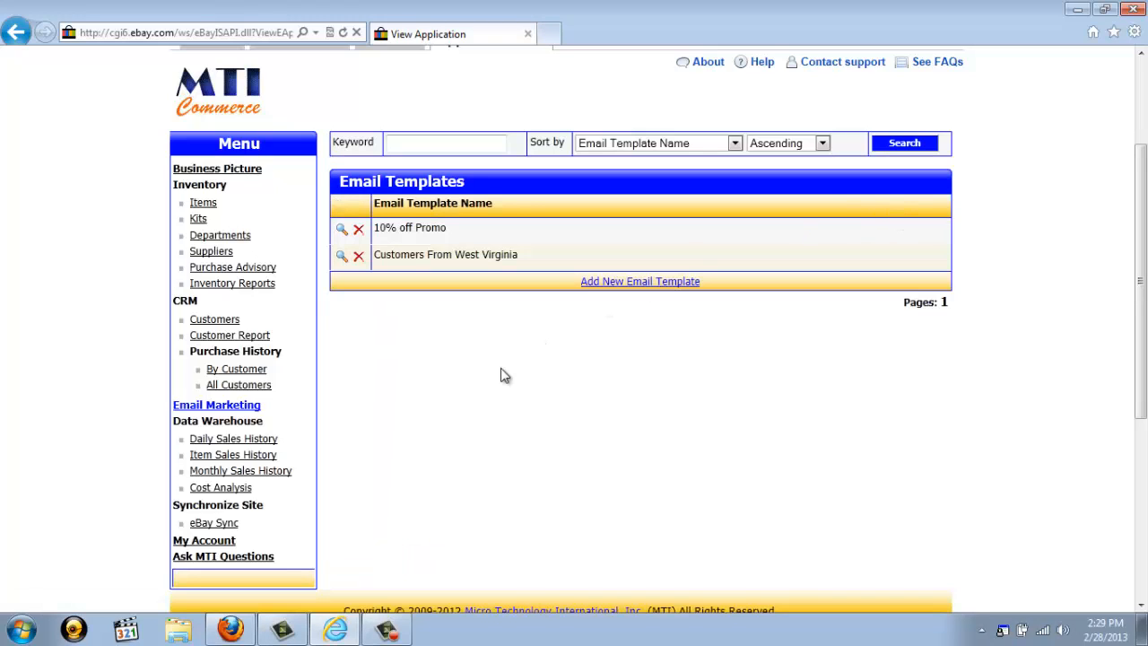
mouse_move(474, 350)
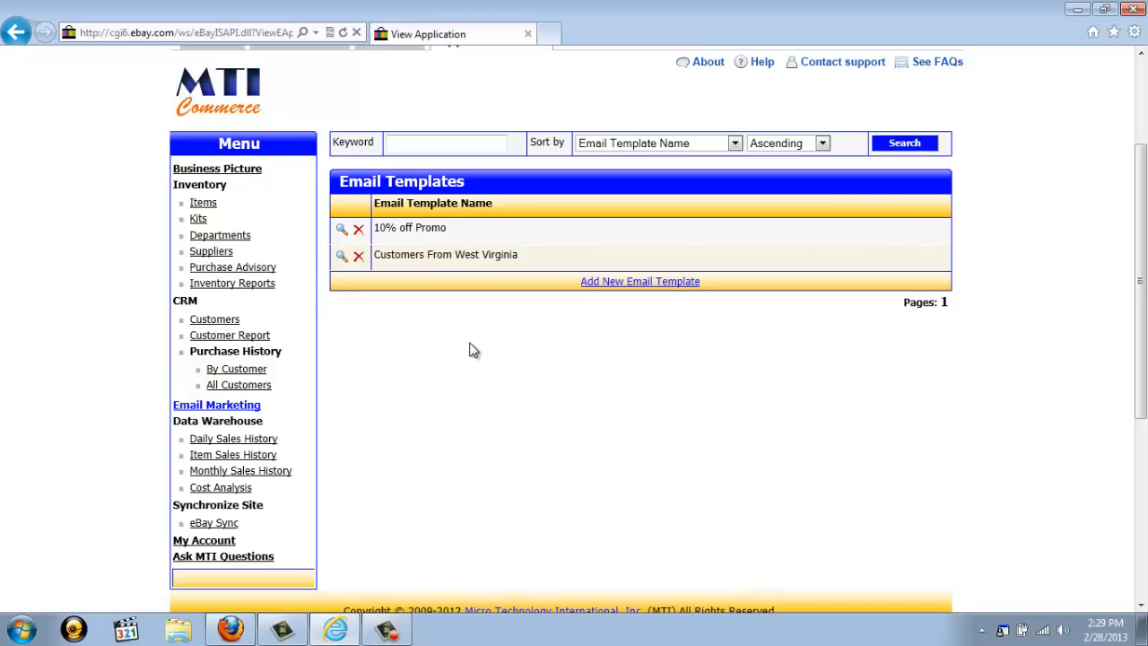
mouse_move(440, 327)
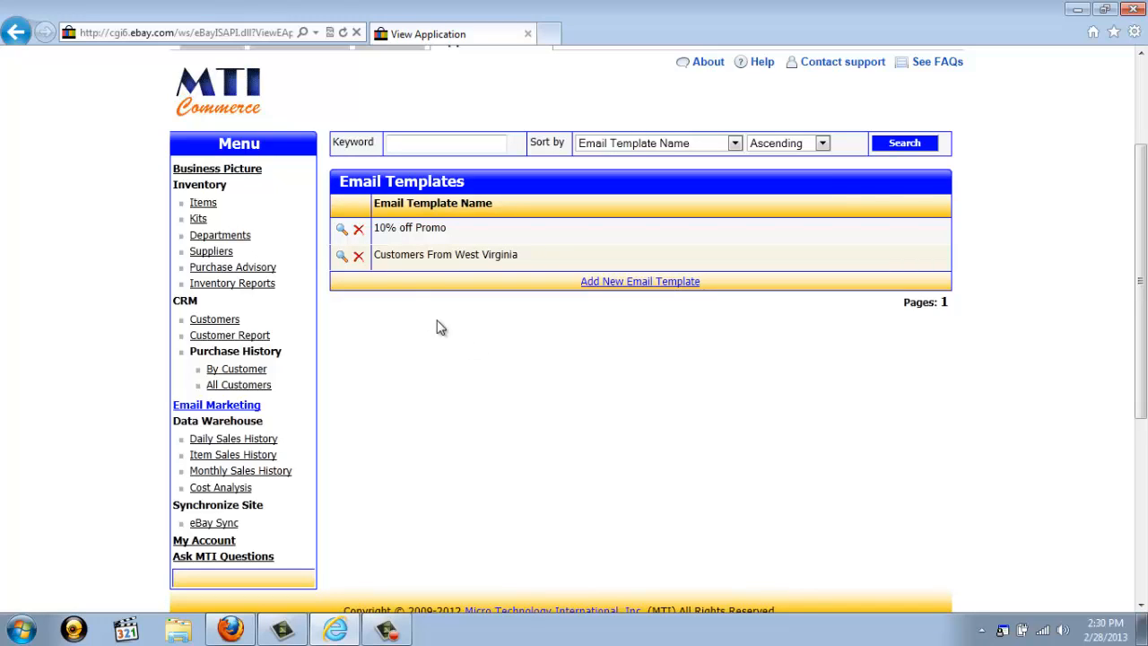
mouse_move(358, 257)
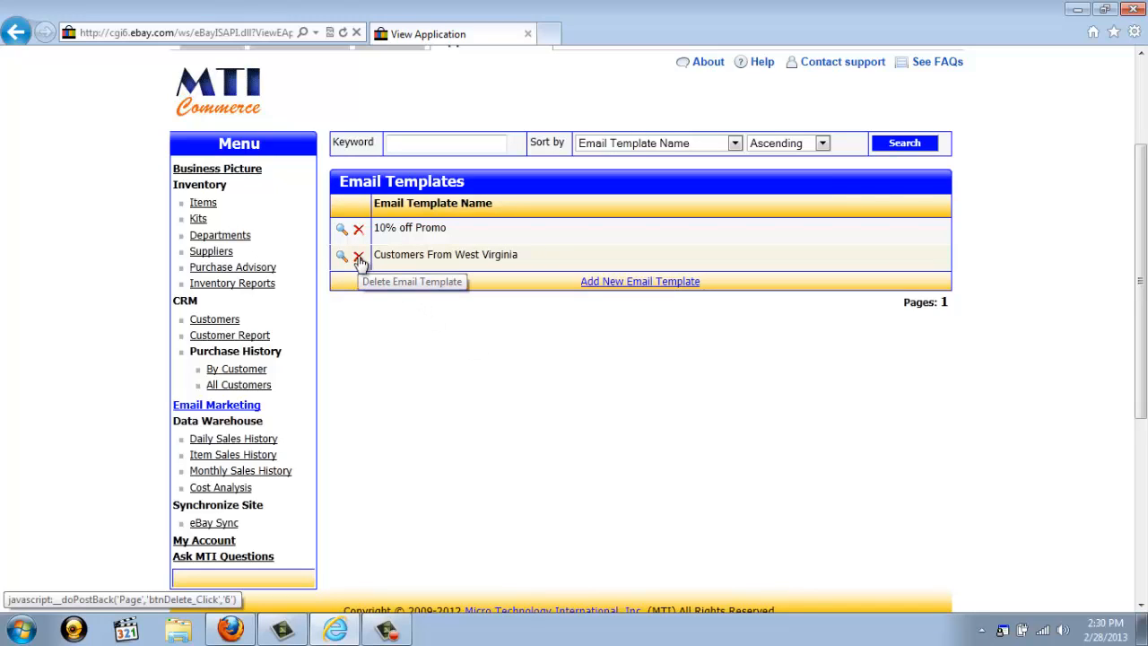
left_click(357, 255)
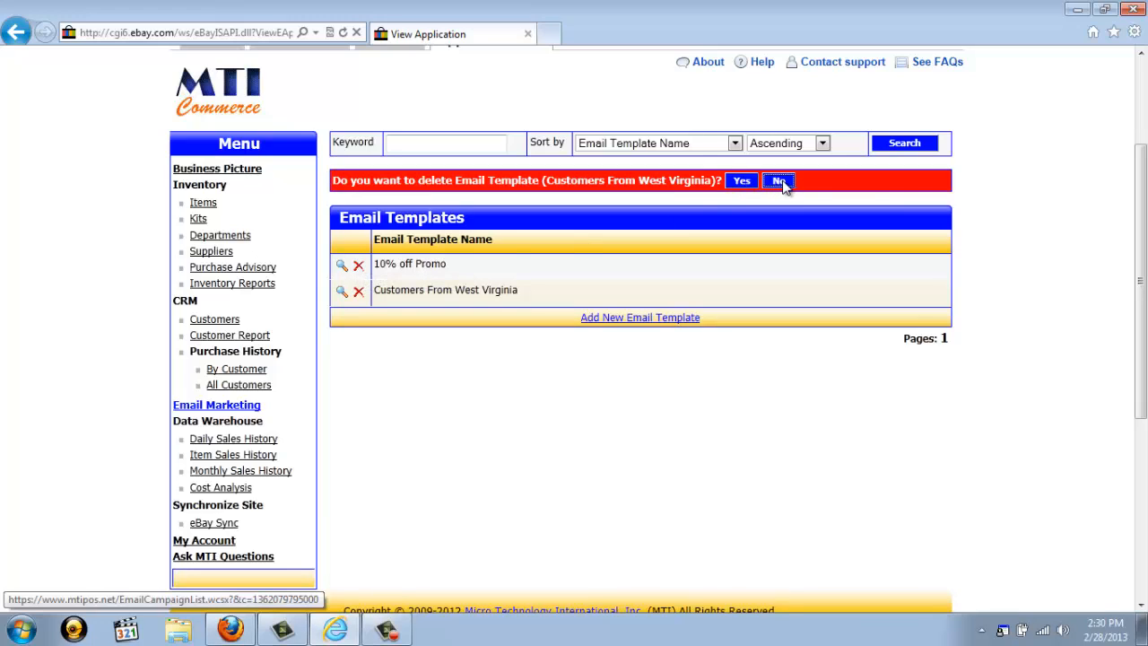
left_click(778, 180)
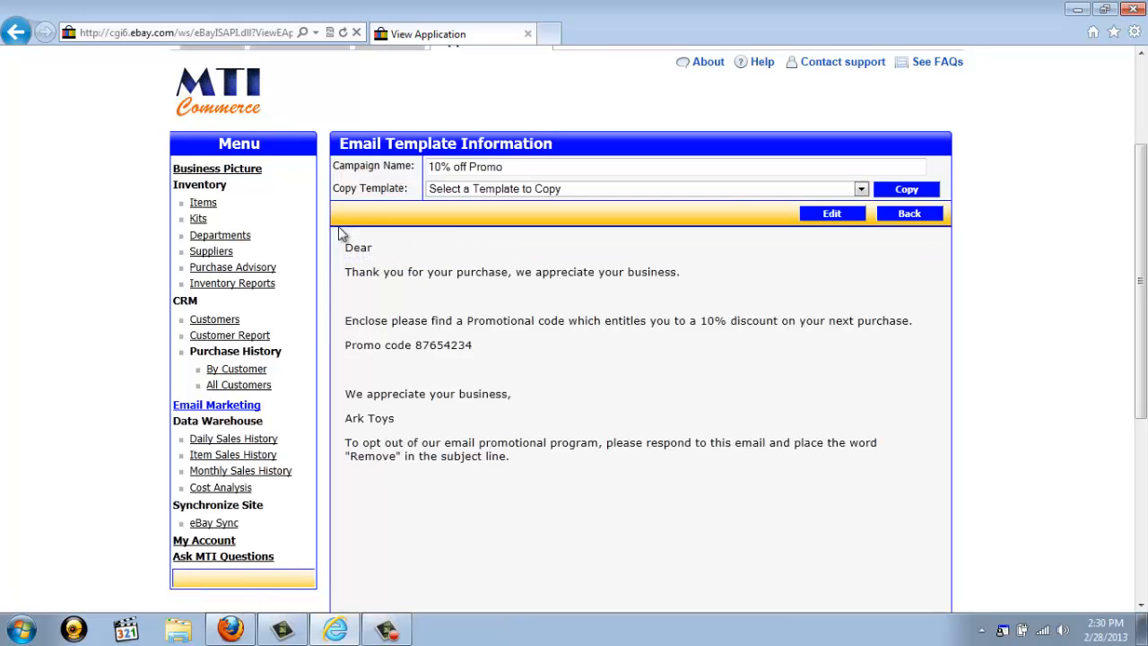
mouse_move(831, 213)
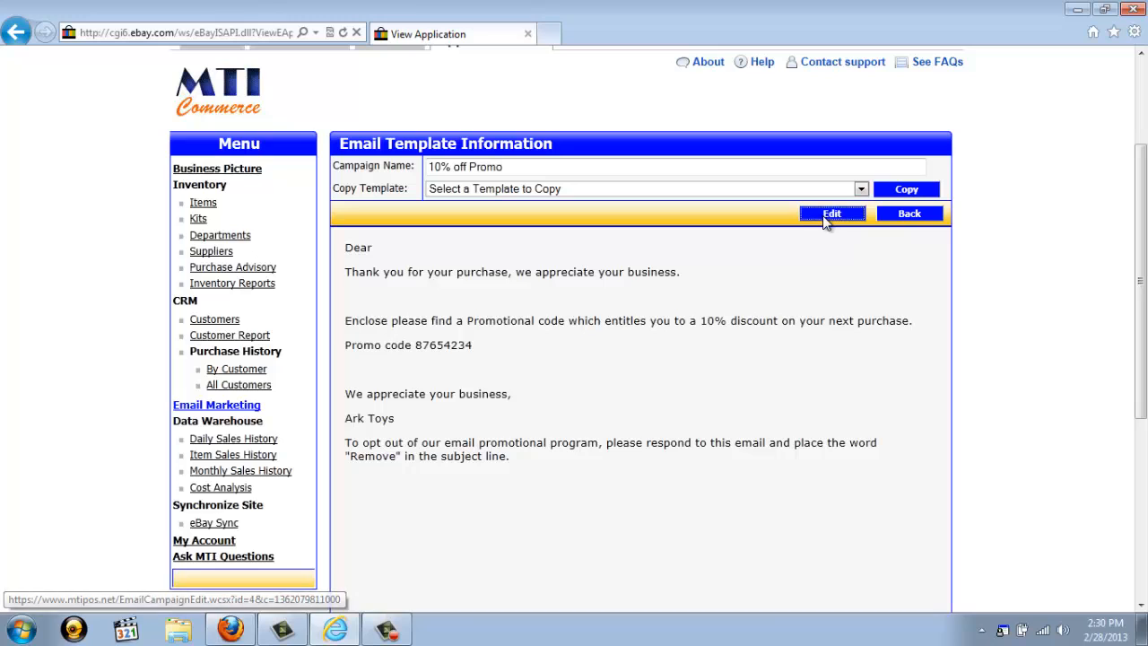
Open the 10% off Promo template for editing, then back out to Email Marketing
left_click(832, 213)
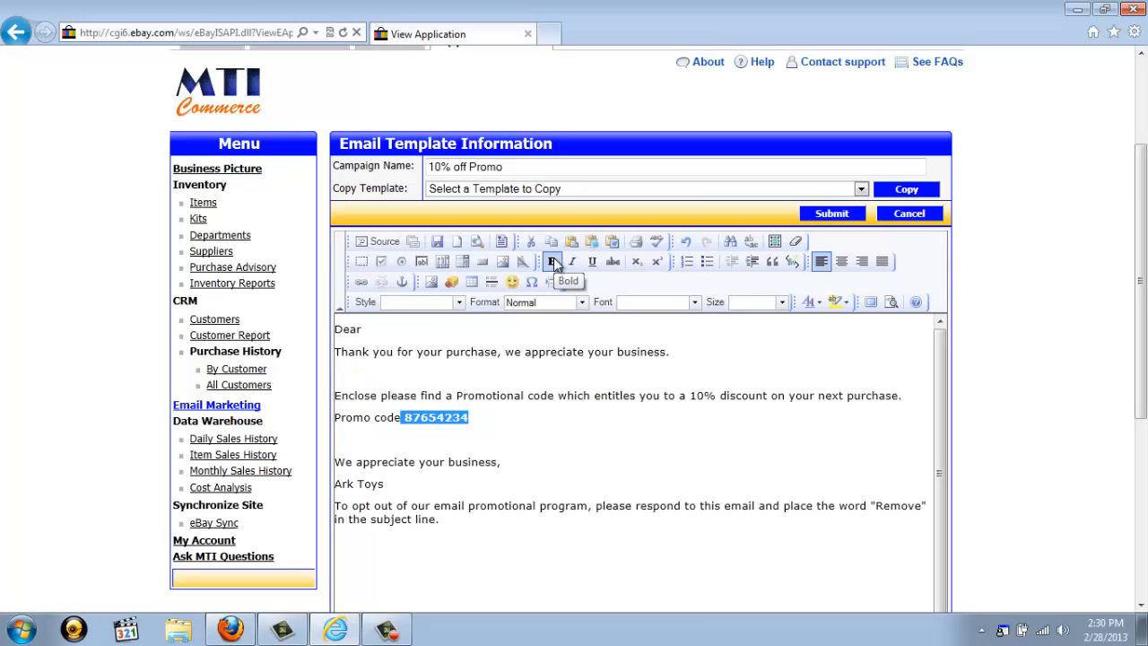
mouse_move(909, 213)
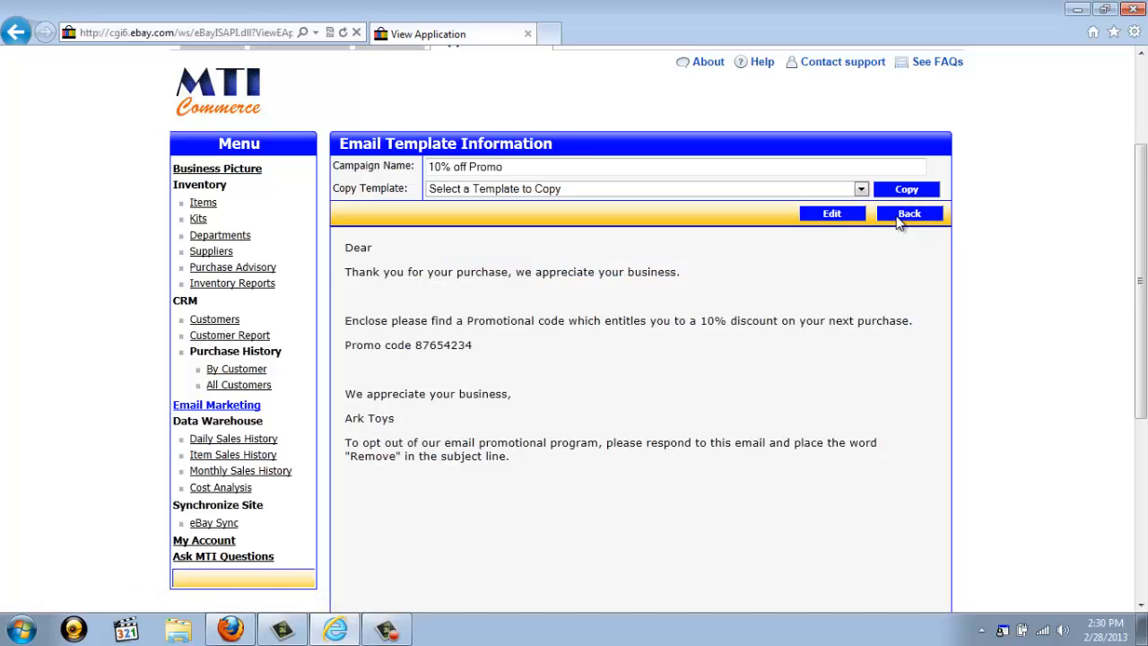
mouse_move(721, 325)
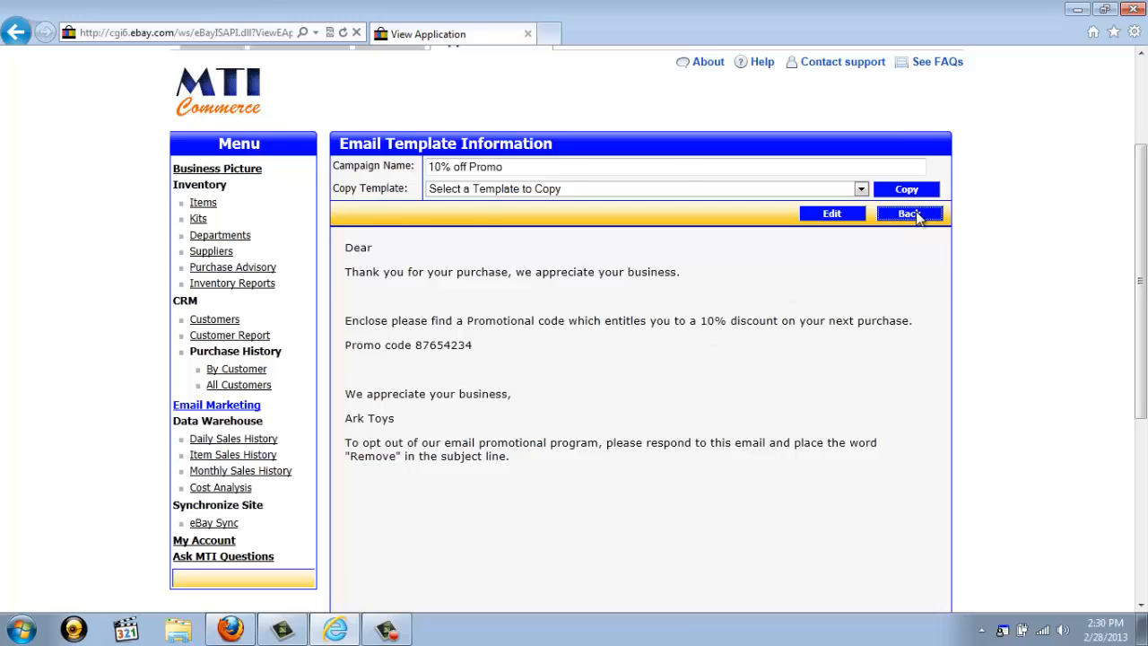
left_click(908, 213)
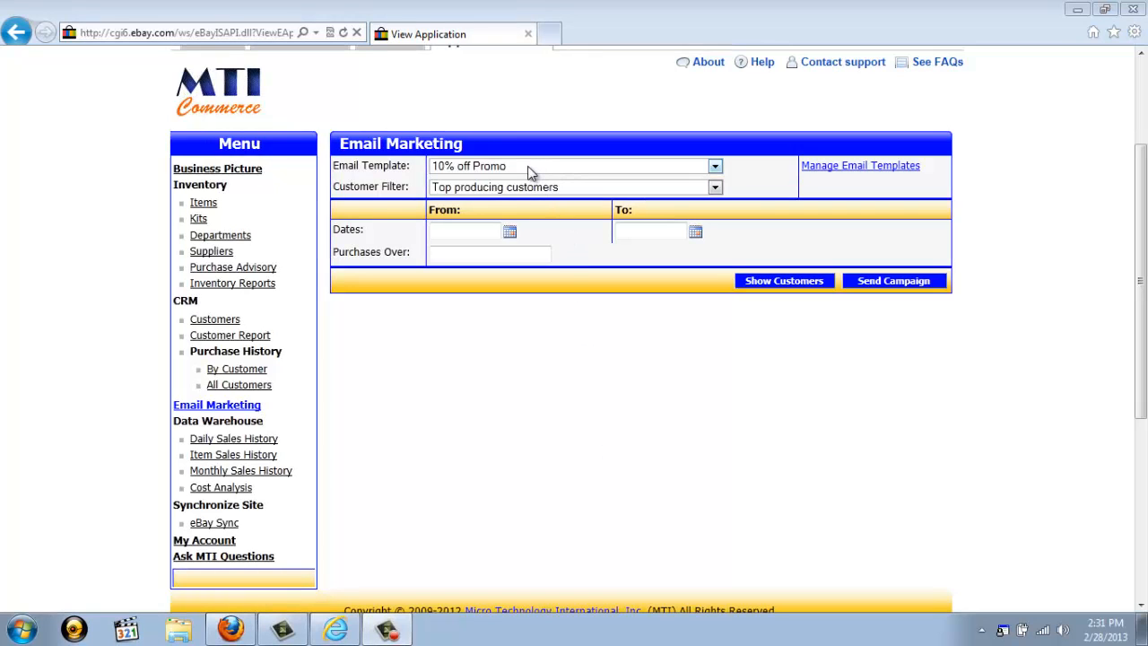
For 10% off Promo, list Top producing customers with purchases over 5.00
left_click(570, 165)
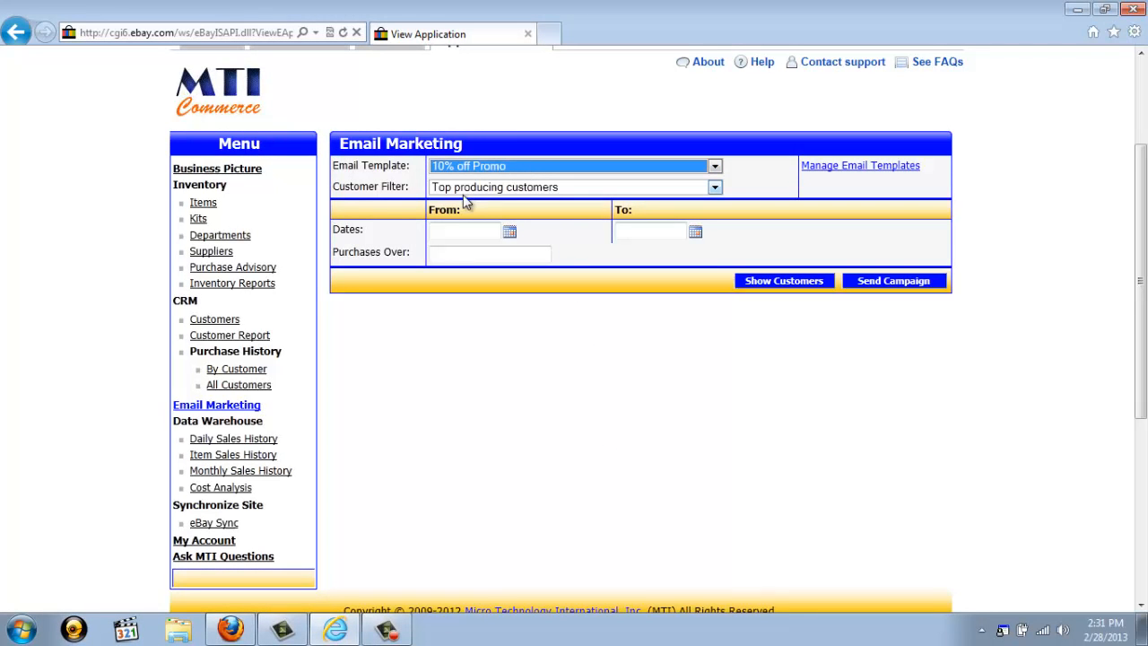
left_click(714, 186)
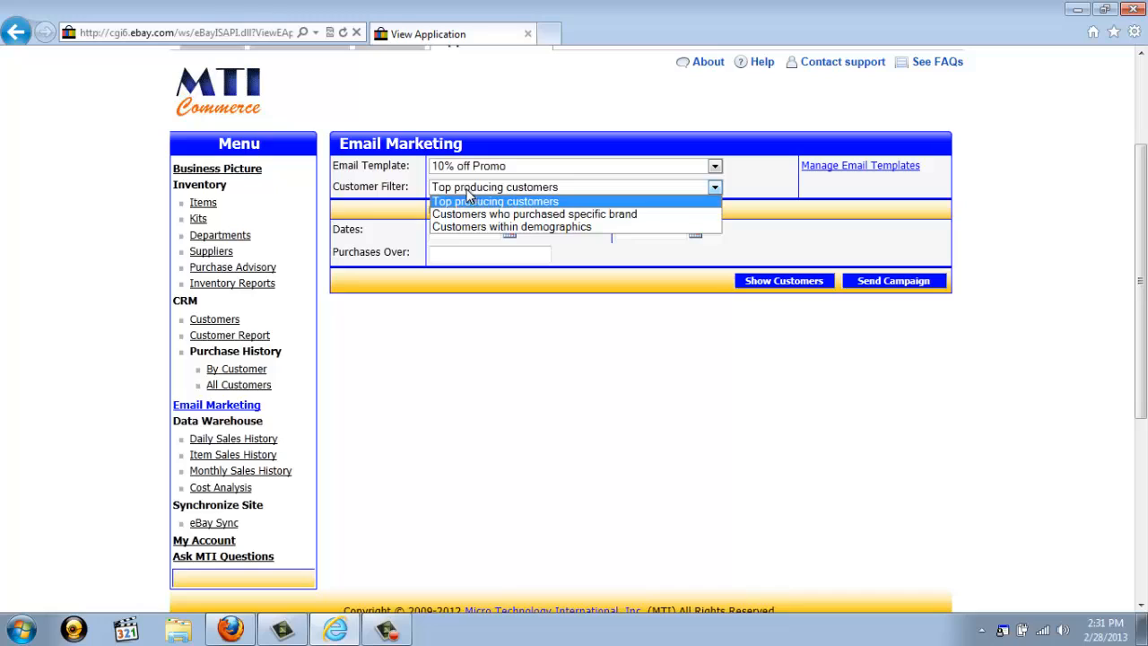
left_click(495, 200)
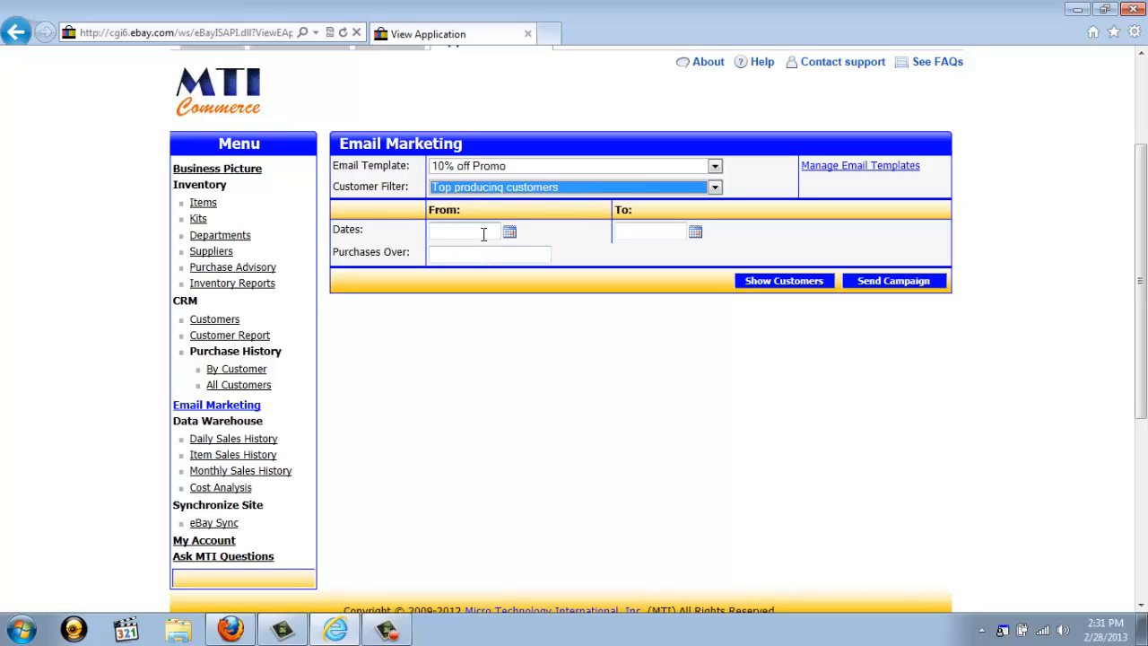
mouse_move(601, 237)
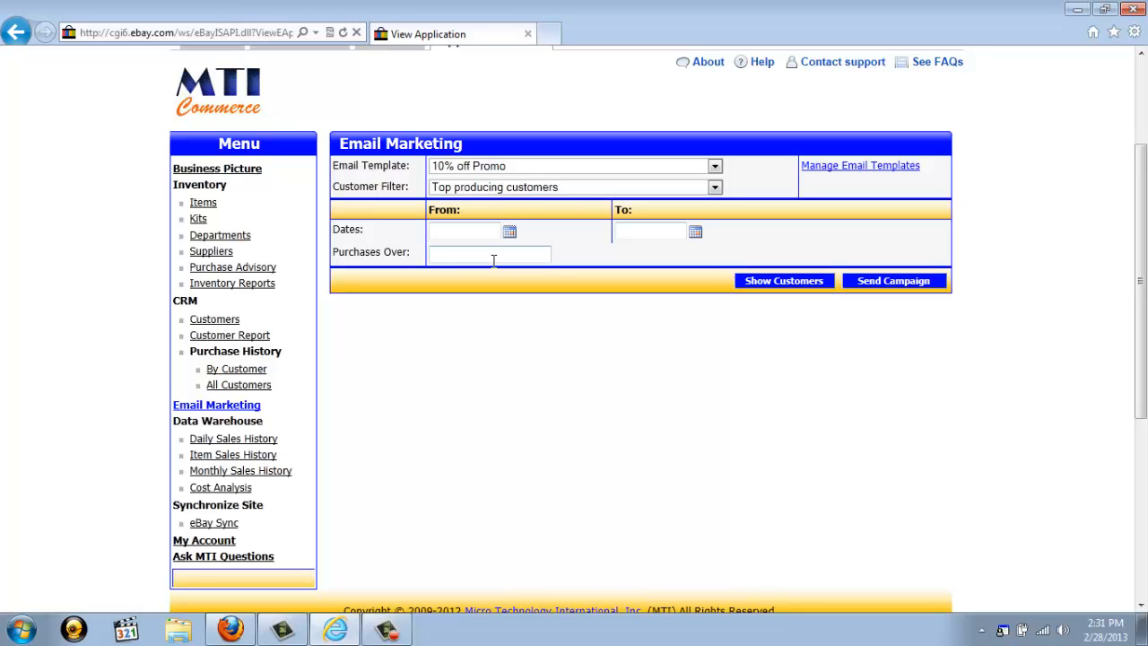
type("5.00")
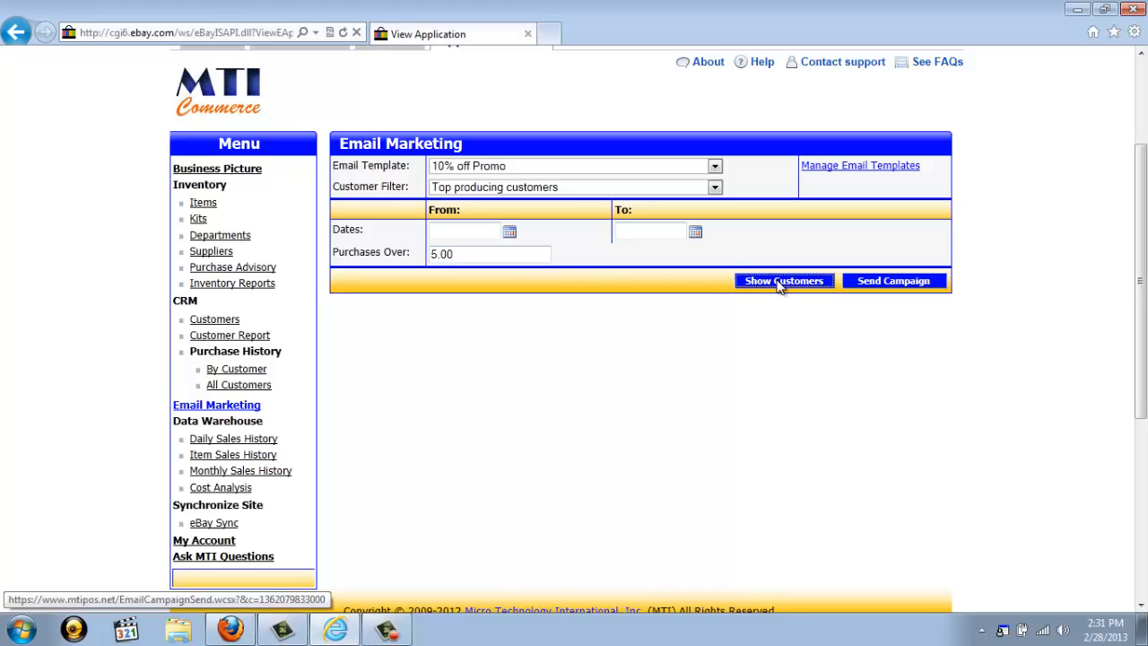
left_click(783, 280)
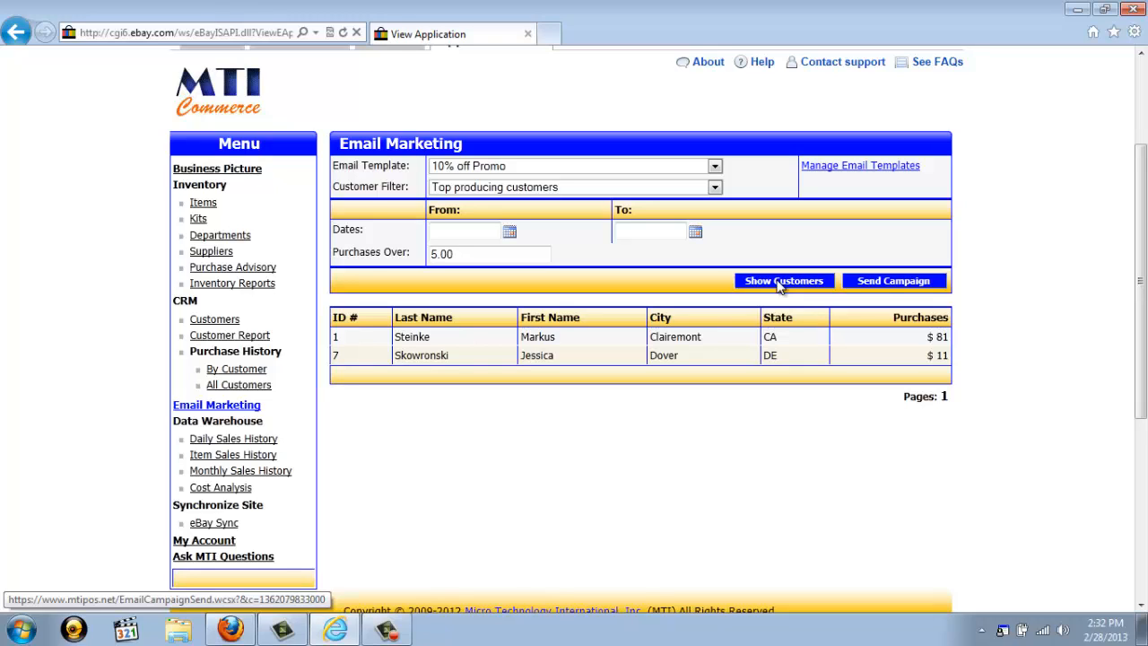
mouse_move(884, 285)
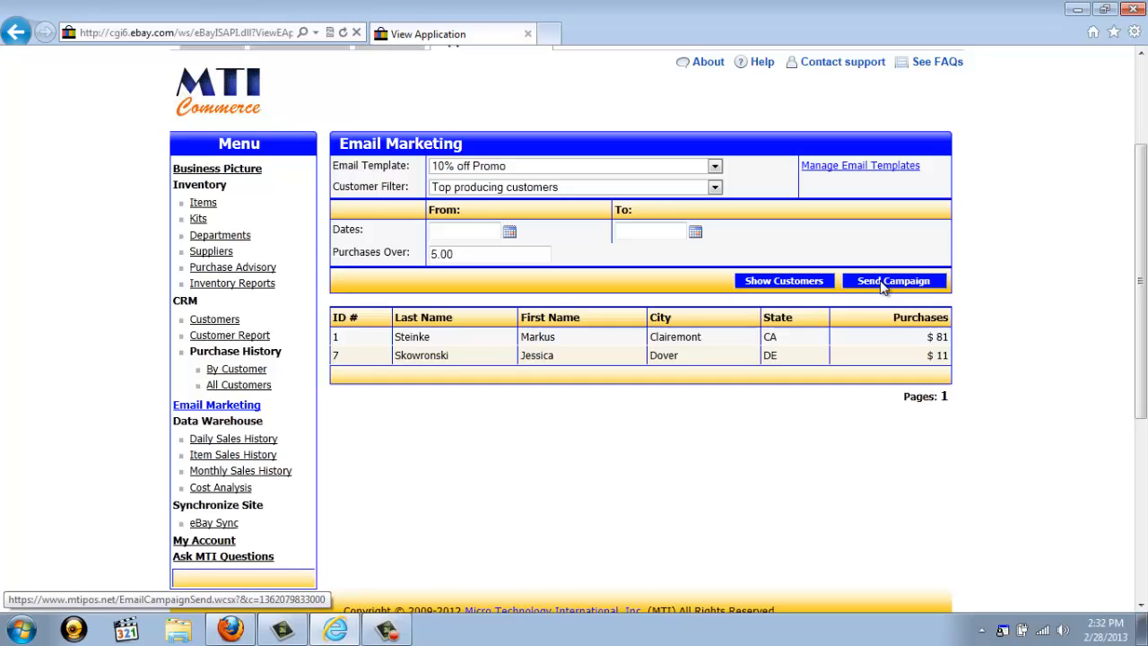
mouse_move(810, 502)
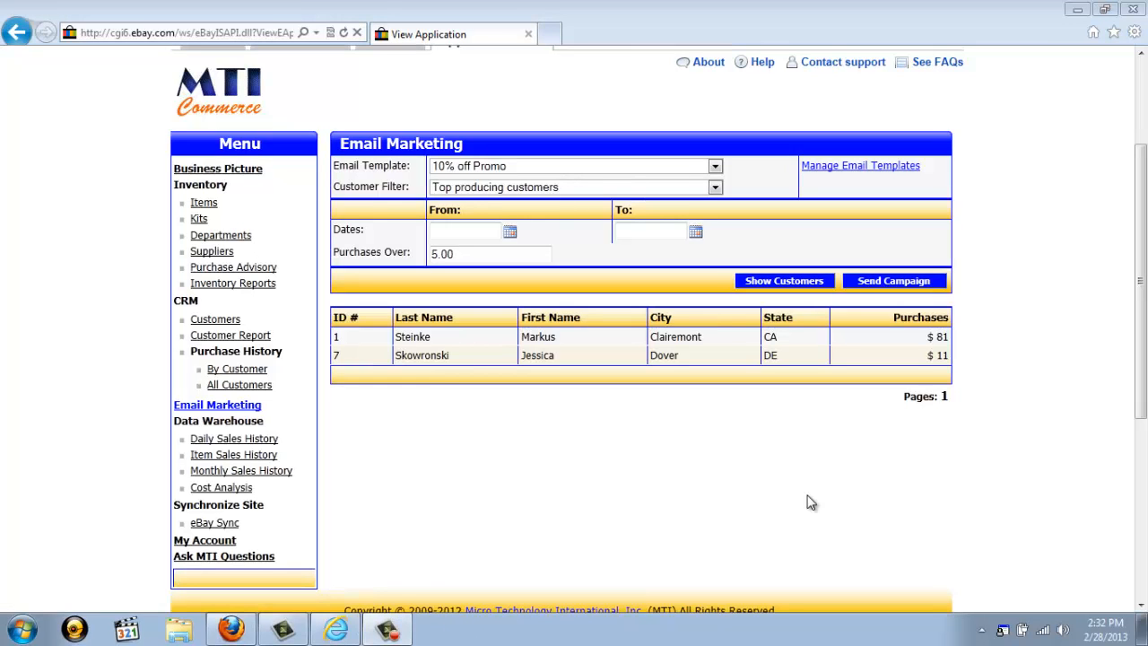
mouse_move(767, 347)
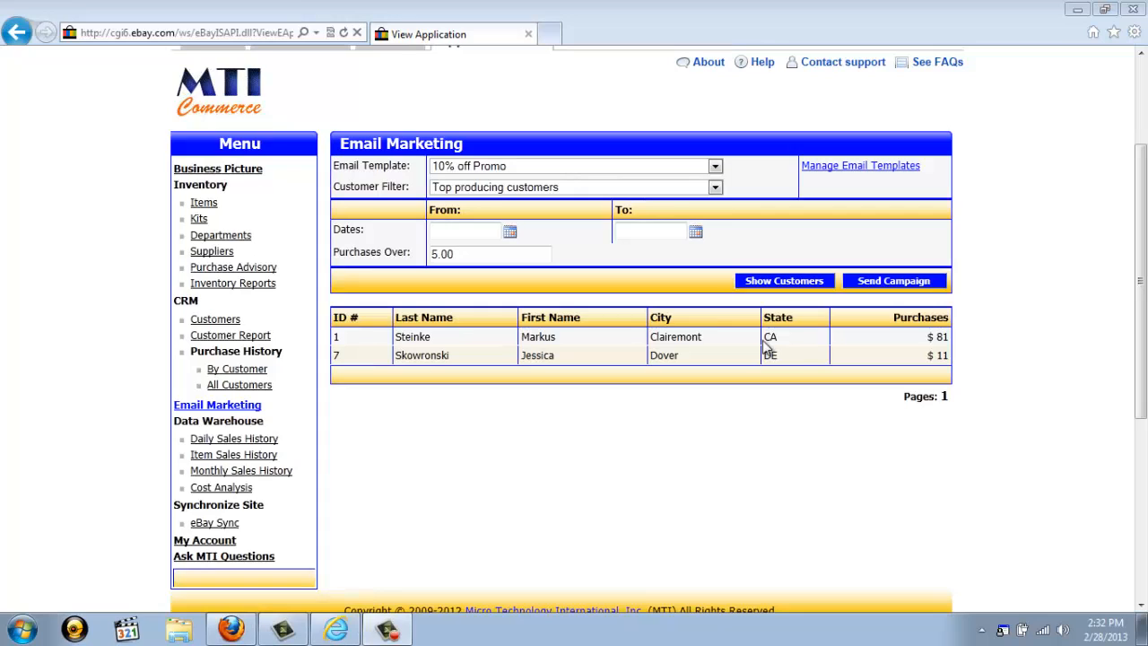
left_click(715, 187)
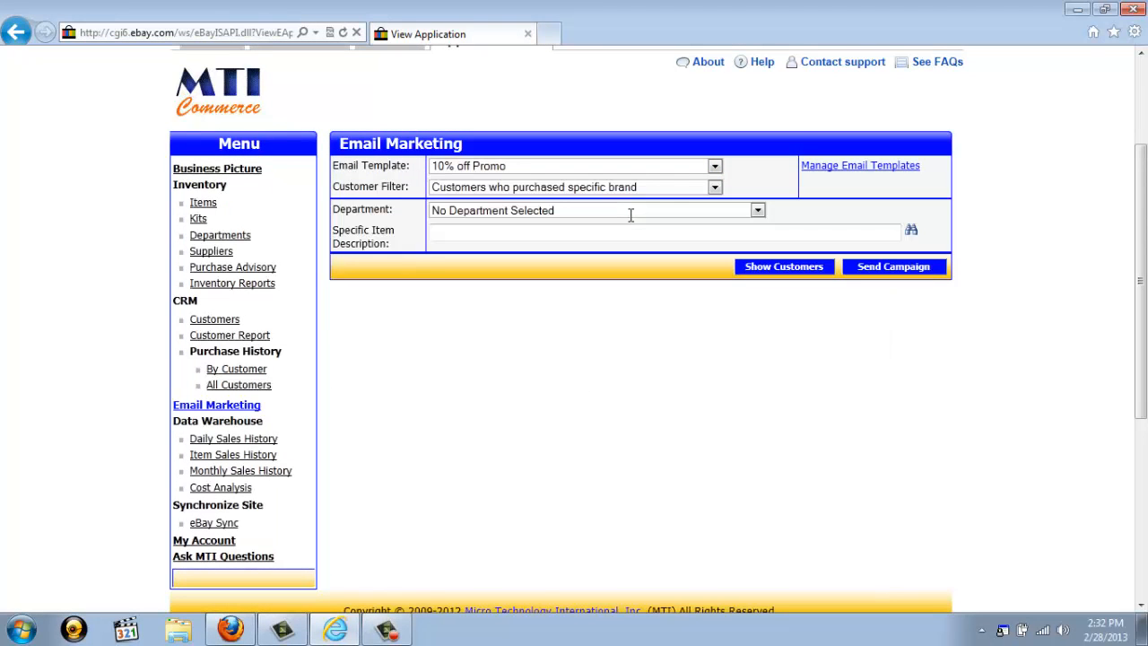
left_click(758, 210)
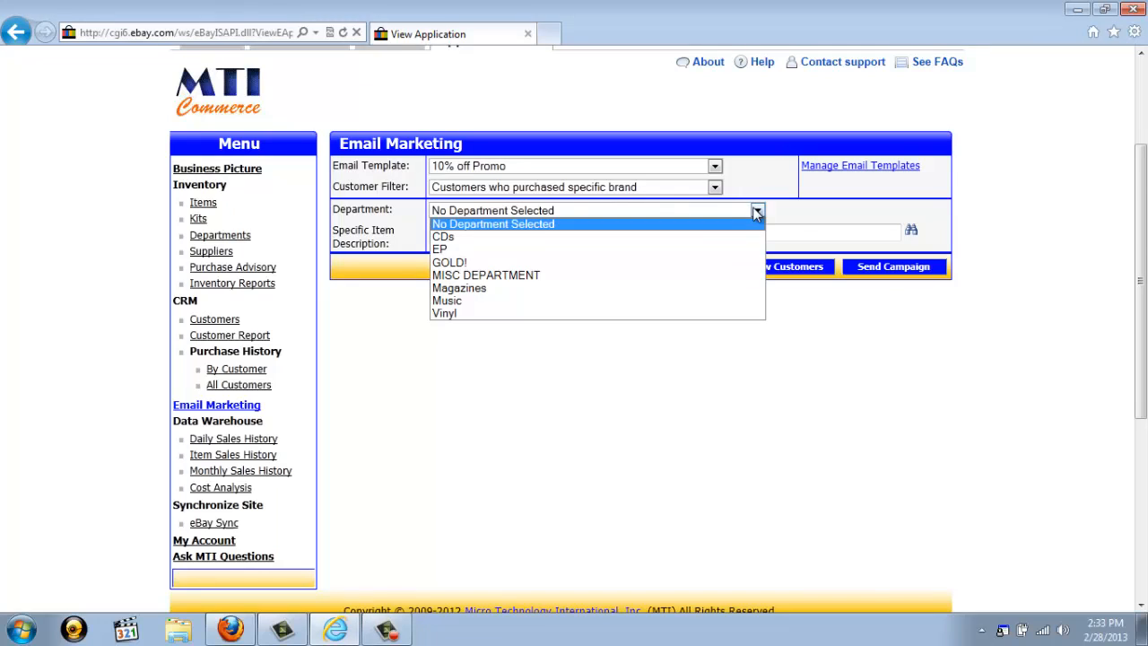
mouse_move(612, 313)
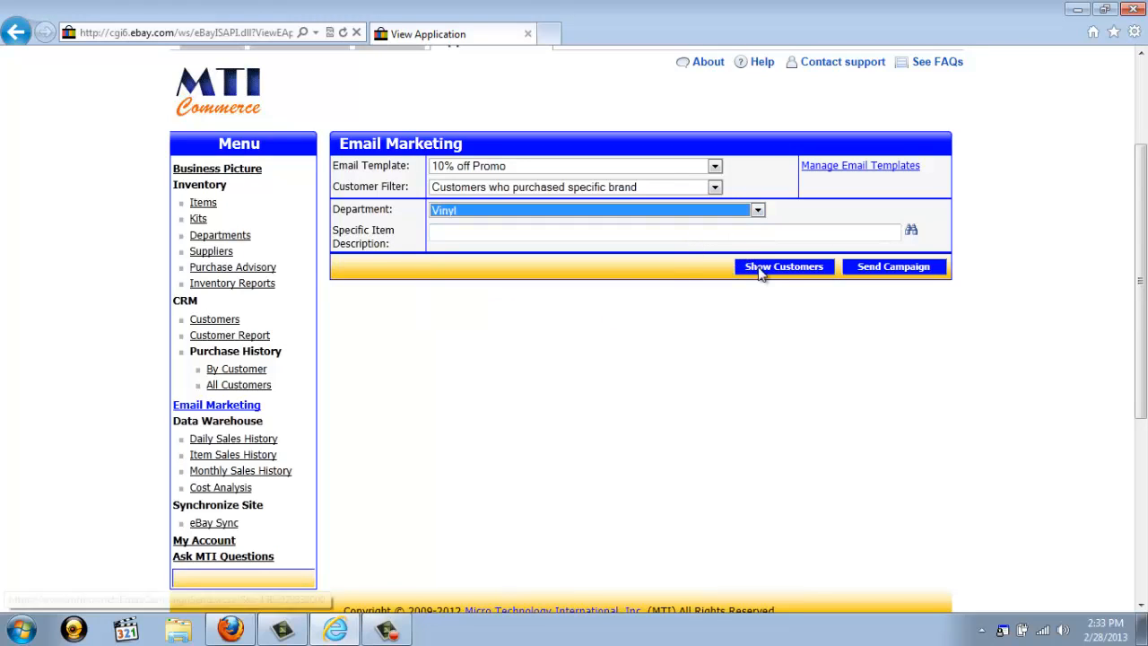
left_click(783, 267)
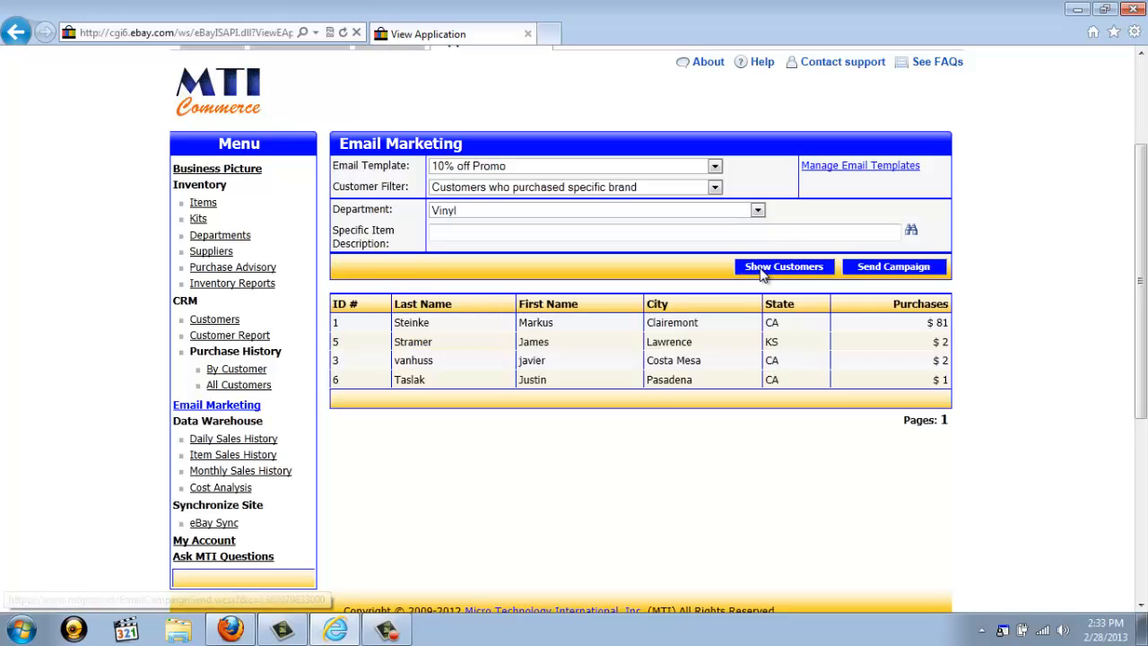
mouse_move(691, 312)
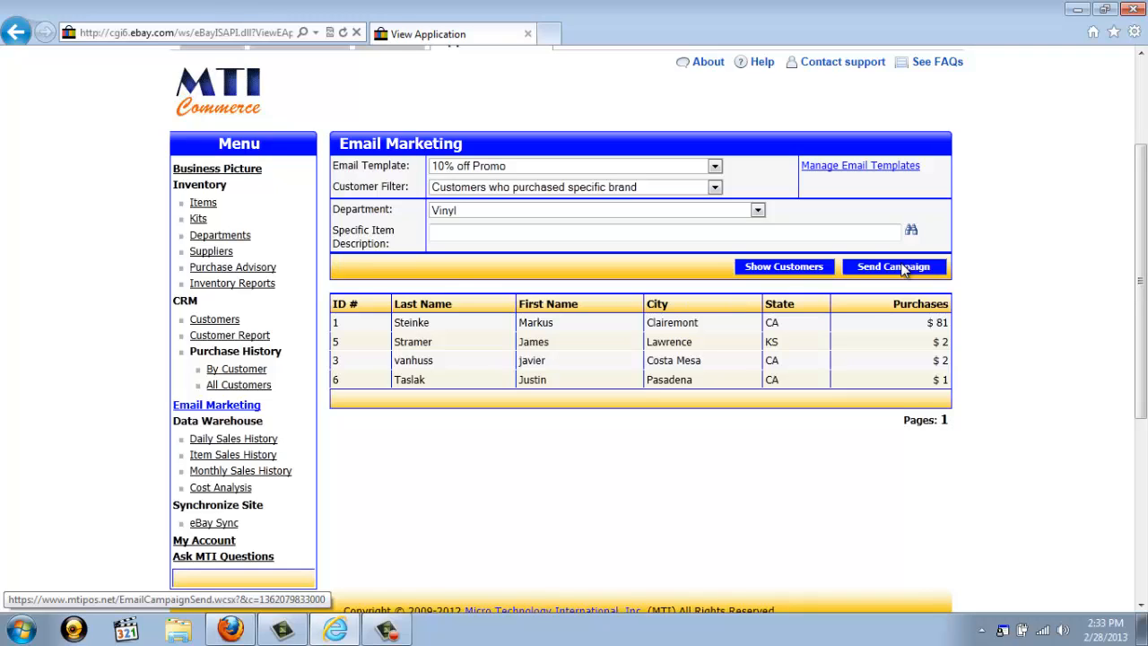
mouse_move(657, 157)
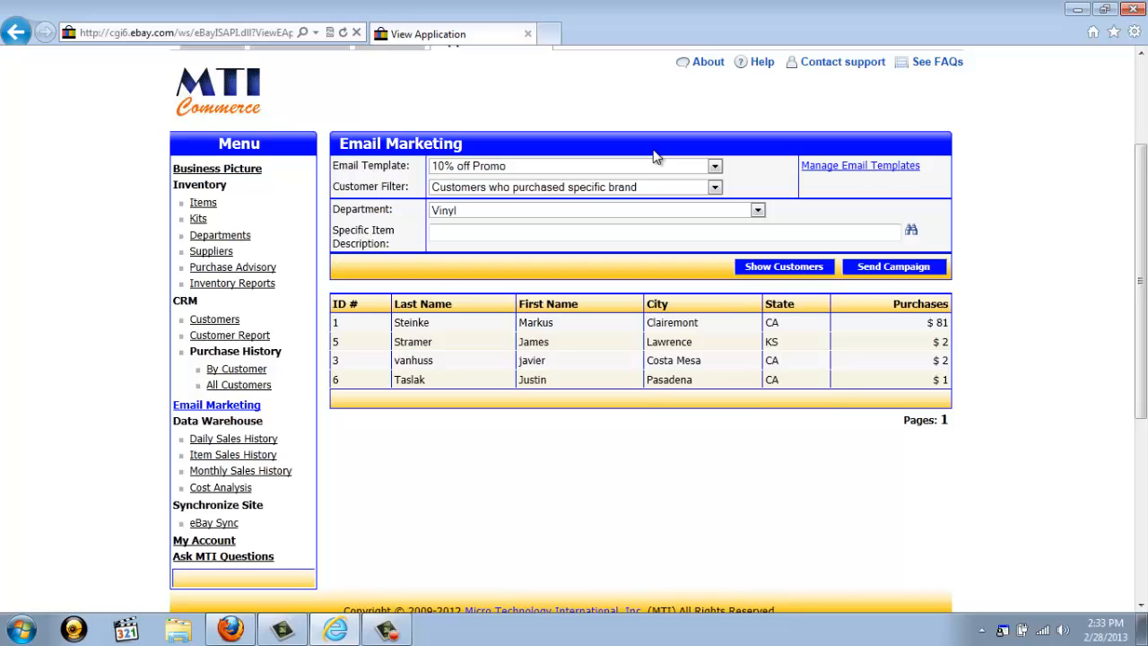
Switch to the demographics filter by state and show the single Dover, DE customer
left_click(715, 186)
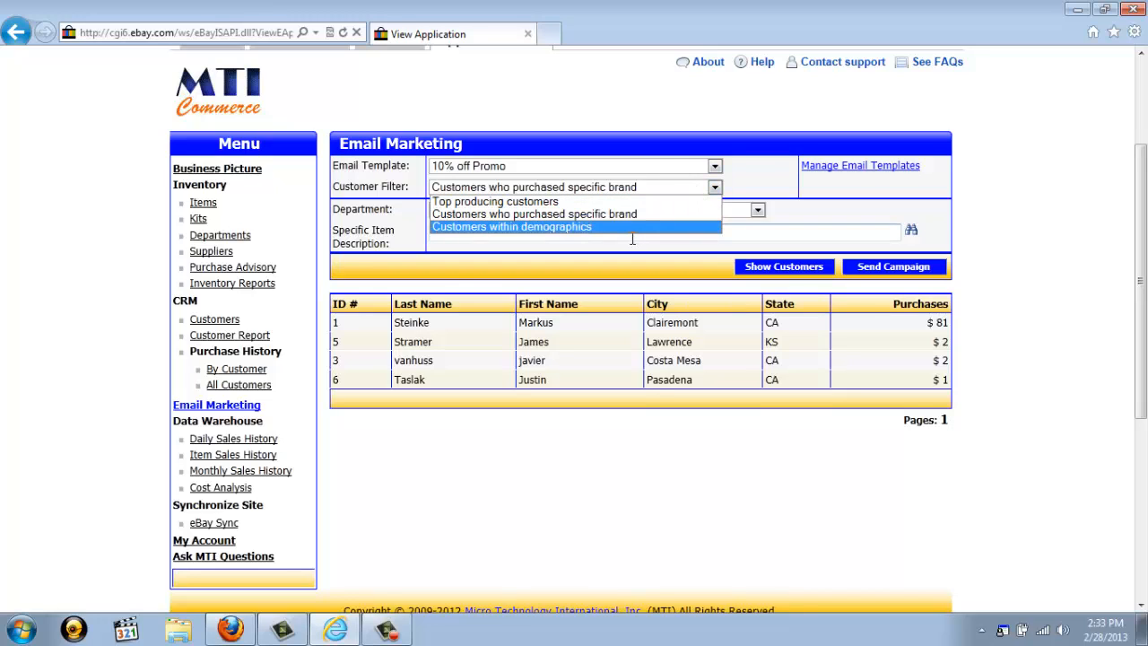
left_click(511, 226)
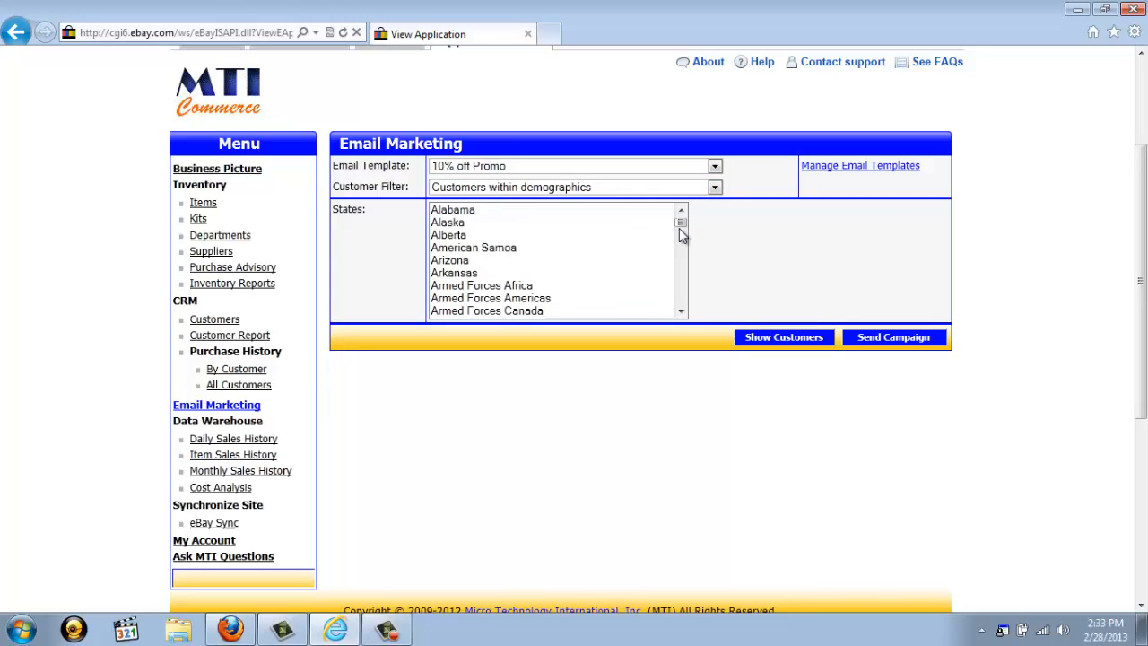
mouse_move(683, 224)
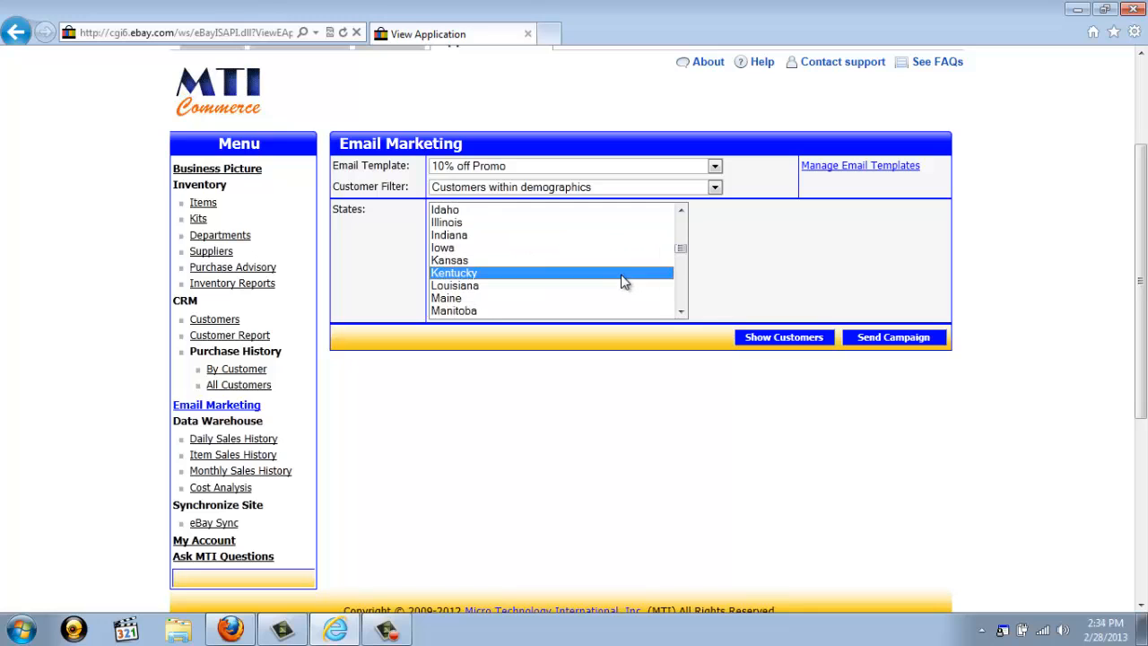
mouse_move(783, 338)
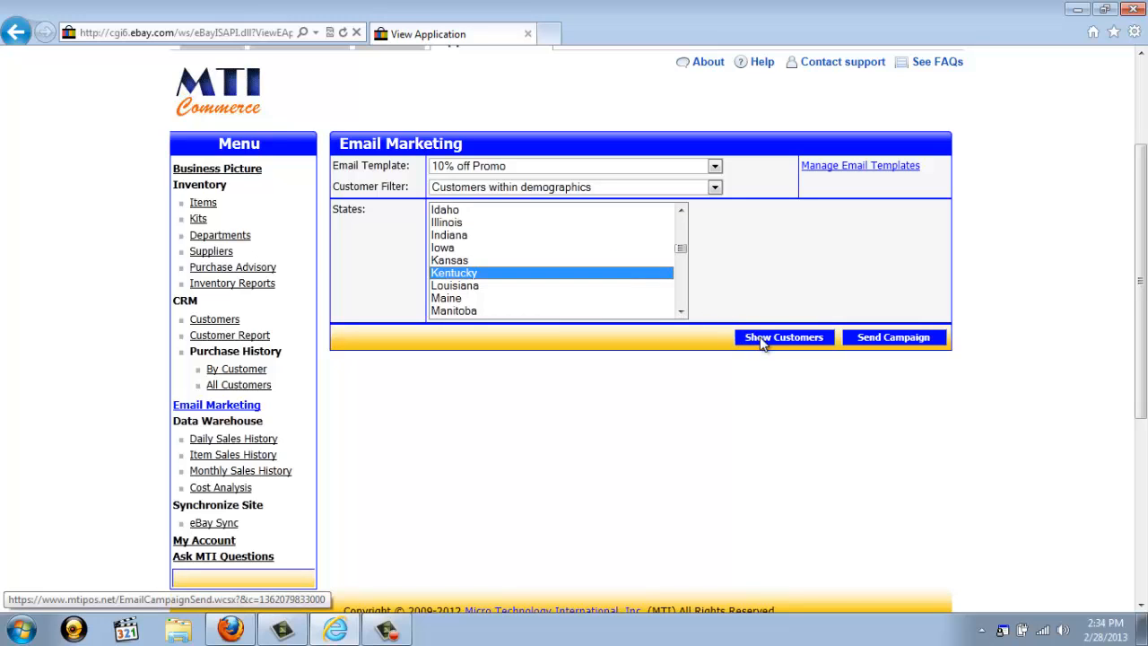
left_click(783, 337)
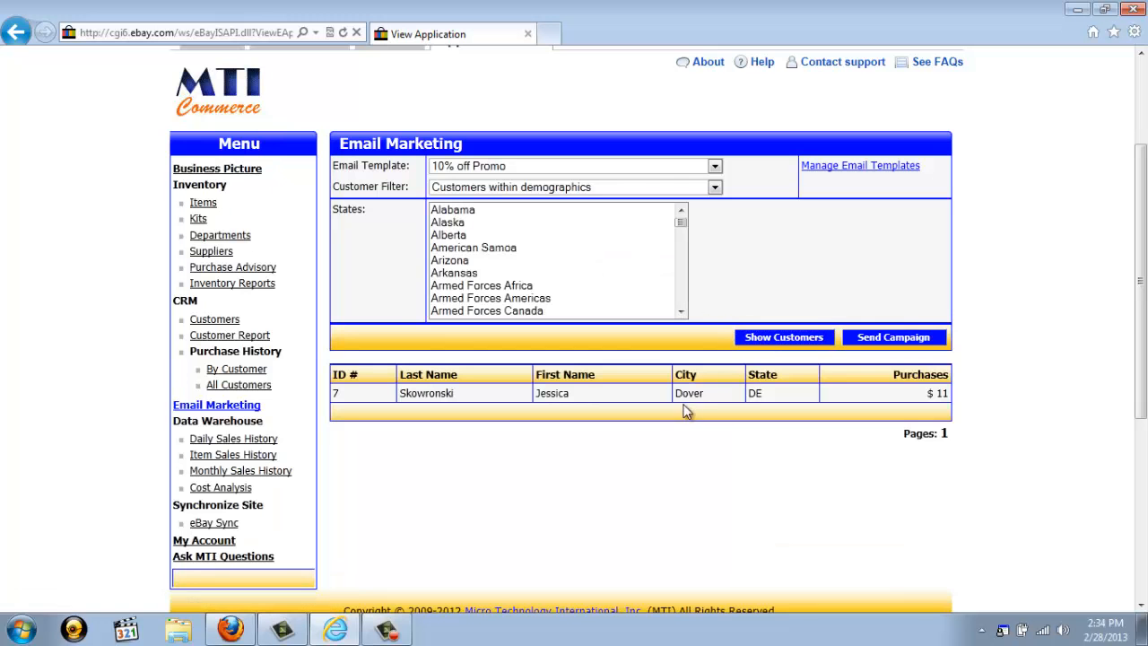
mouse_move(691, 435)
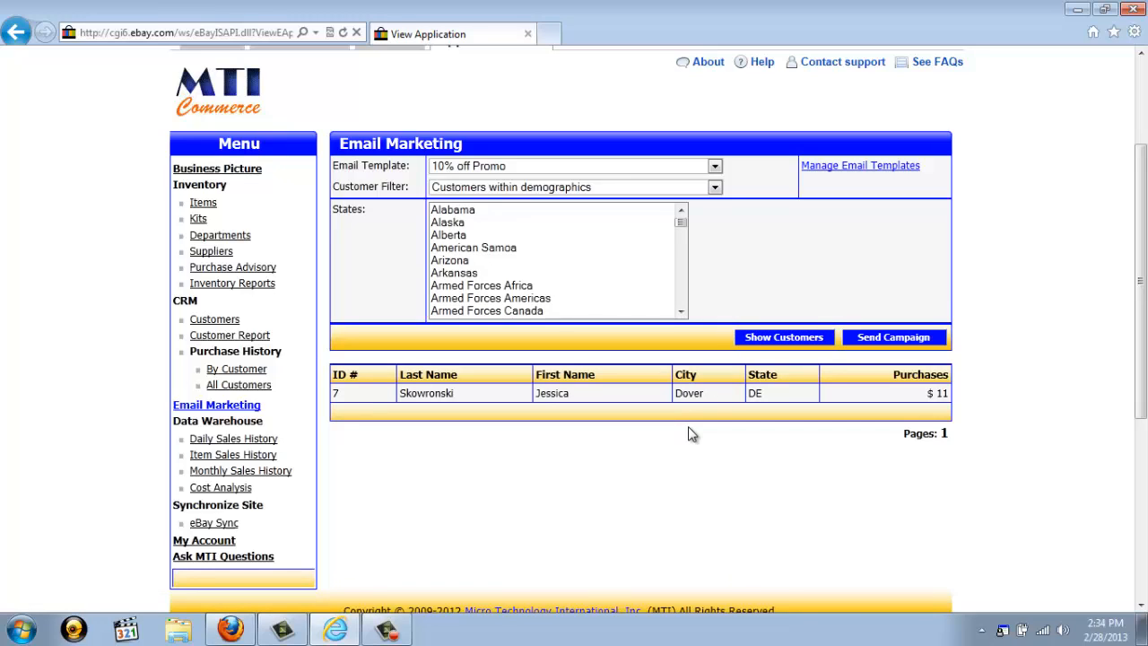
mouse_move(841, 377)
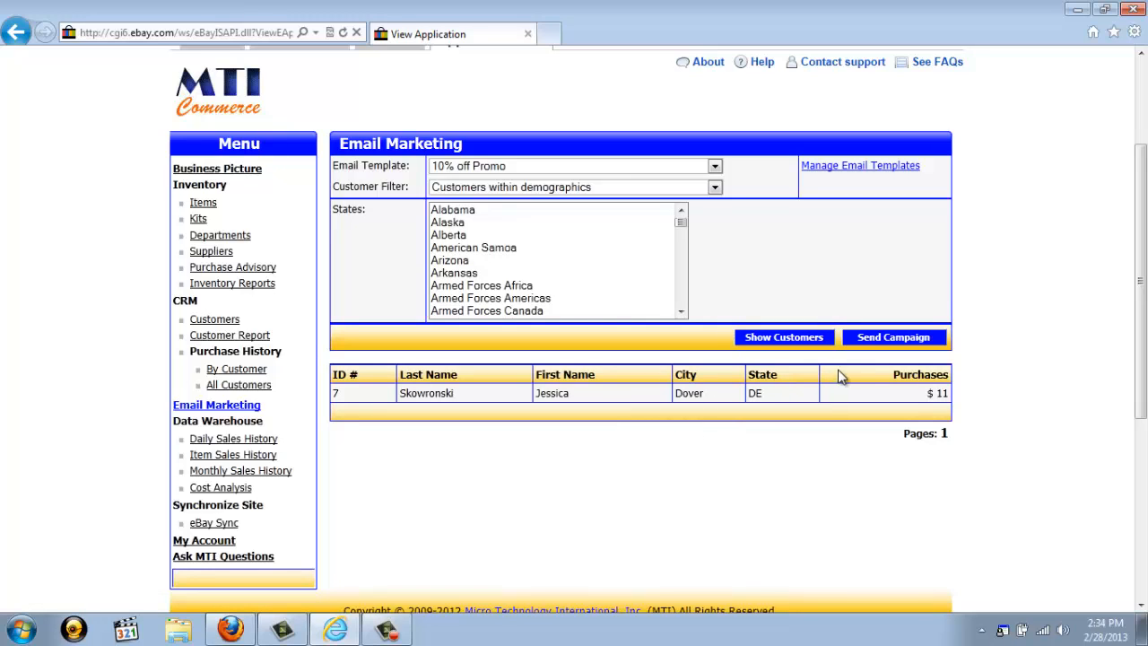
mouse_move(871, 365)
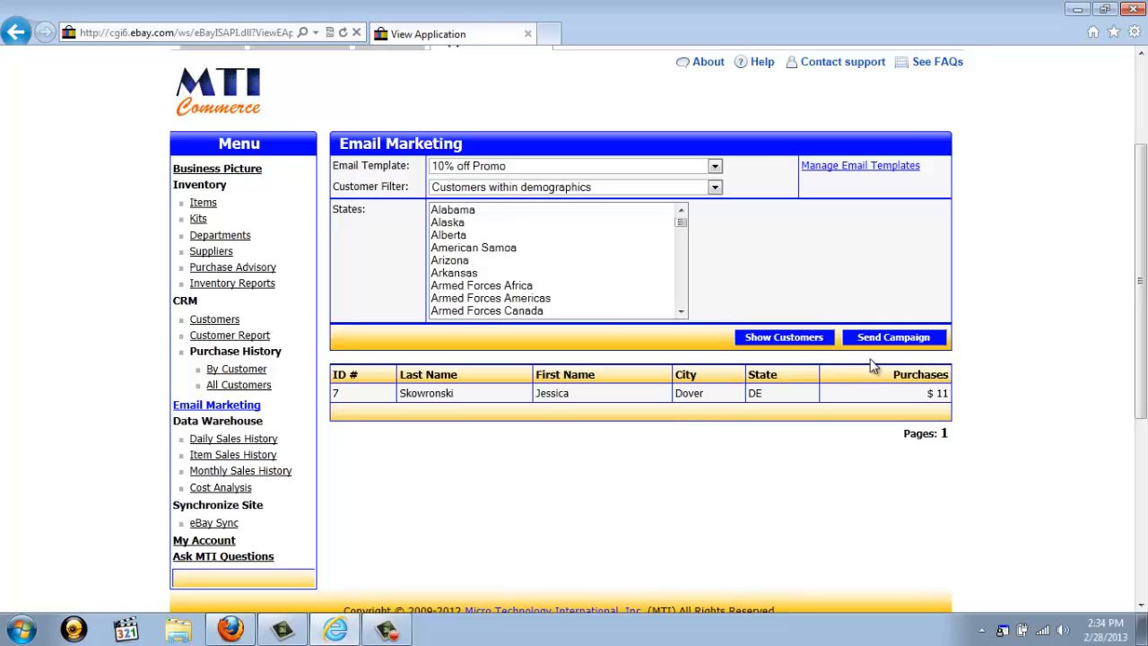
mouse_move(1106, 469)
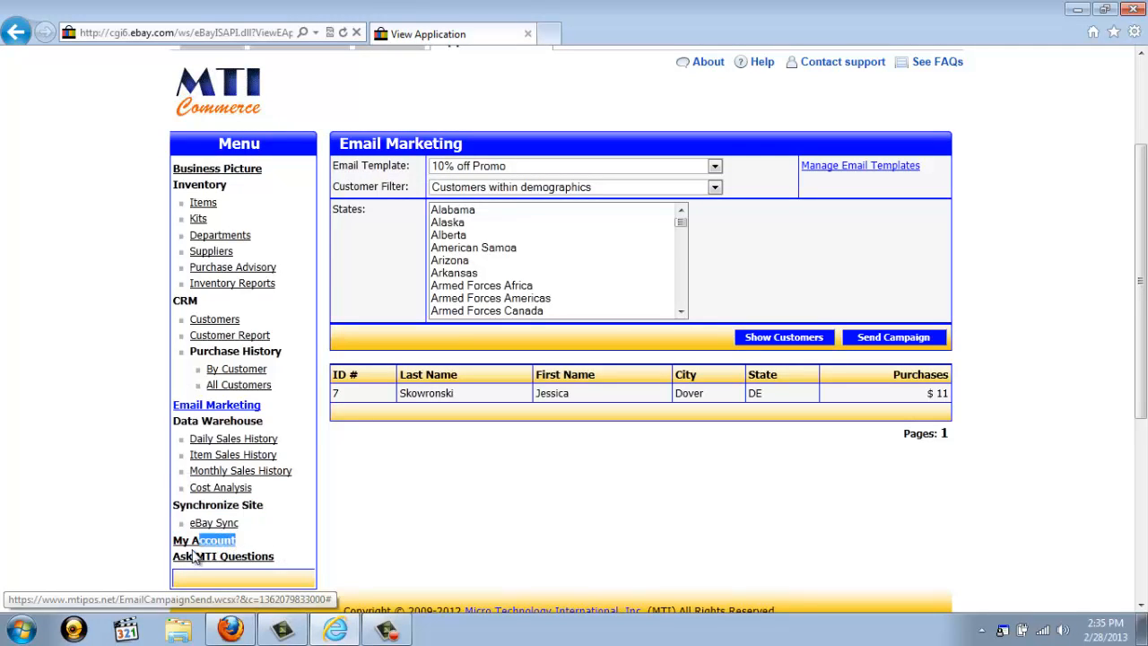
mouse_move(358, 522)
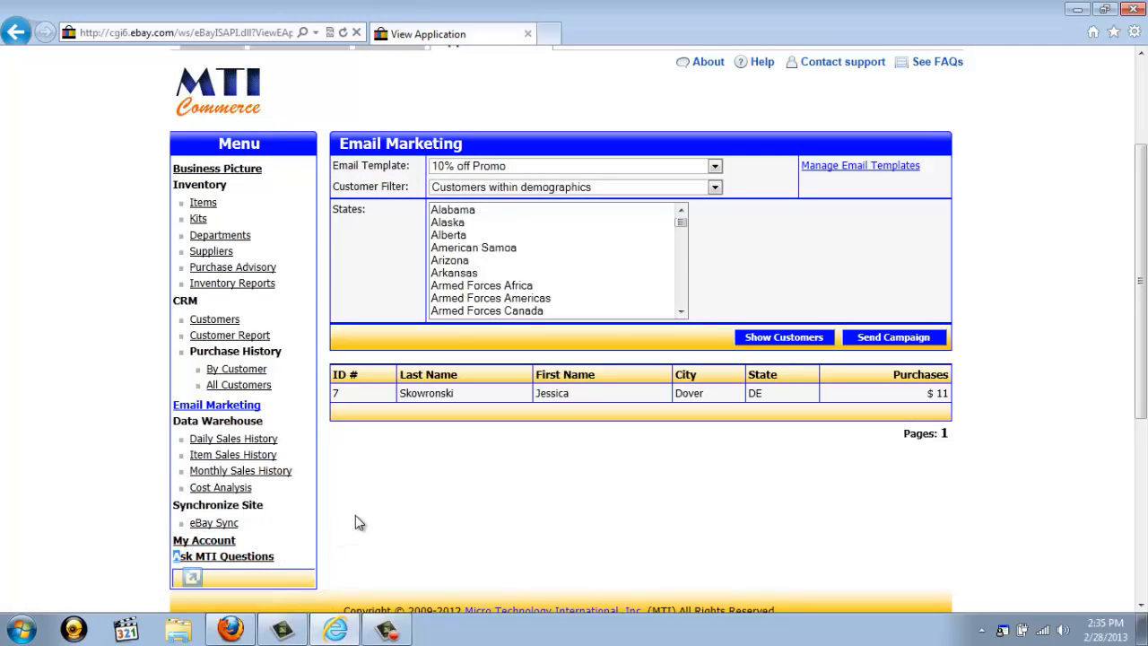